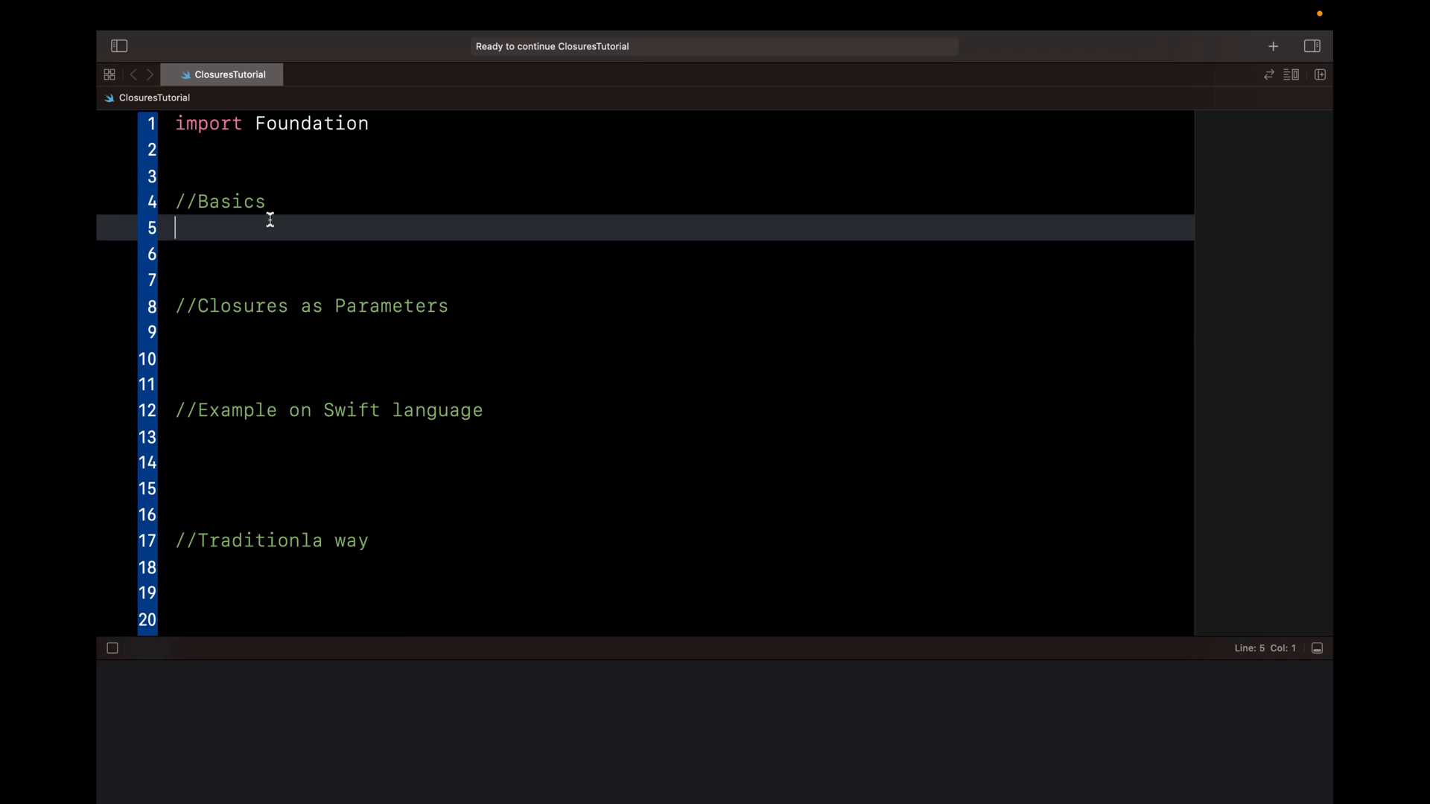
# Define var hello = { print("Hello!") } under Basics and call hello().
pyautogui.write('var')
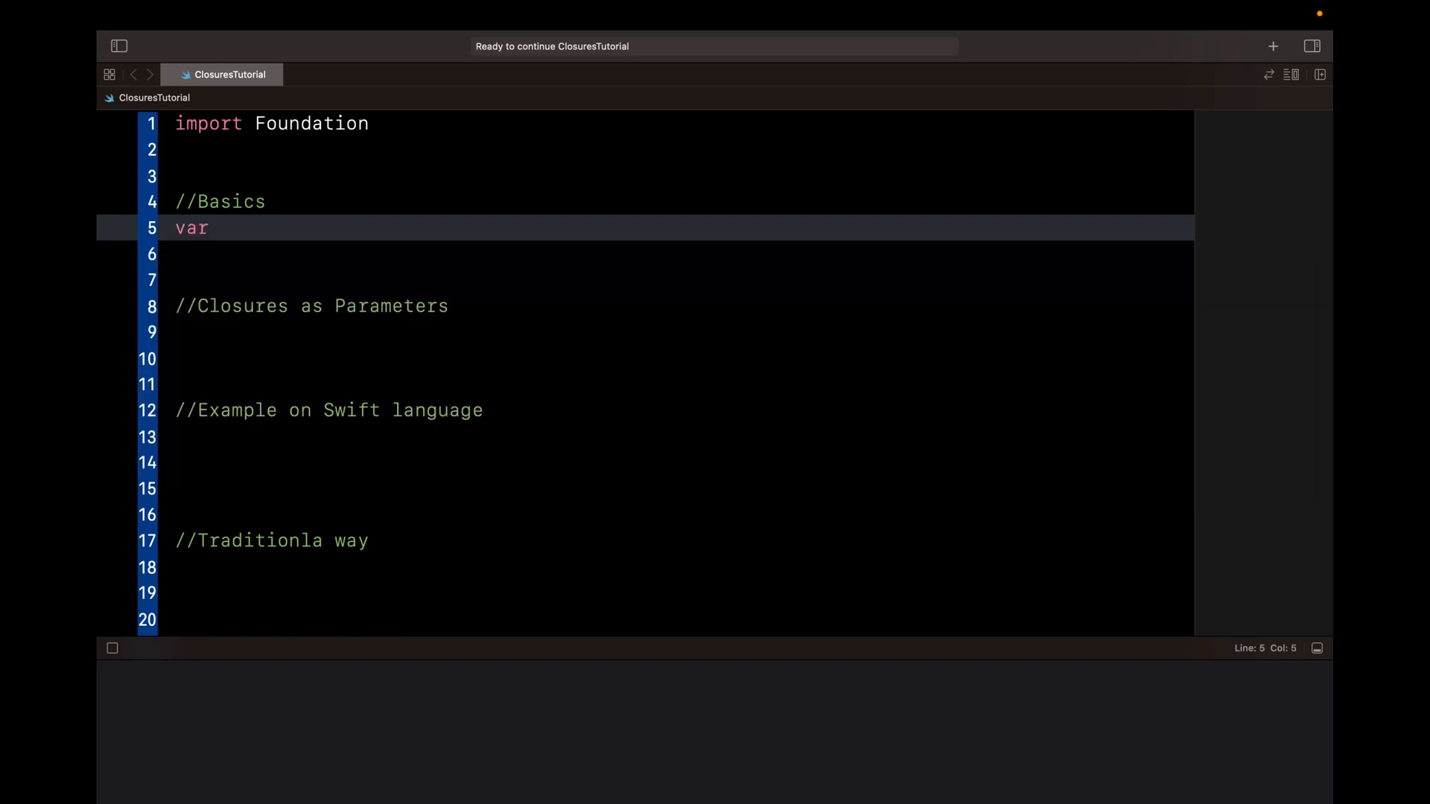
pyautogui.write('hello = {')
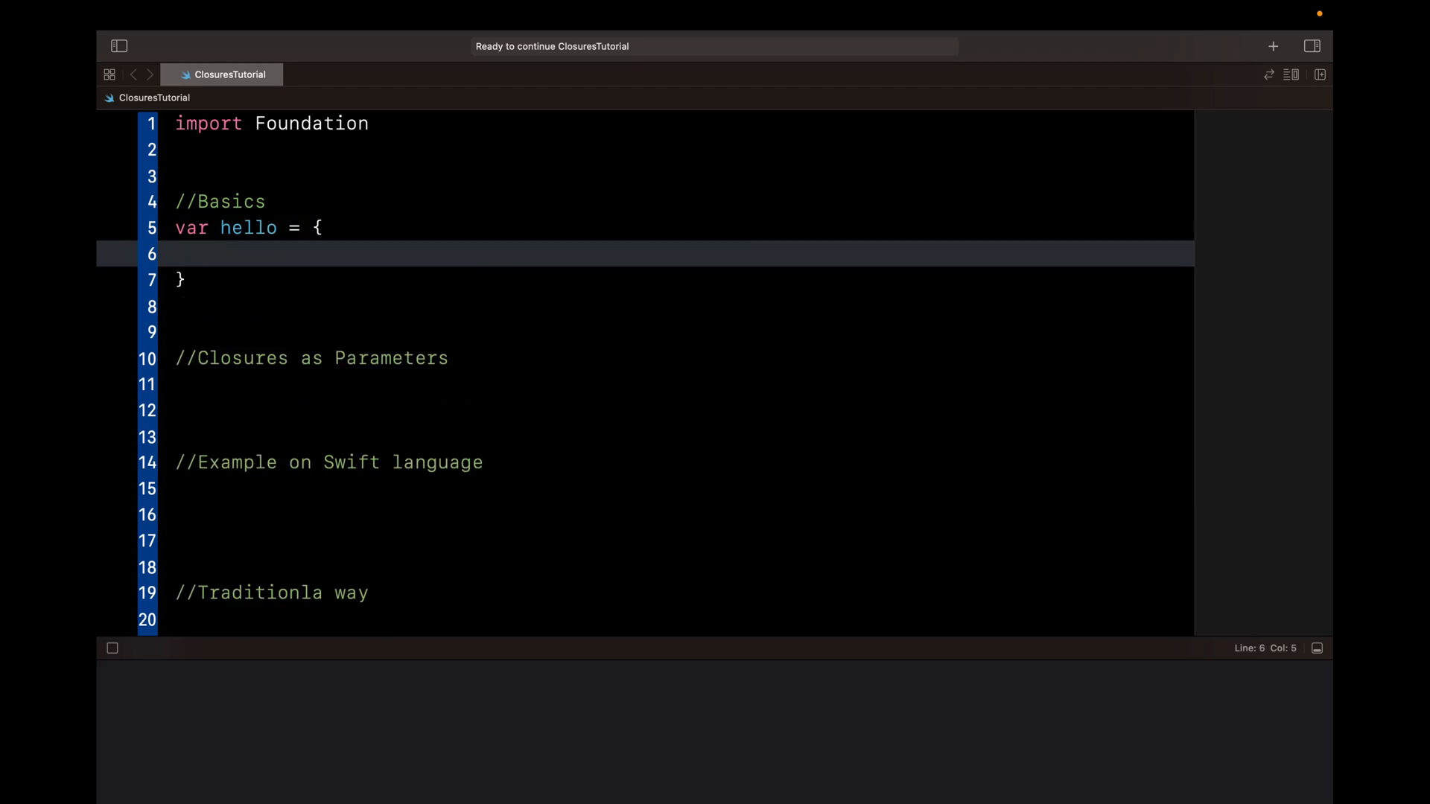
pyautogui.write('print("")')
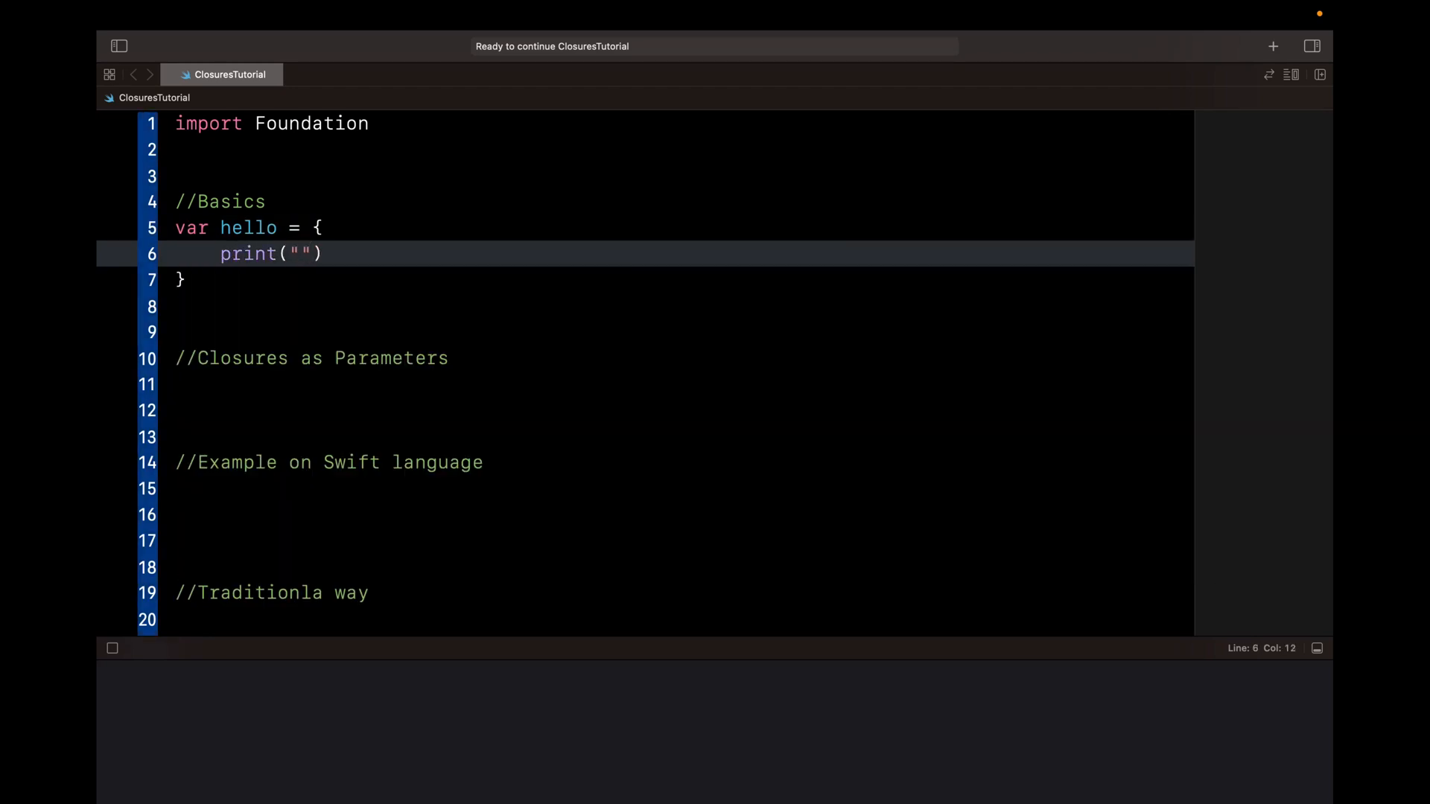
pyautogui.write('Hello!')
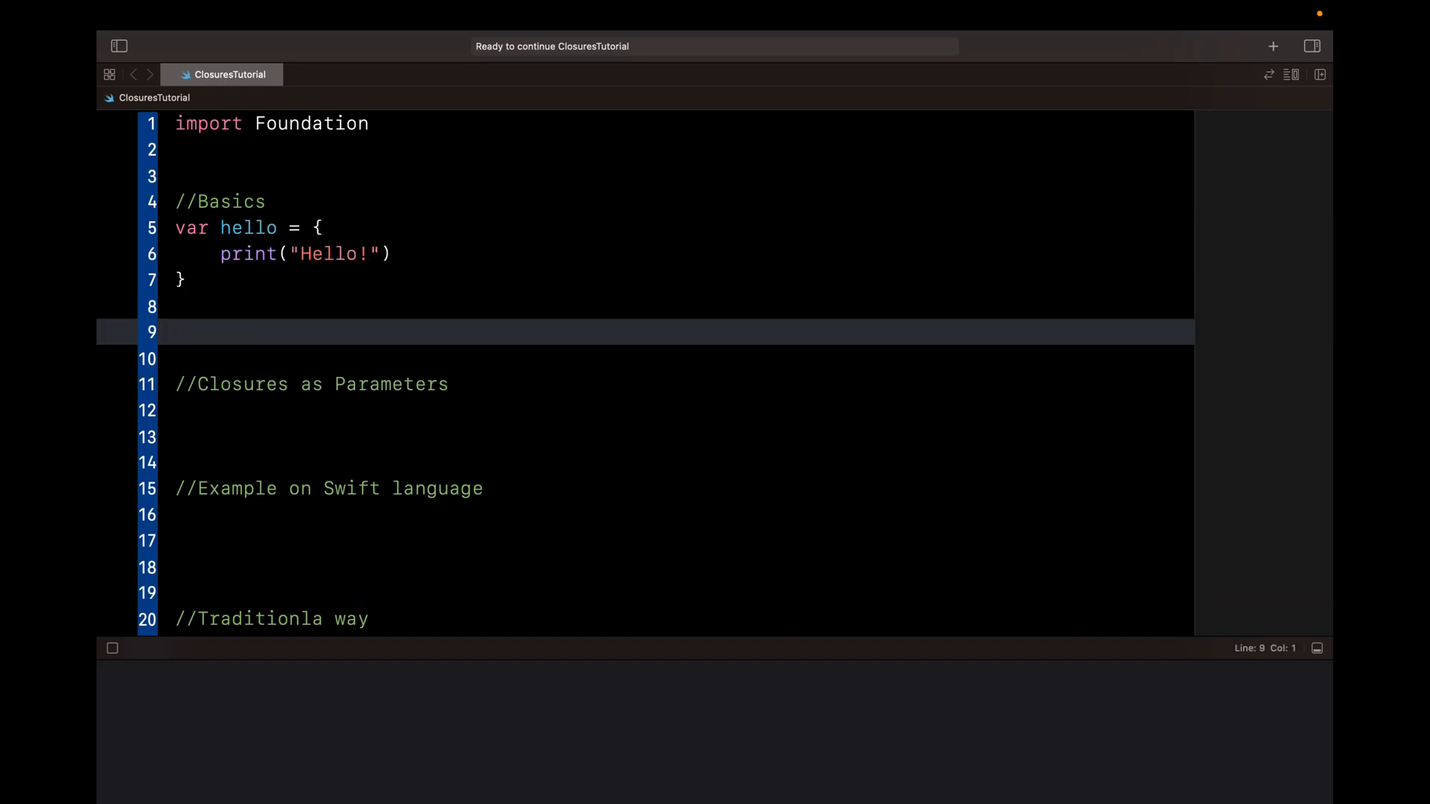
pyautogui.write('hello()')
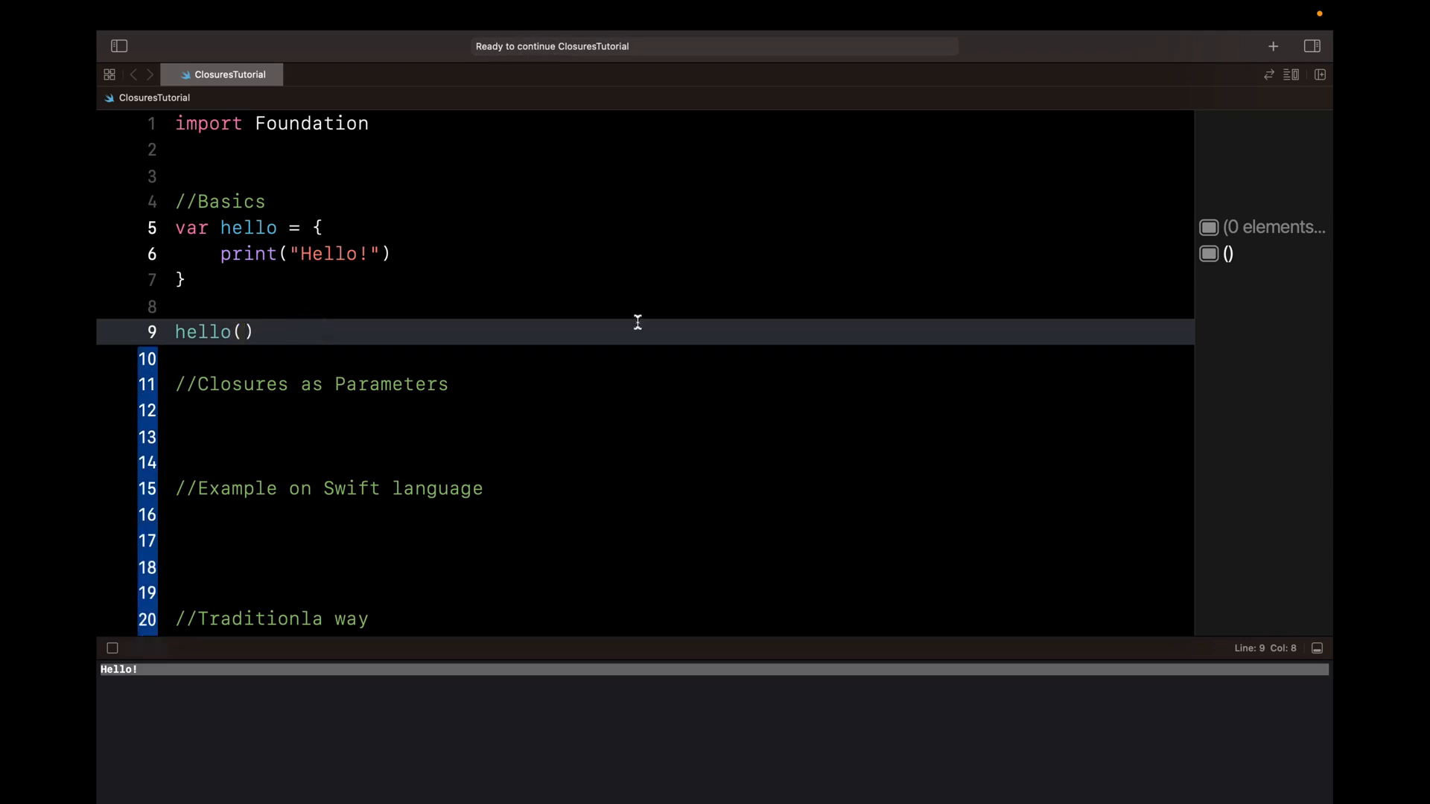
pyautogui.moveTo(243, 265)
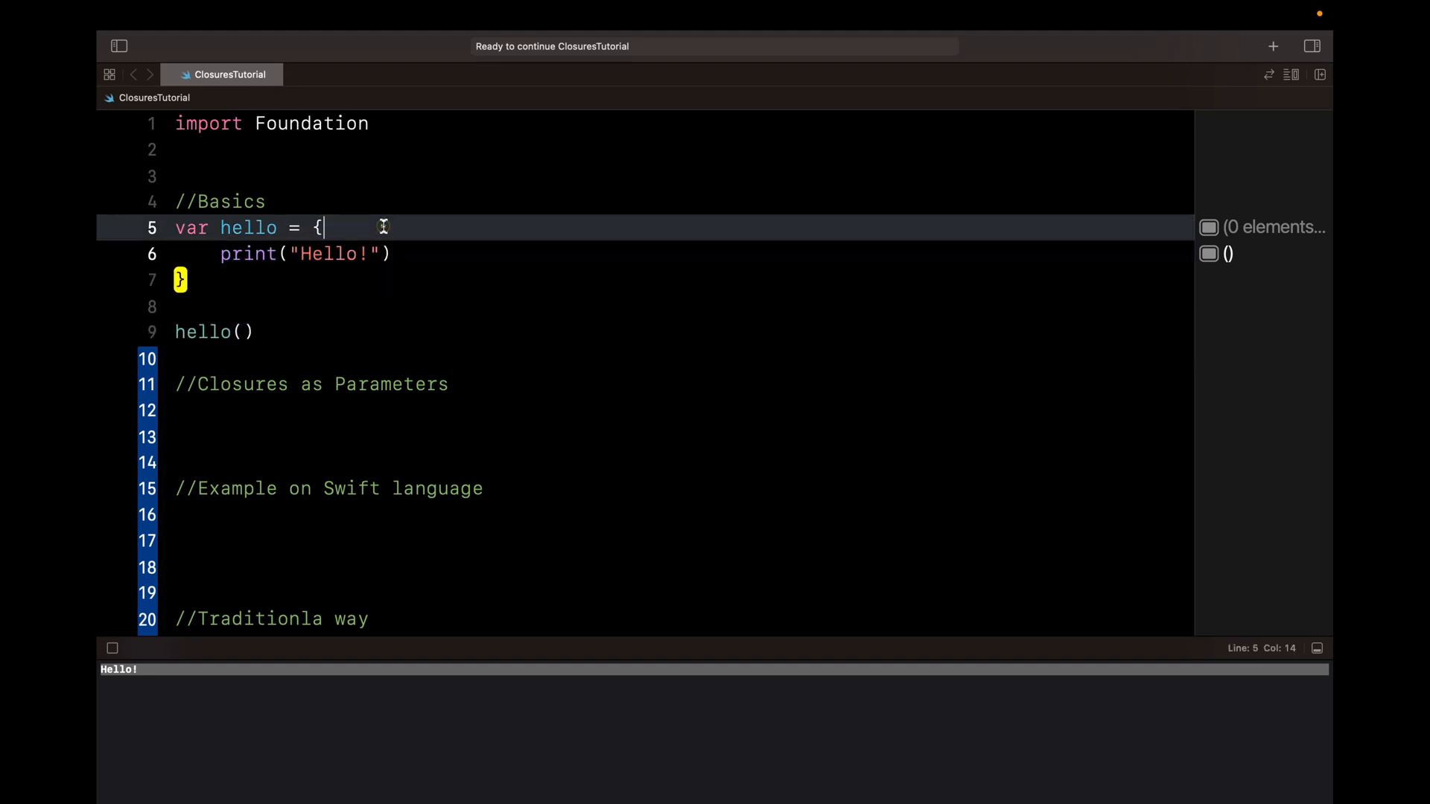
# Give hello a (name: String) -> String signature returning "Hello \(name)", stored in hello2.
pyautogui.write('()')
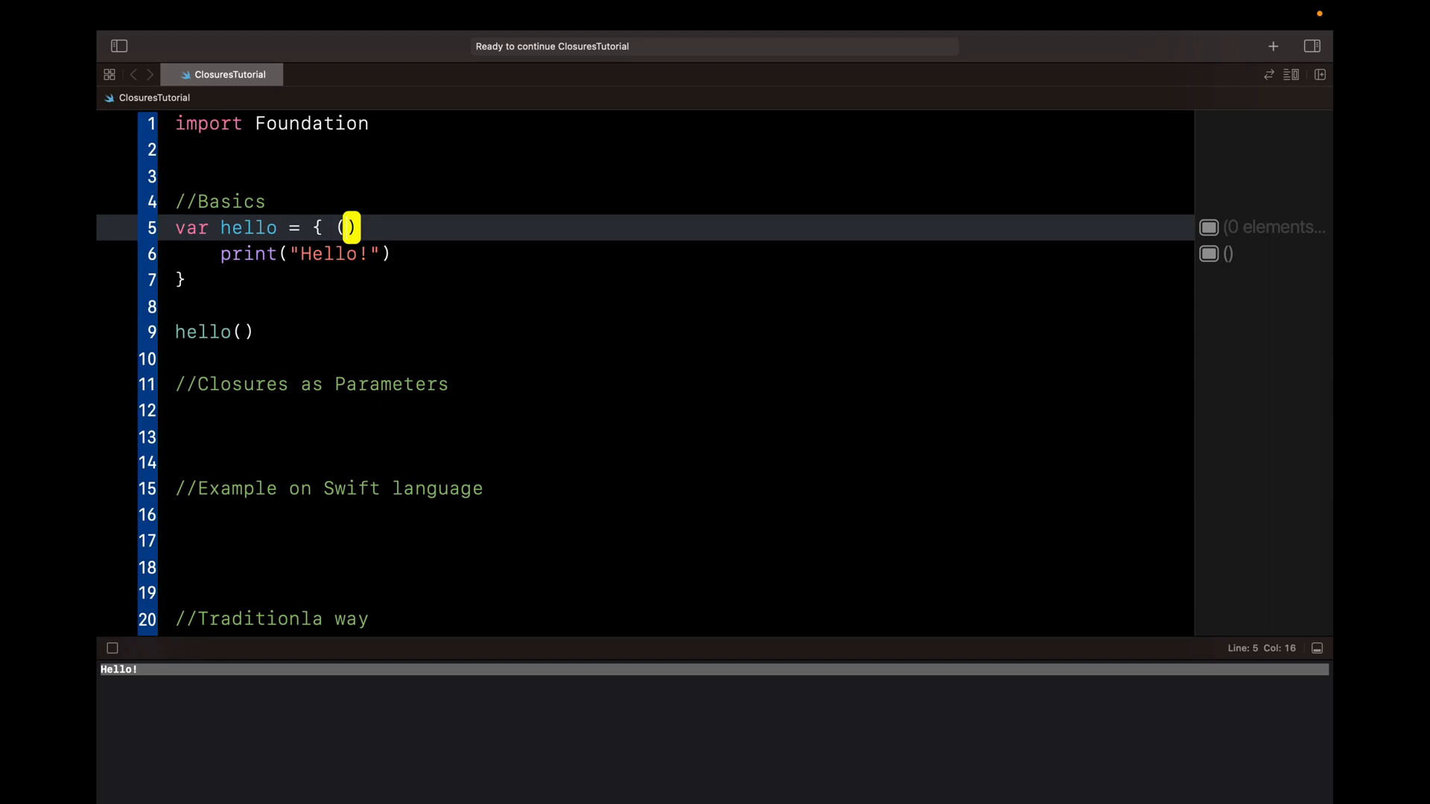
pyautogui.write('name: String')
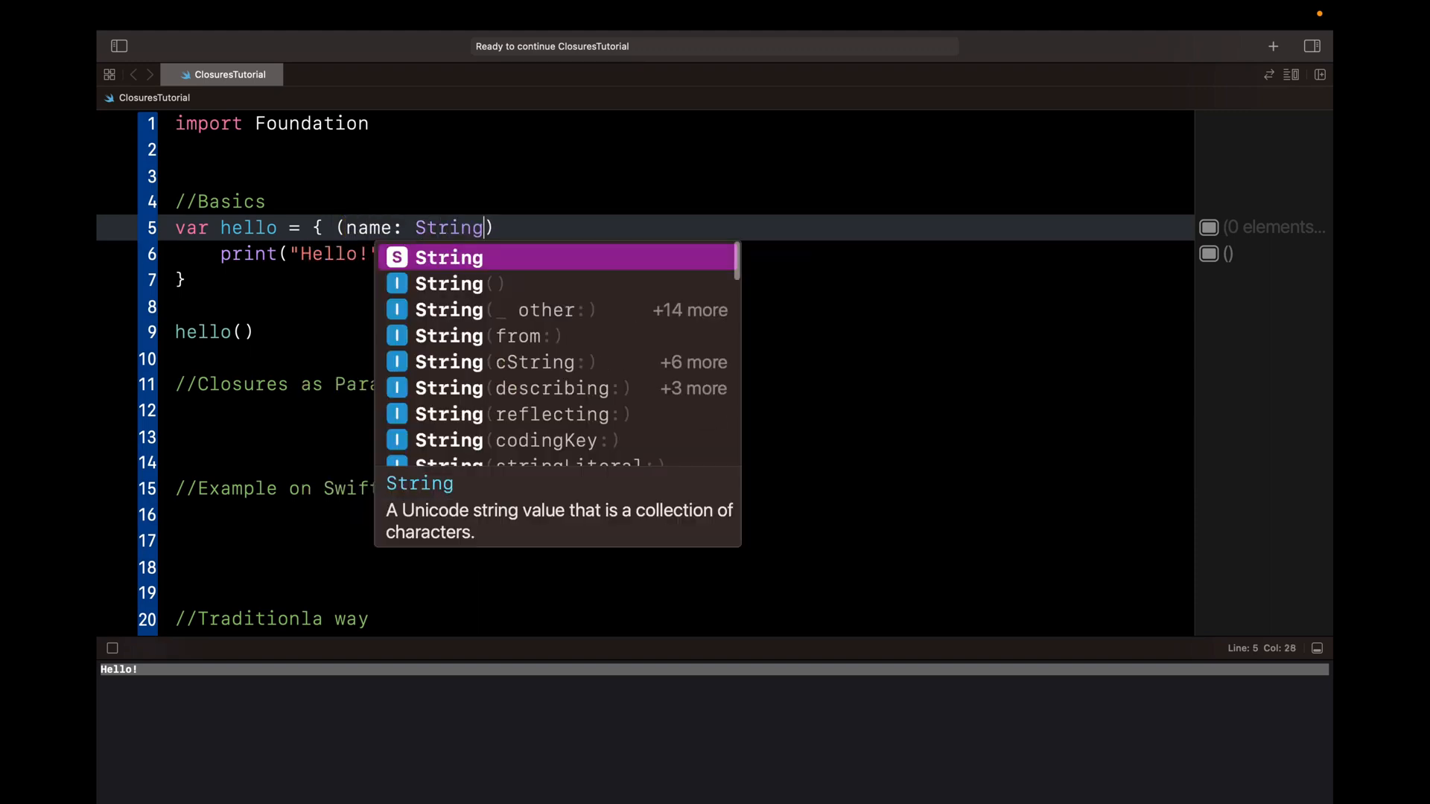
pyautogui.press('Escape')
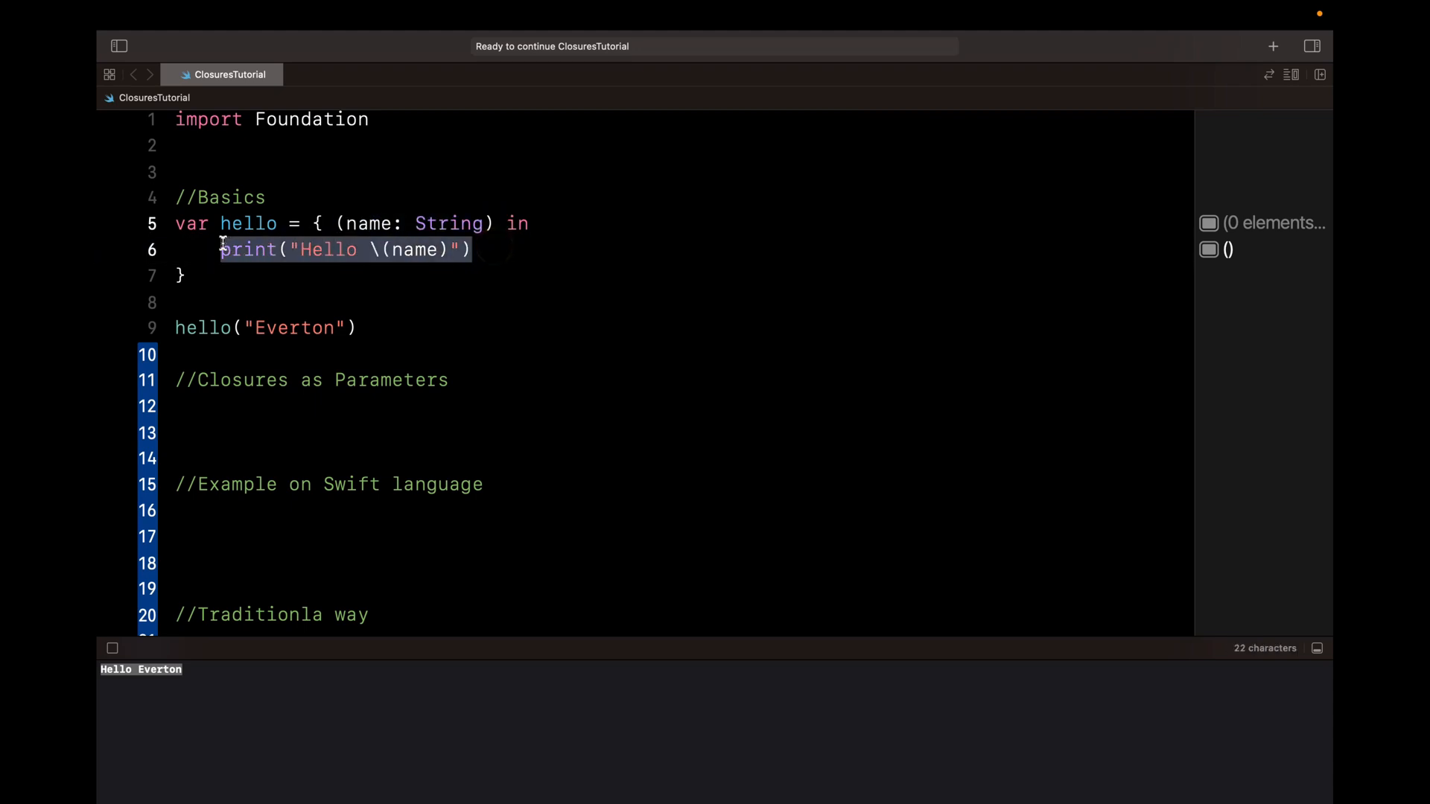
pyautogui.click(383, 301)
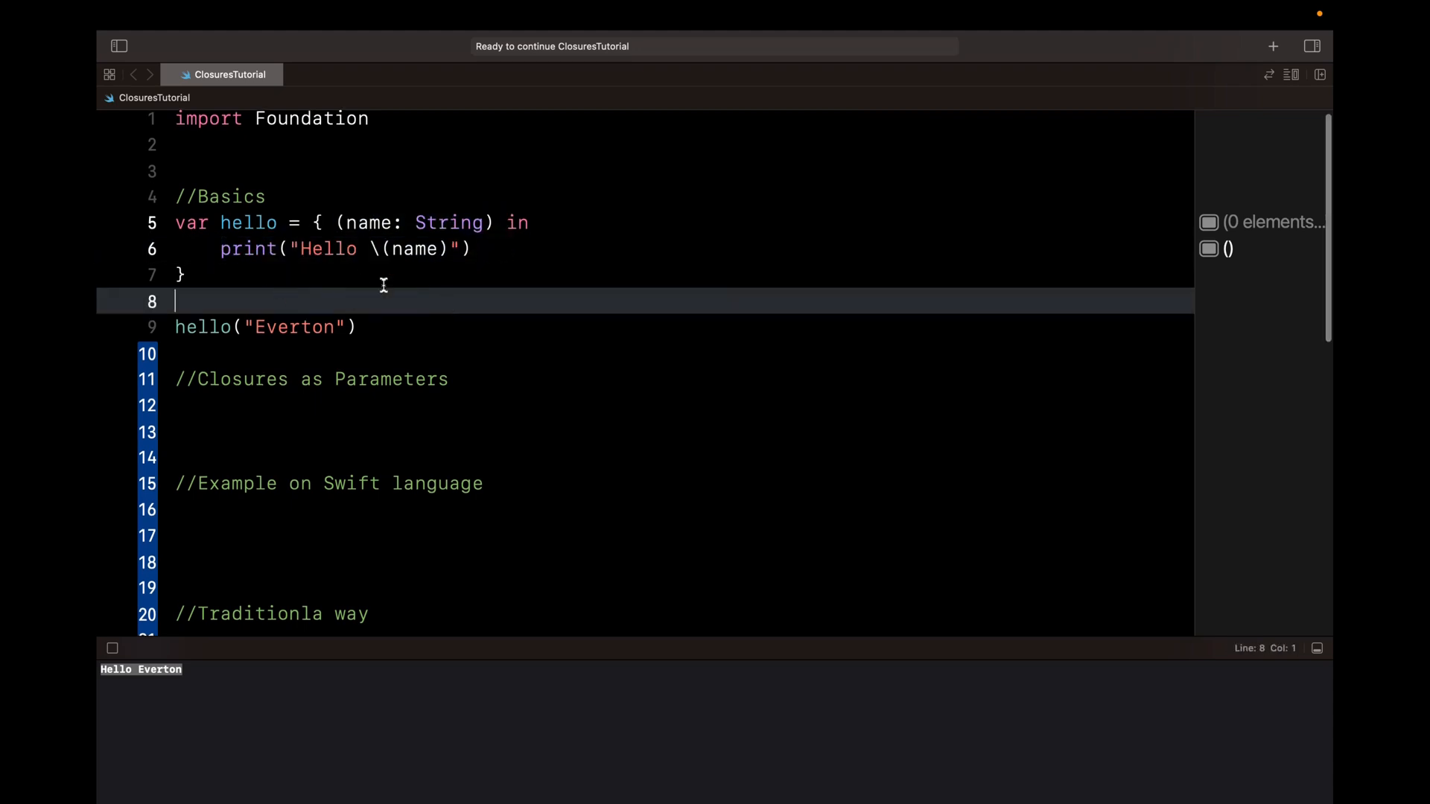
pyautogui.write('-> String in')
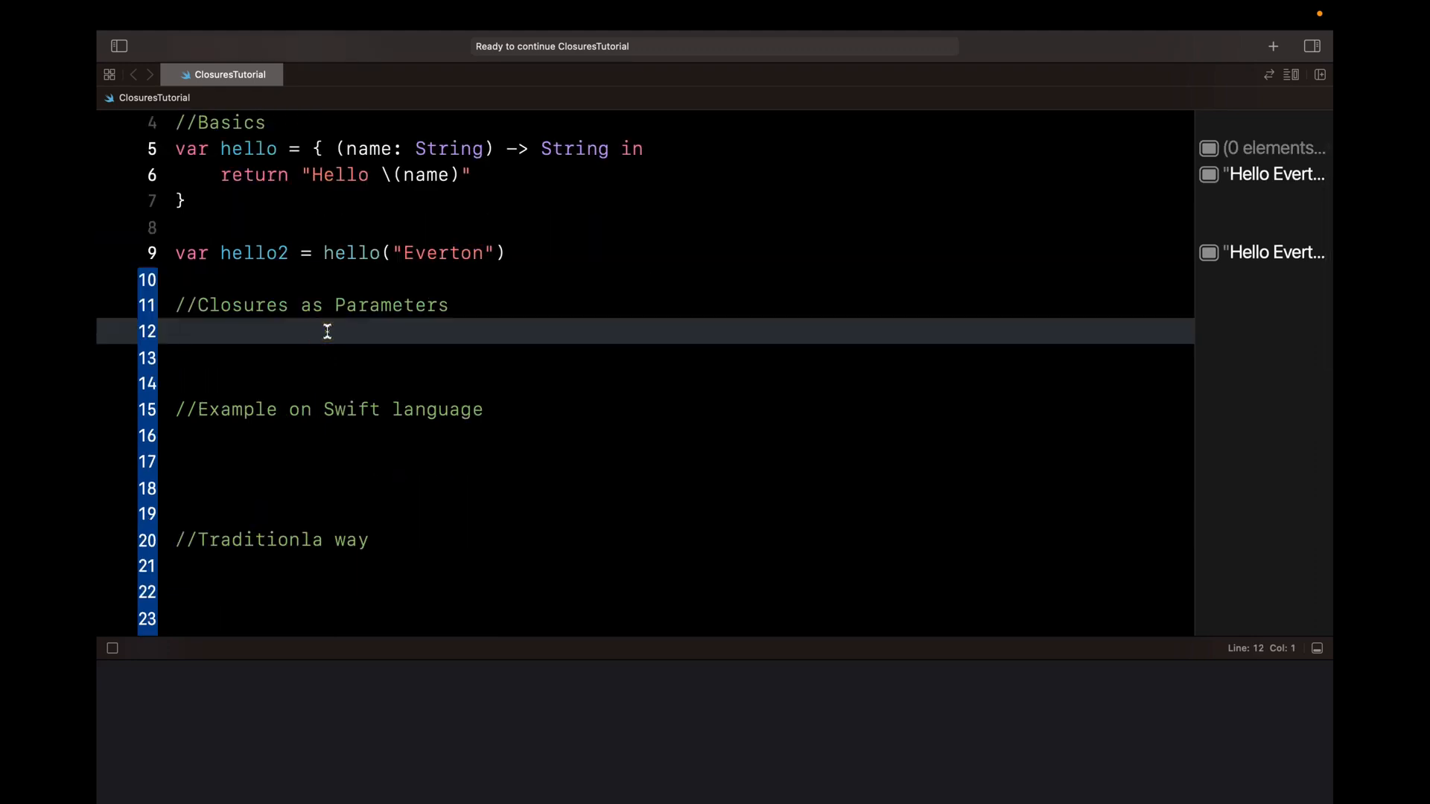
# Declare func findProducts(completion: (String) -> Void) with a //Do stuff body calling completion.
pyautogui.write('func')
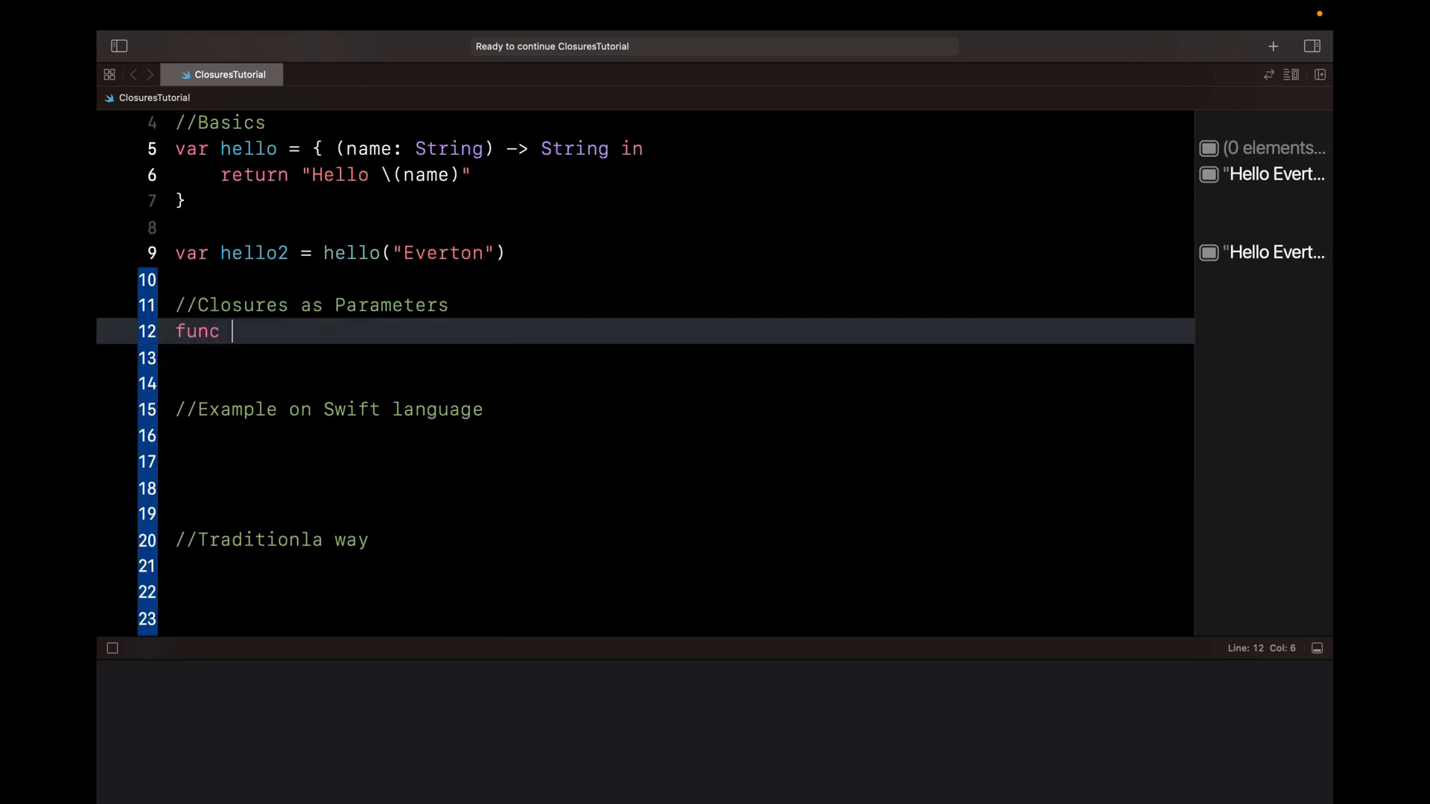
pyautogui.write('findProd')
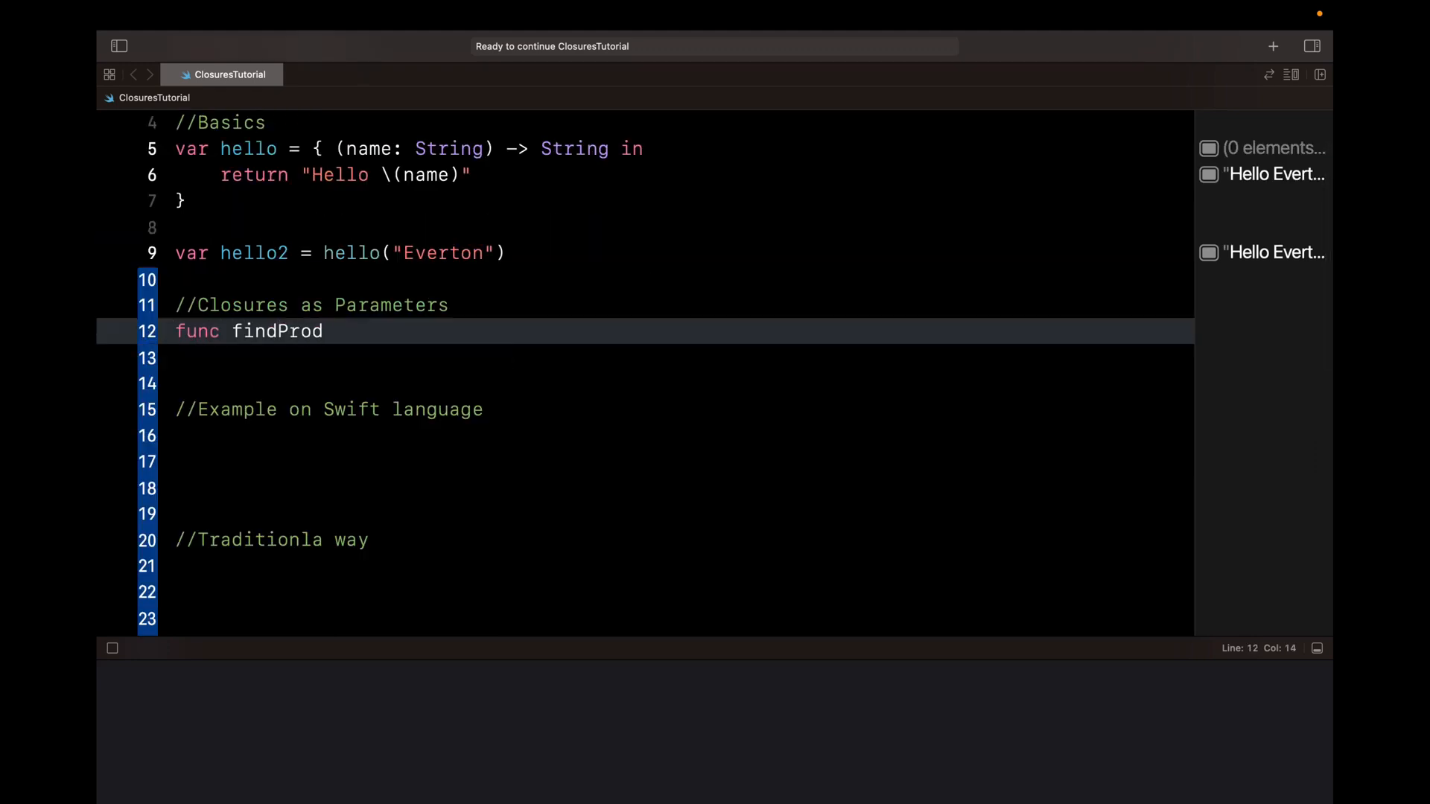
pyautogui.write('ucts(compl')
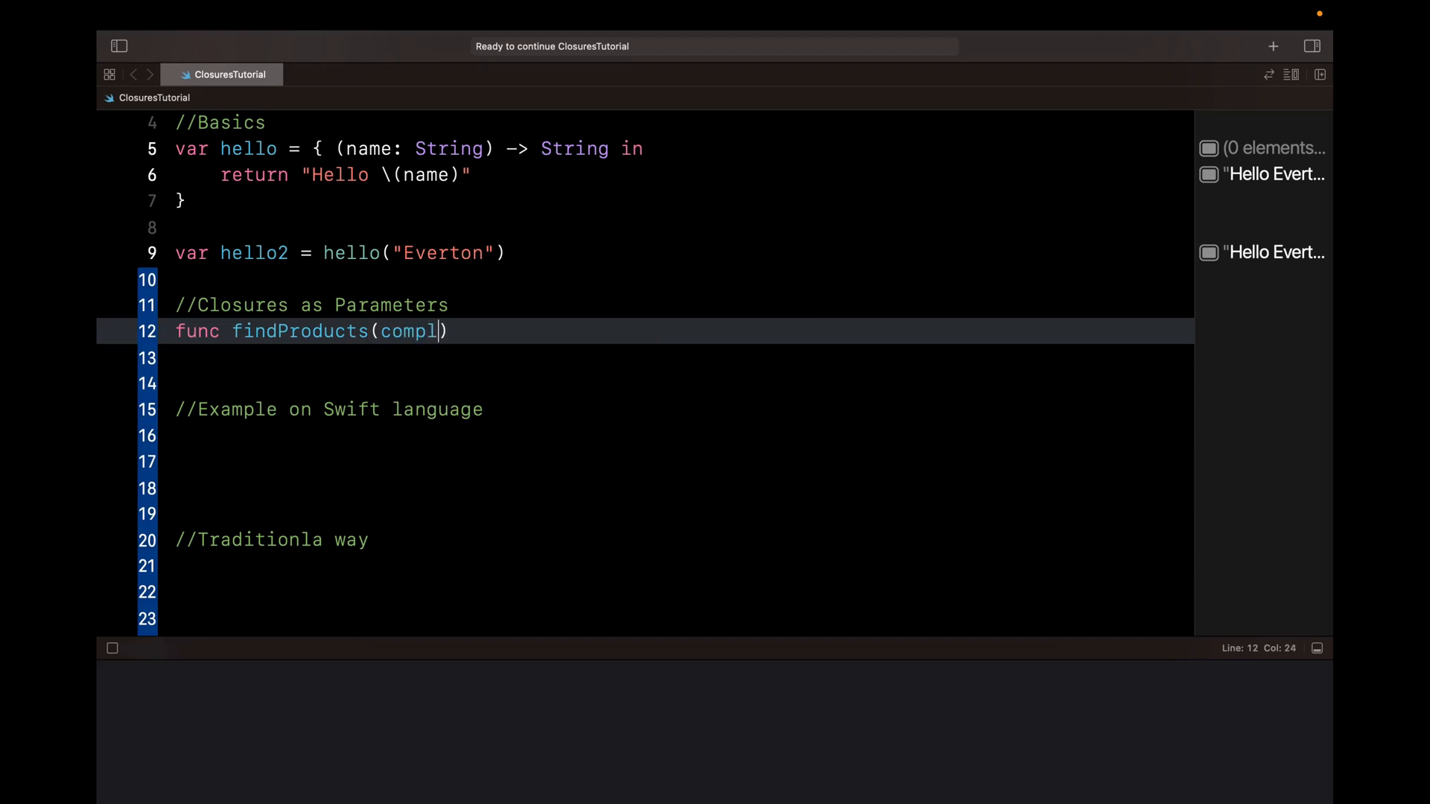
pyautogui.write('etion: ()')
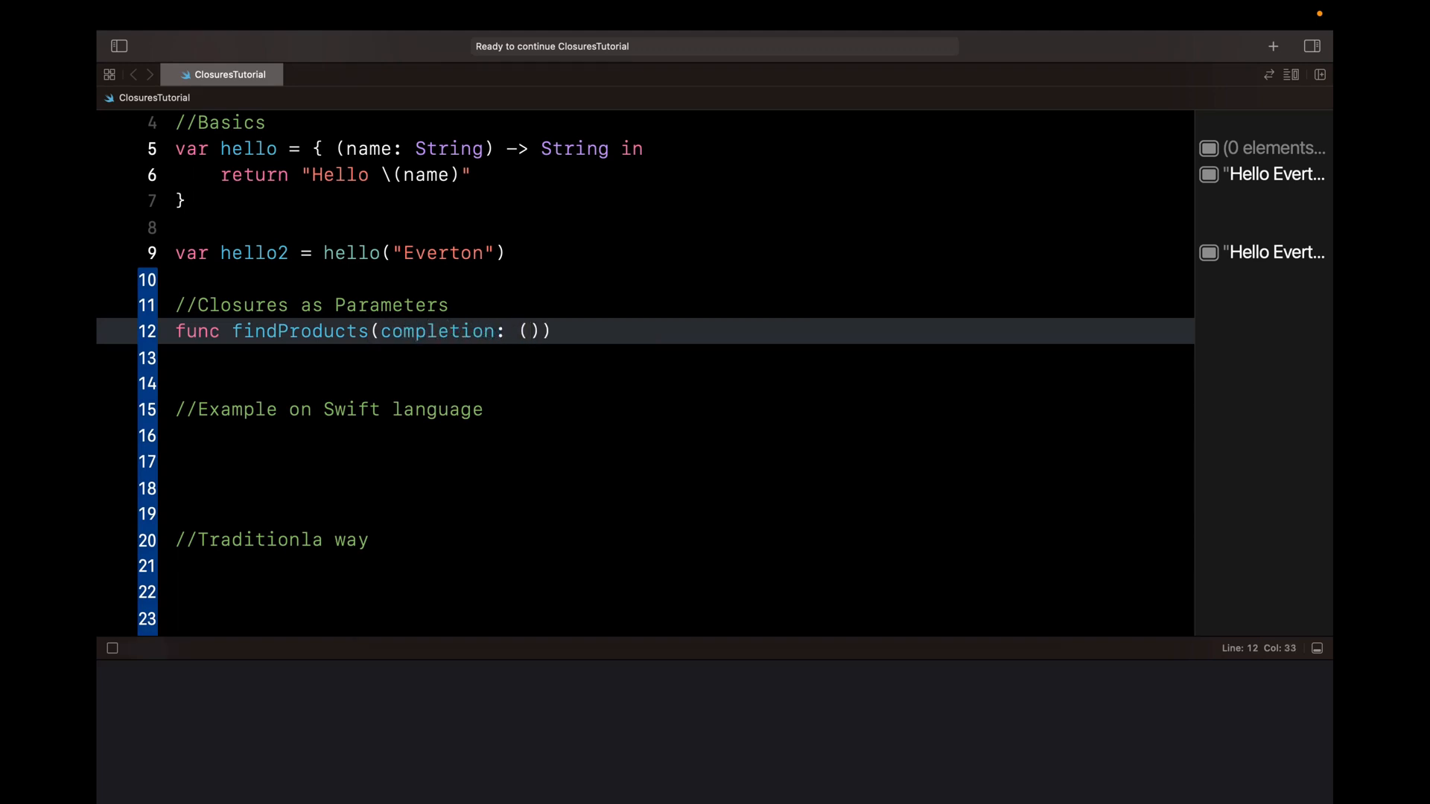
pyautogui.write('String)->')
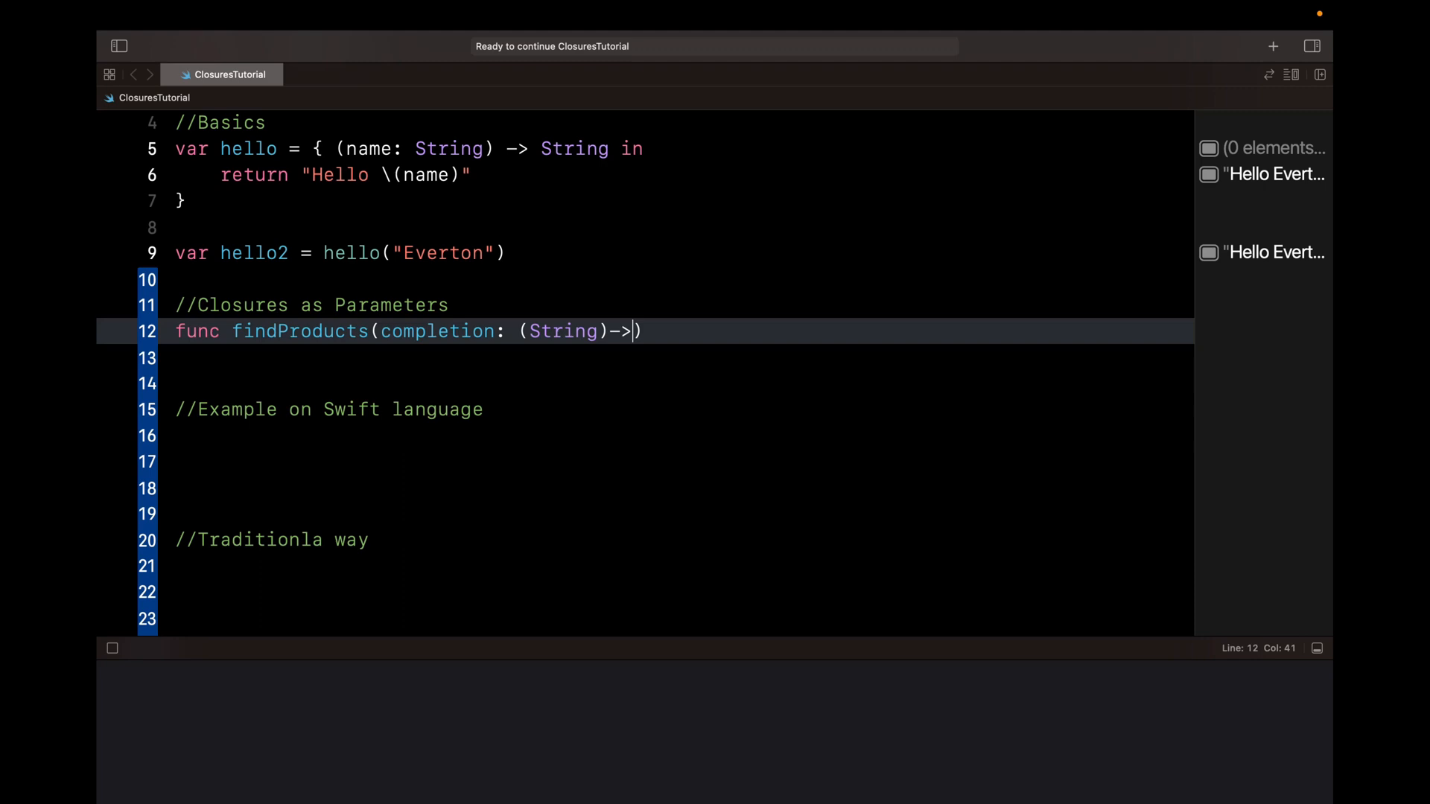
pyautogui.write('String')
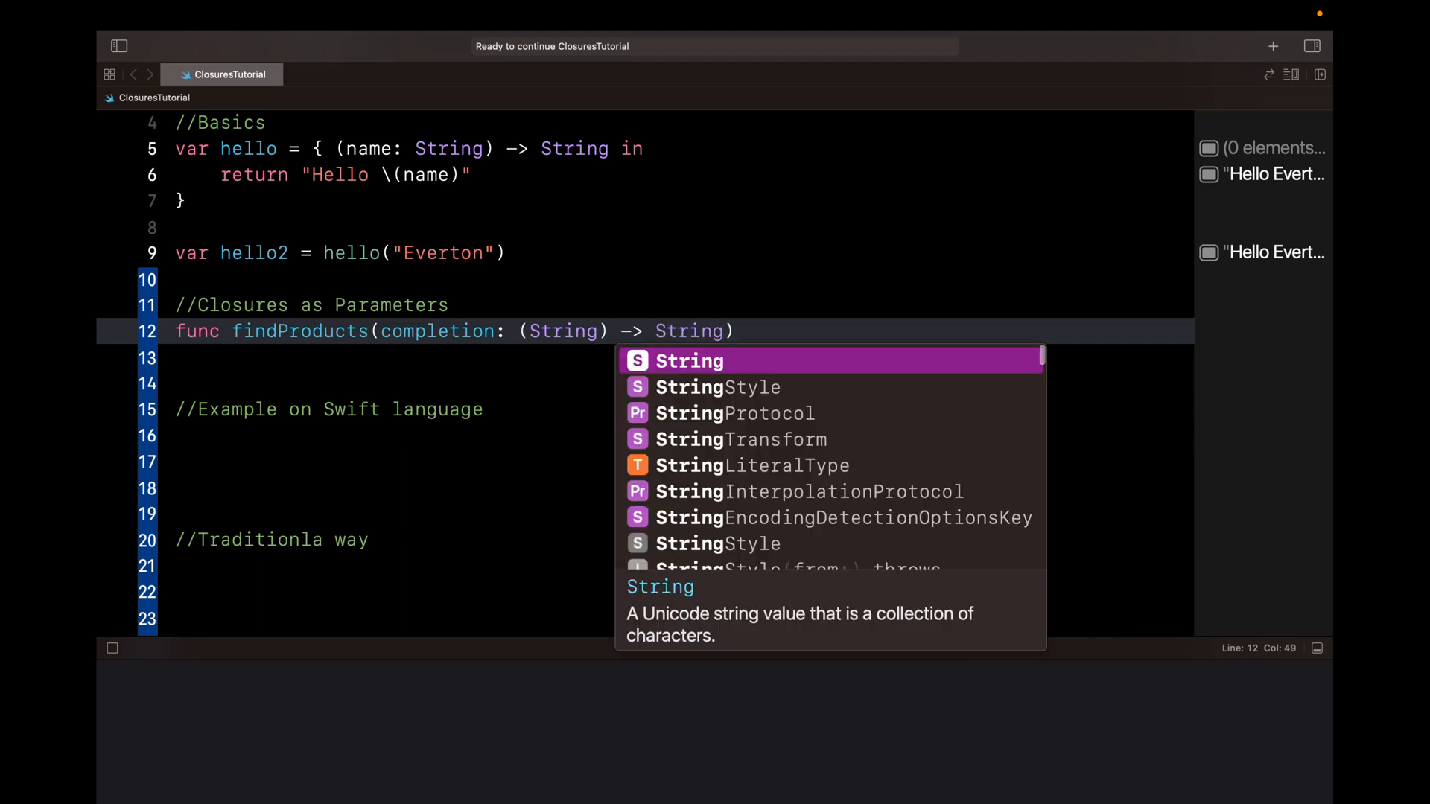
pyautogui.write('Void')
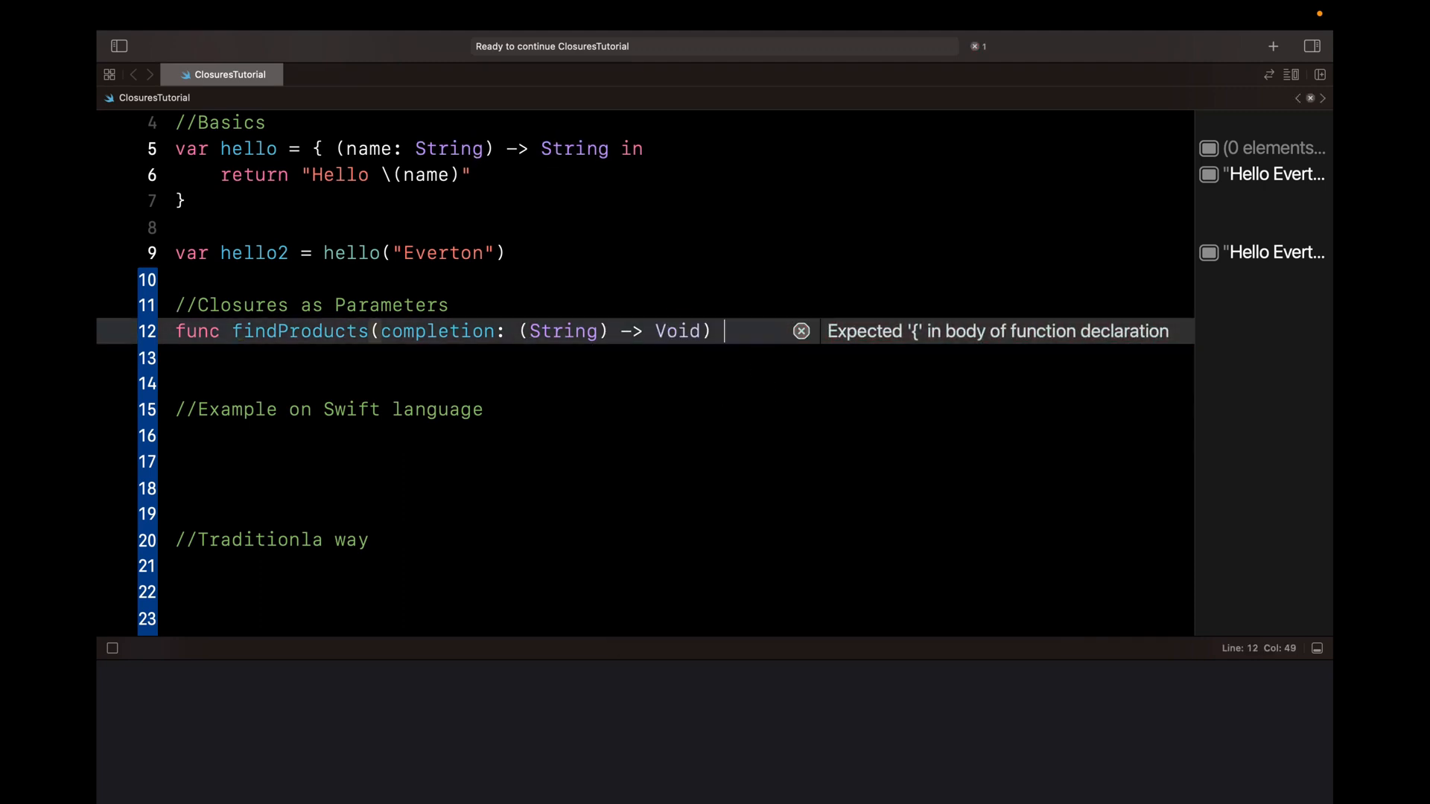
pyautogui.write('{')
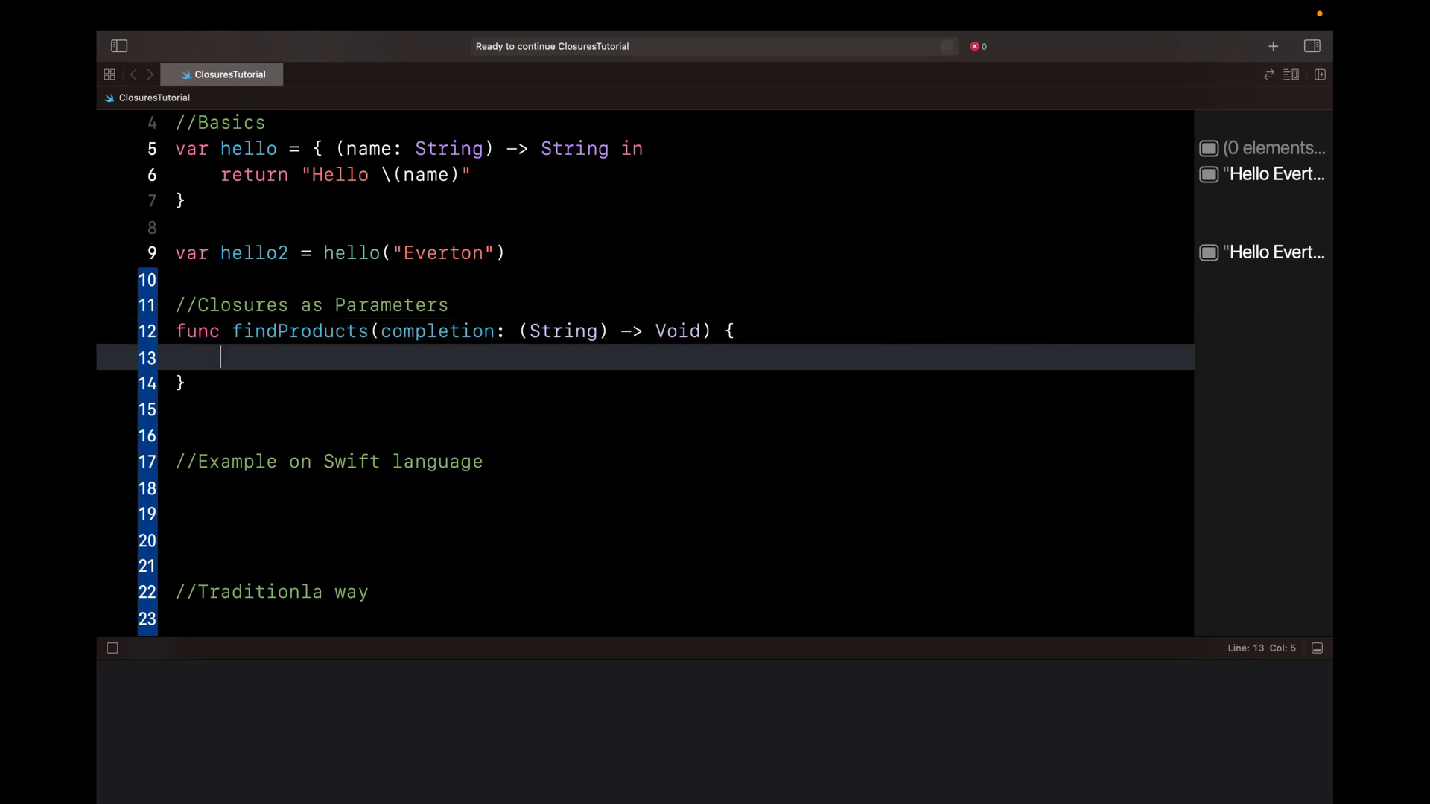
pyautogui.write('//Do stuff')
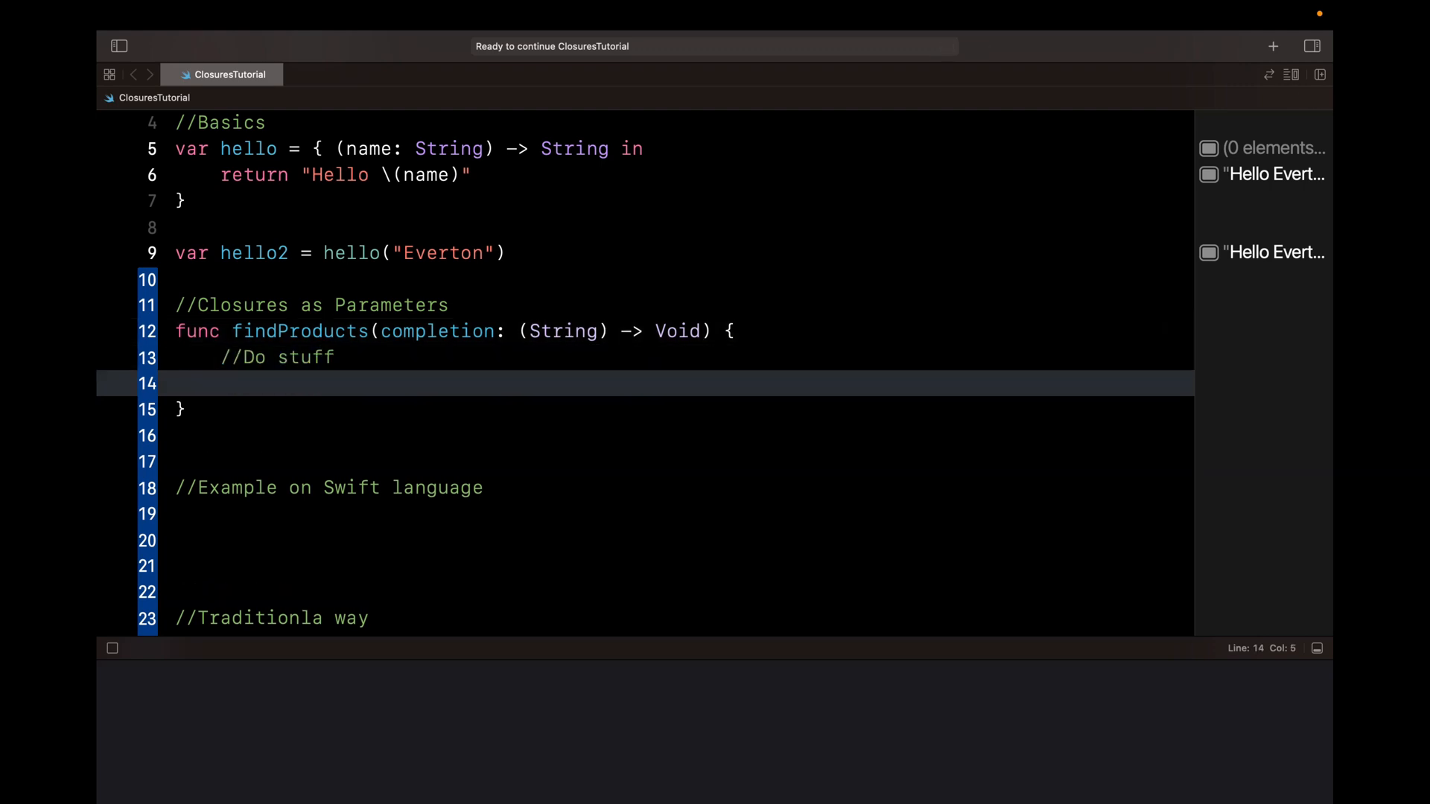
pyautogui.write('completion("iPad Pro')
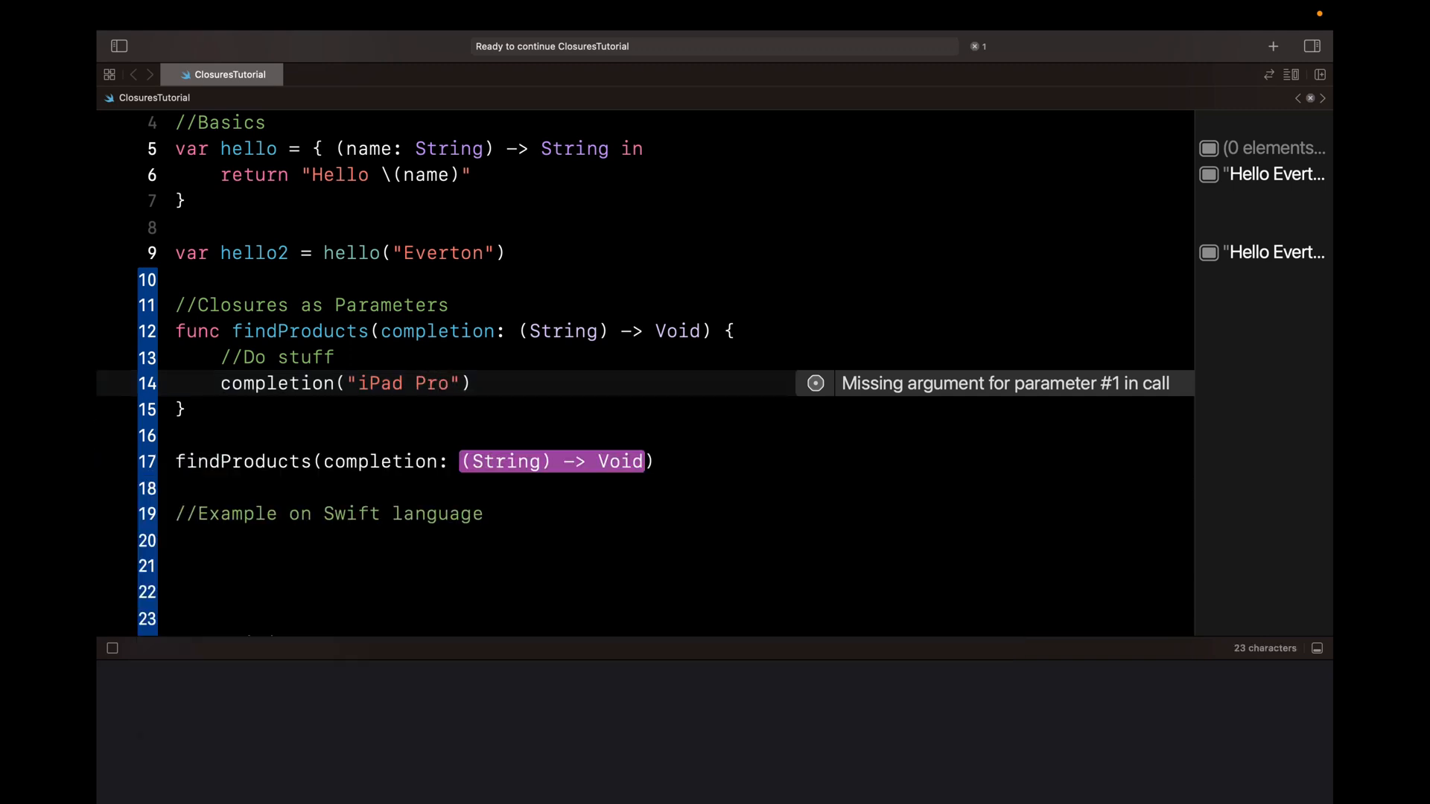
pyautogui.moveTo(508, 460)
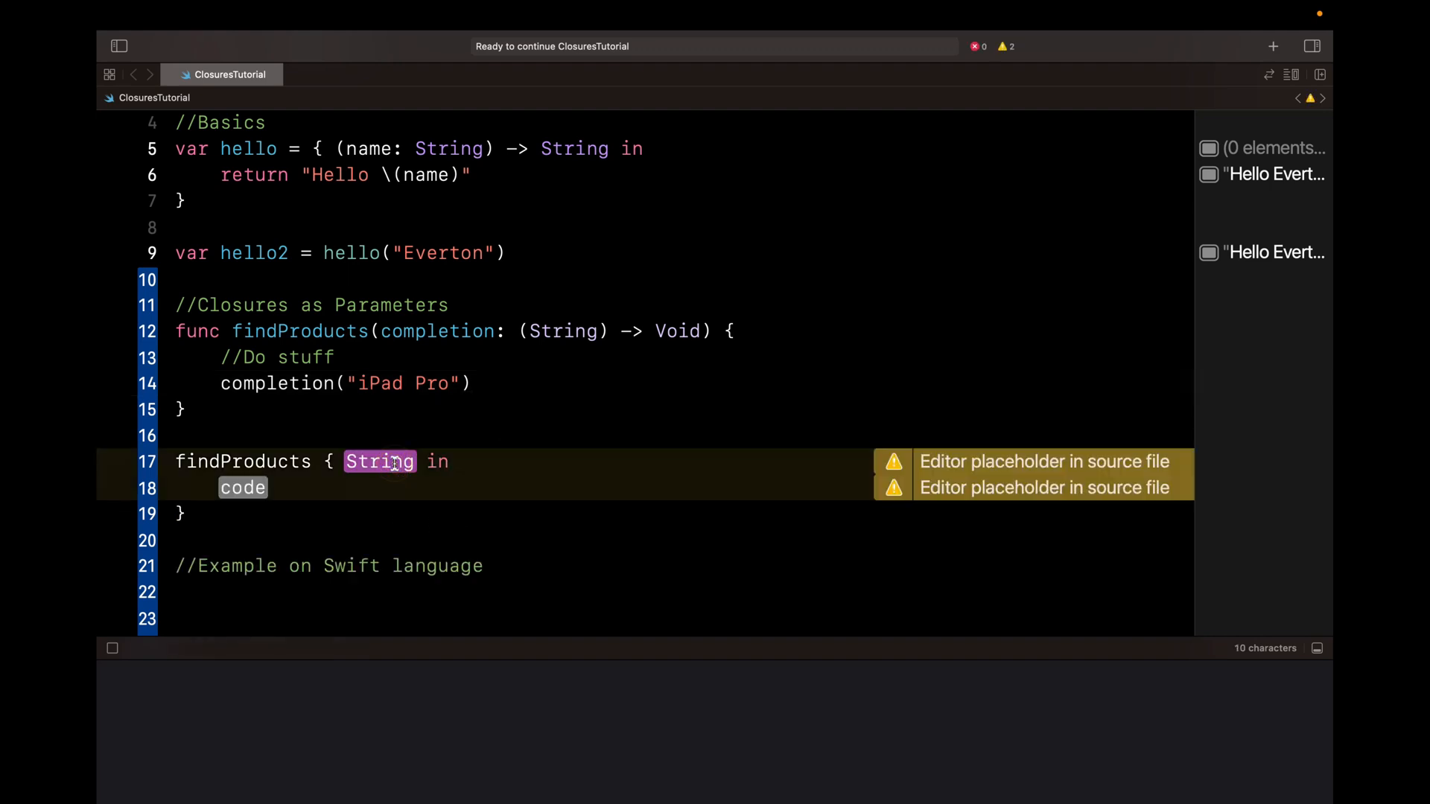
# Write the findProducts trailing closure with a product parameter and 'do whatever' comment.
pyautogui.write('product')
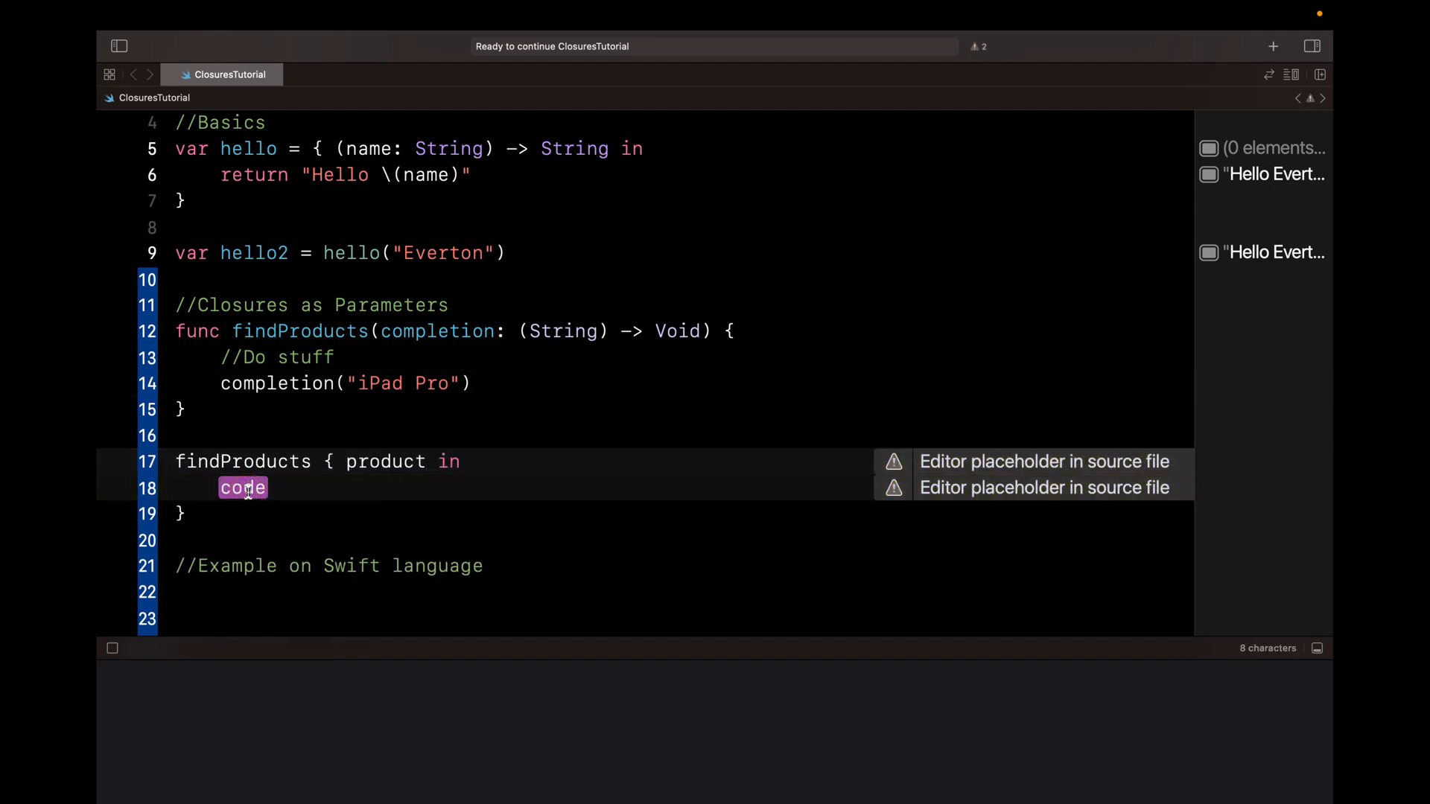
pyautogui.write('//do wh')
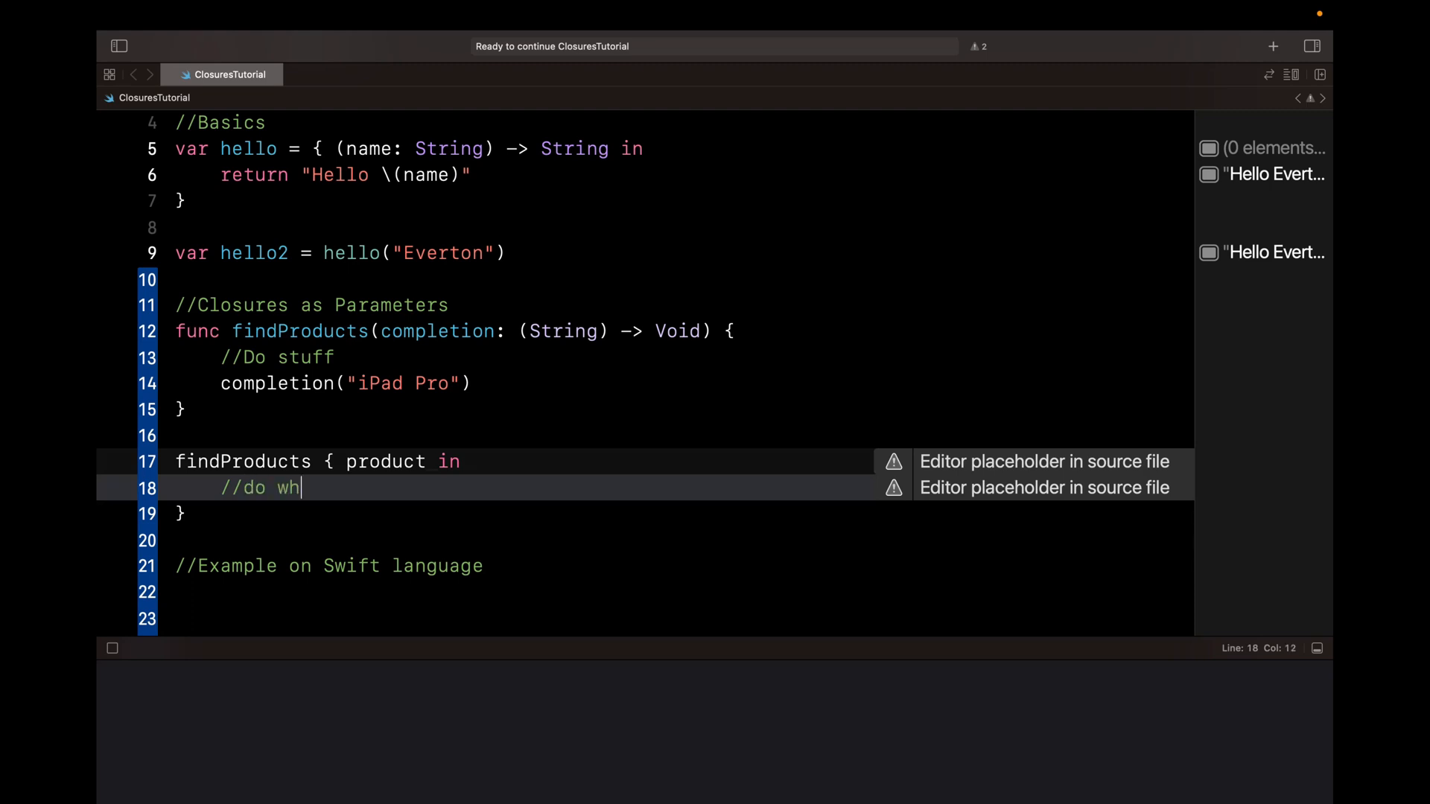
pyautogui.write('atever with the product')
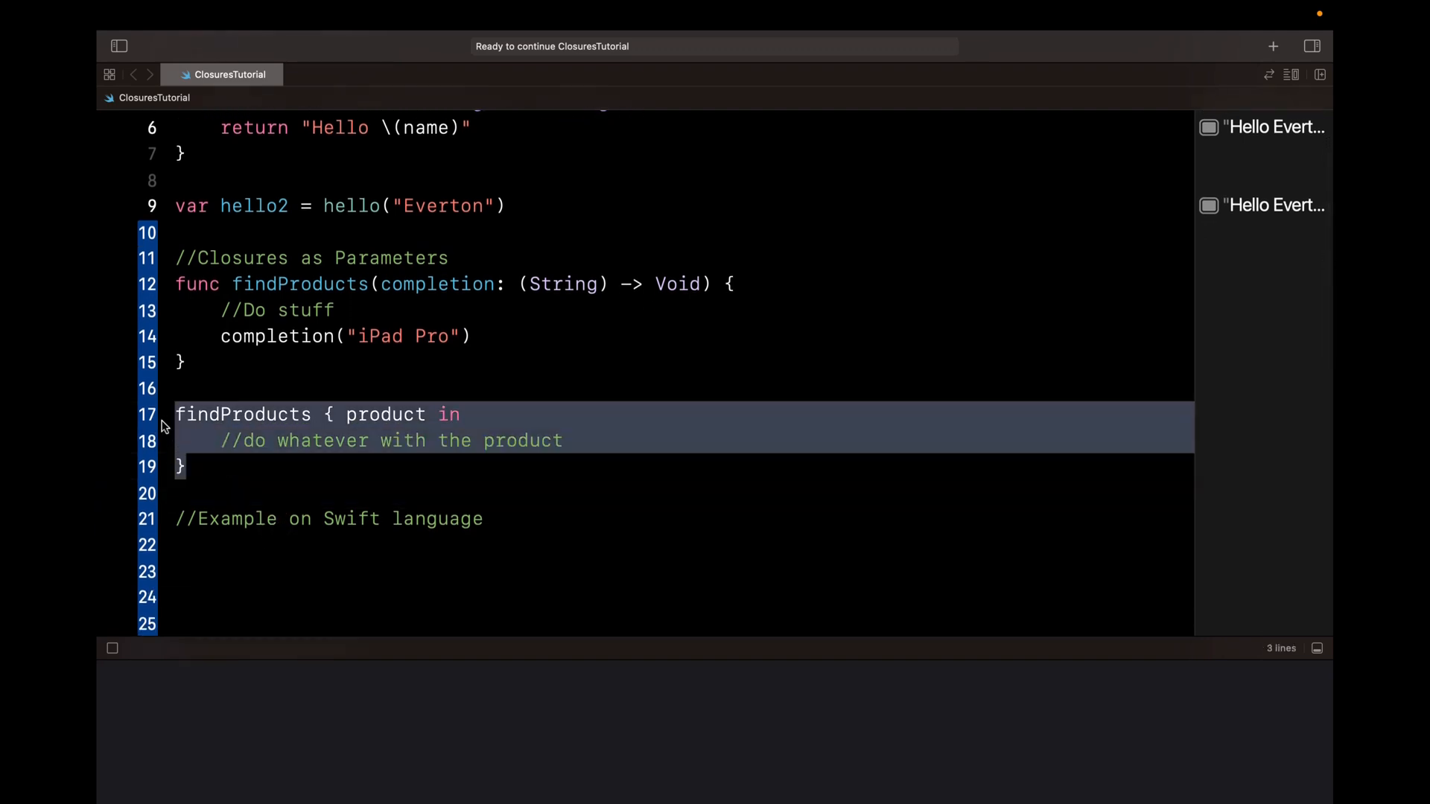
# Point out the function body, the call's closing brace, and the closure's parameter and comment.
pyautogui.click(204, 493)
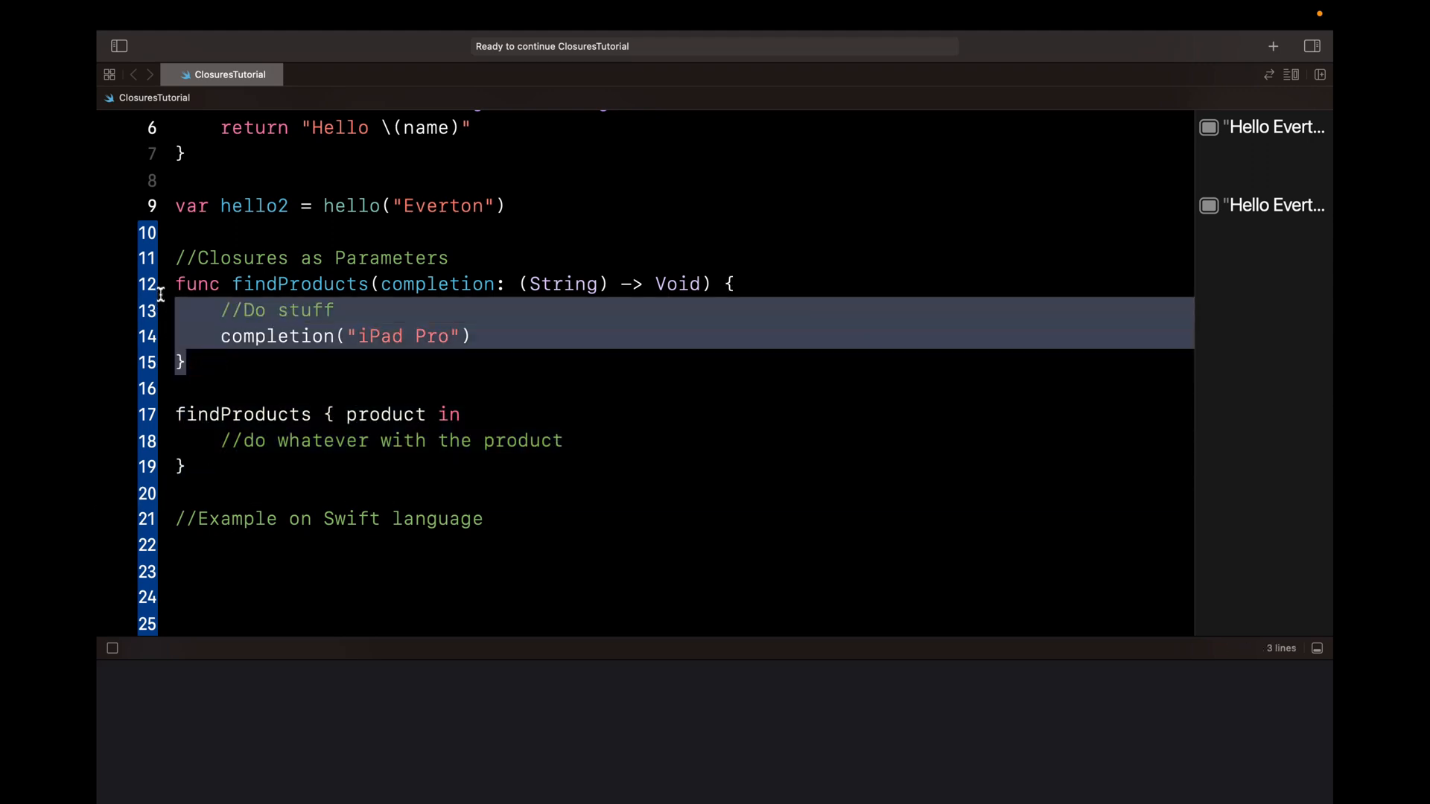
pyautogui.click(210, 467)
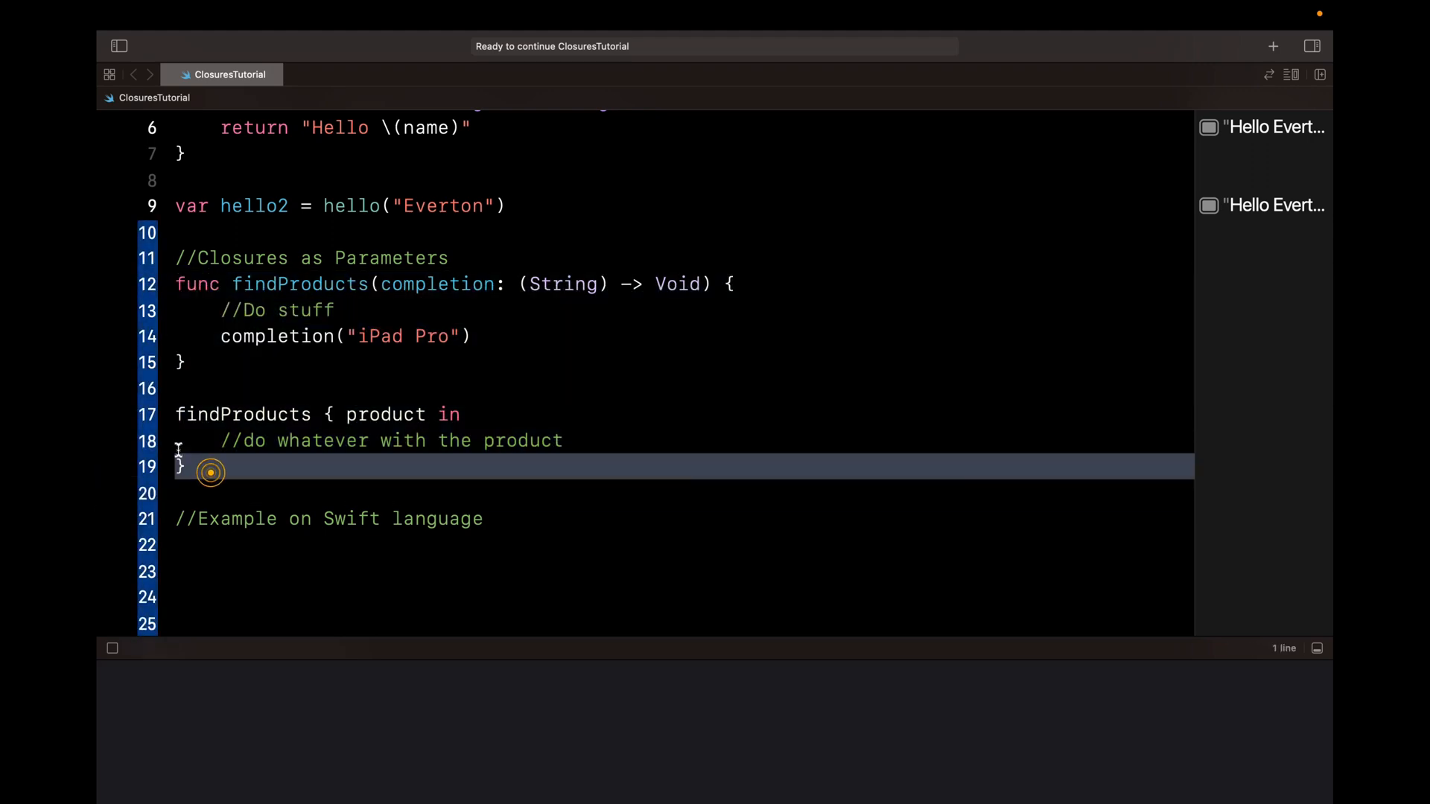
pyautogui.click(565, 442)
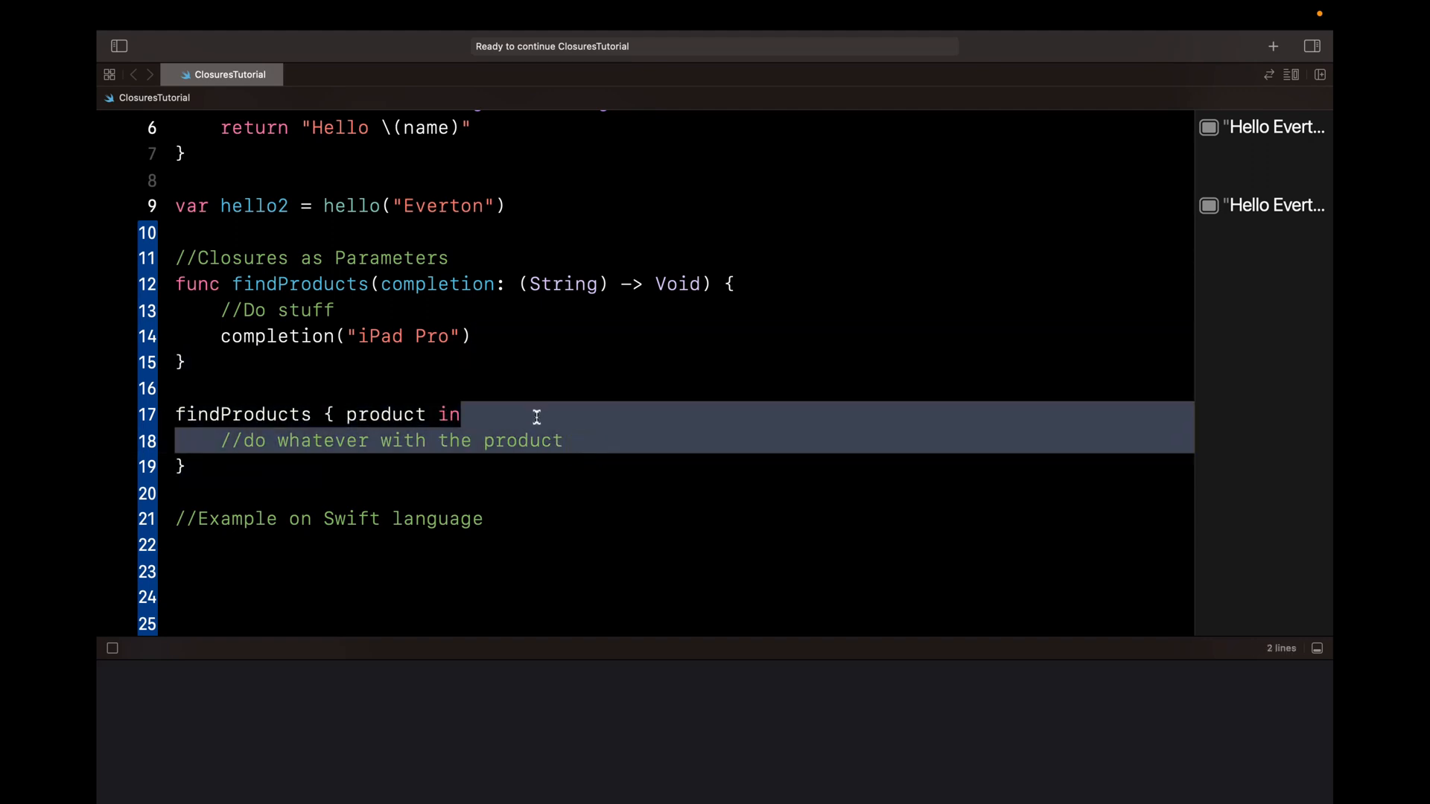
pyautogui.click(567, 441)
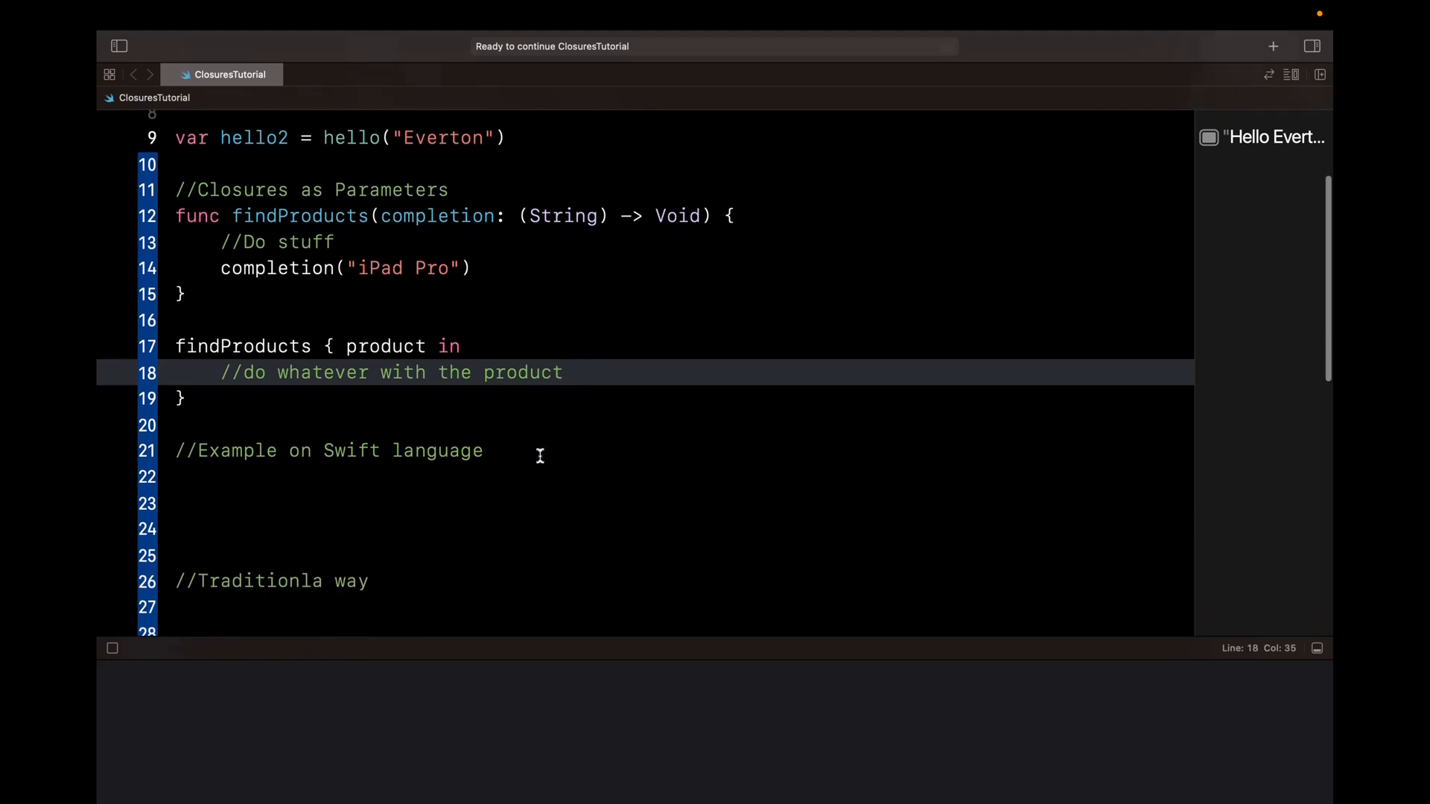
pyautogui.click(561, 372)
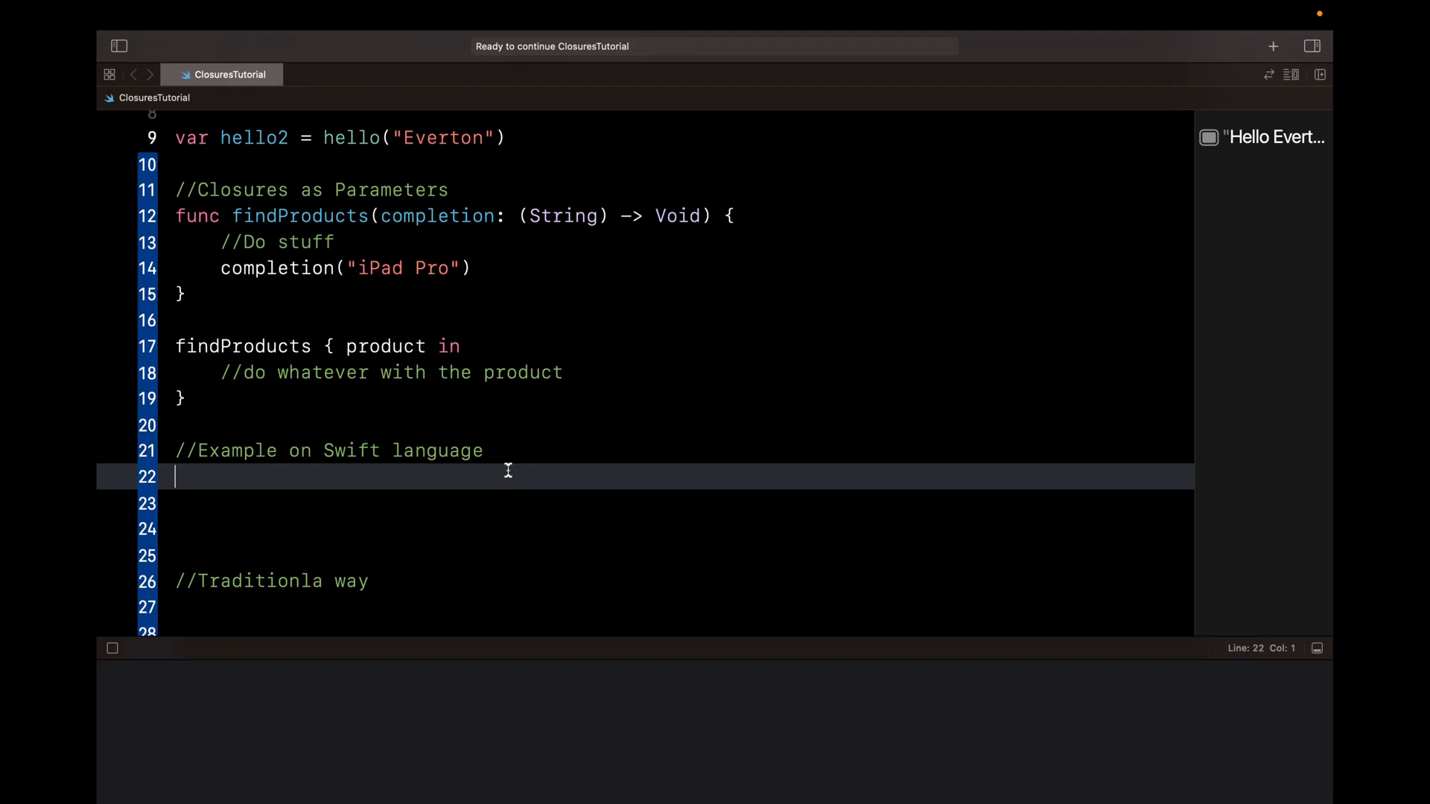
# Add let names = ["Everton", "John", "Ana"].
pyautogui.write('let names')
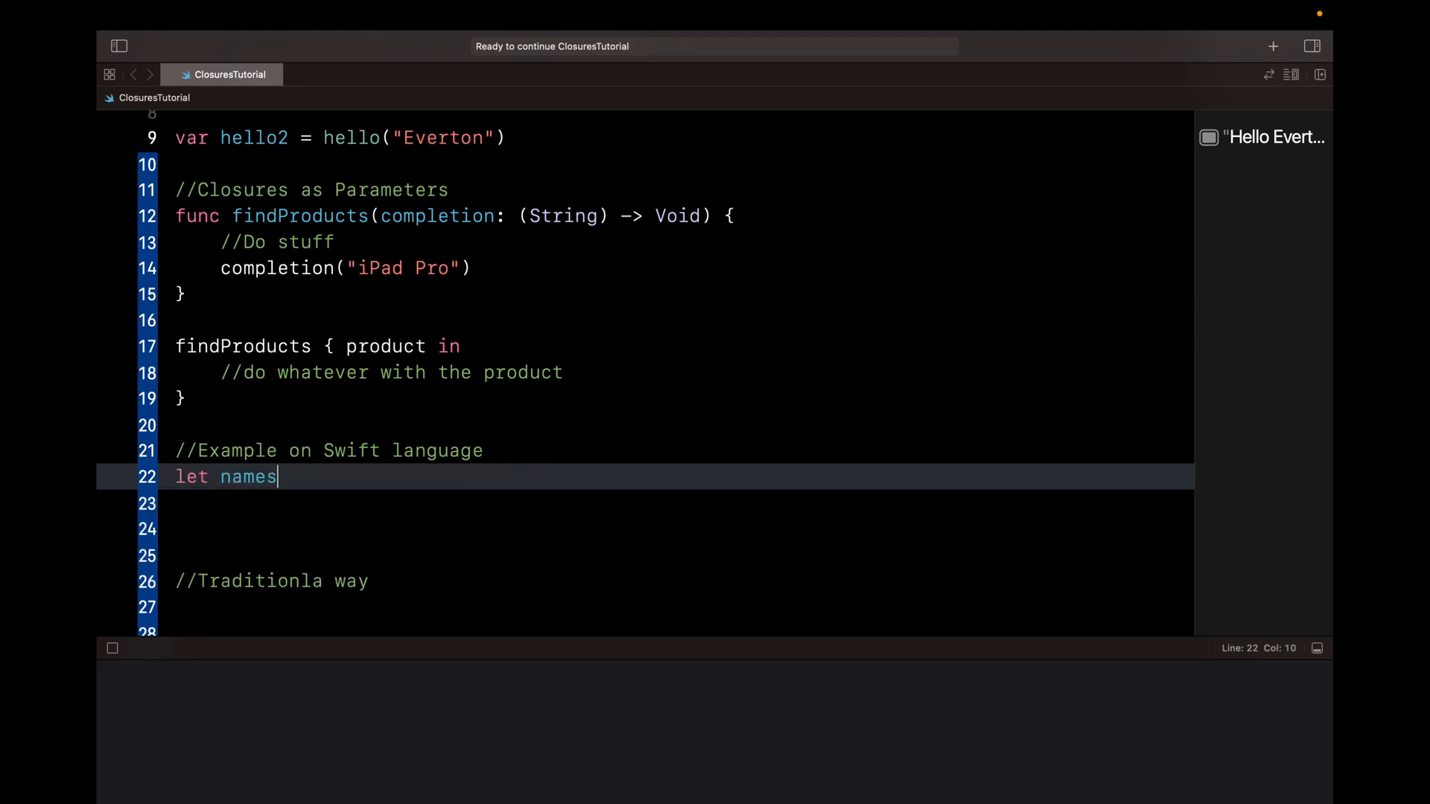
pyautogui.write('= ["Everton"]')
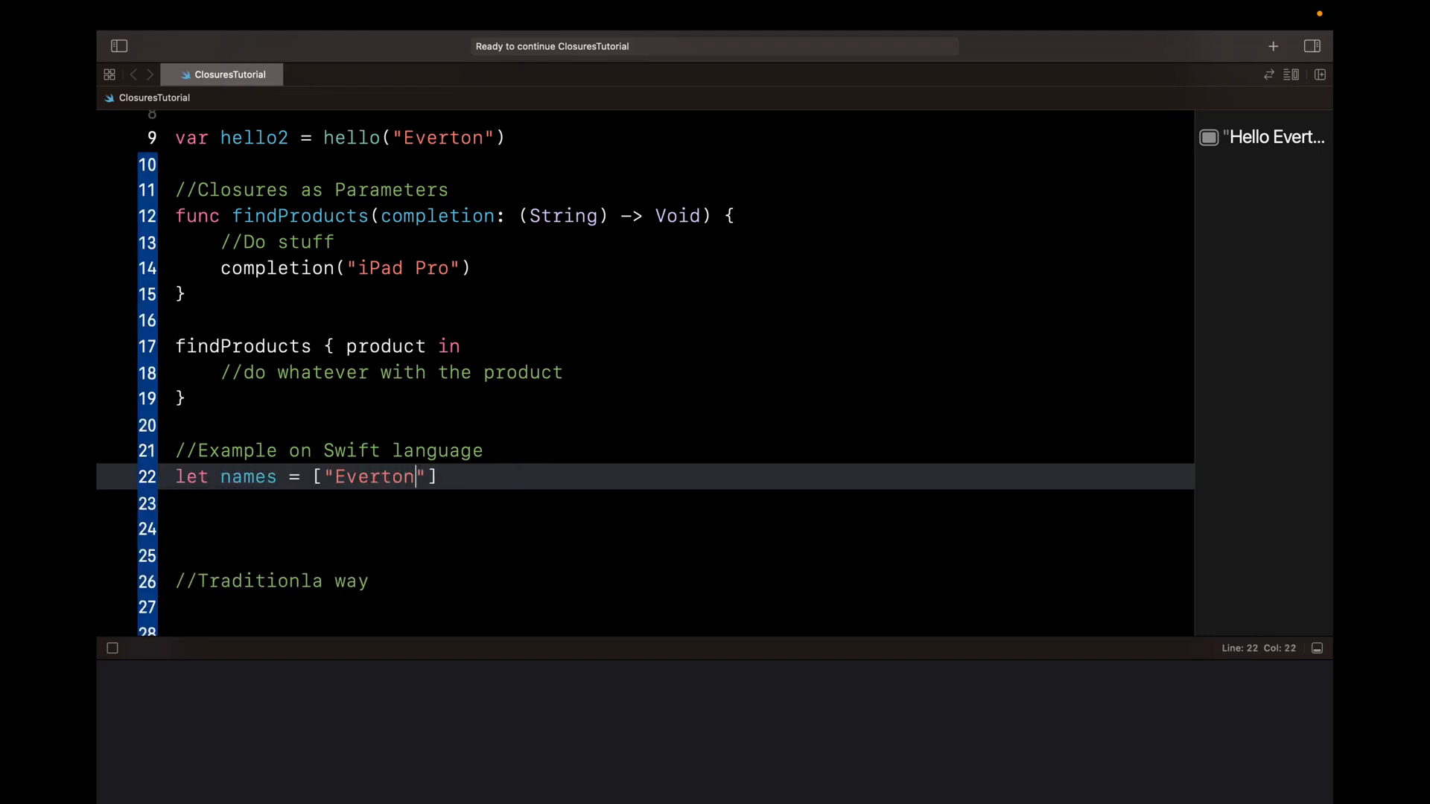
pyautogui.write(', "John", "Ana"')
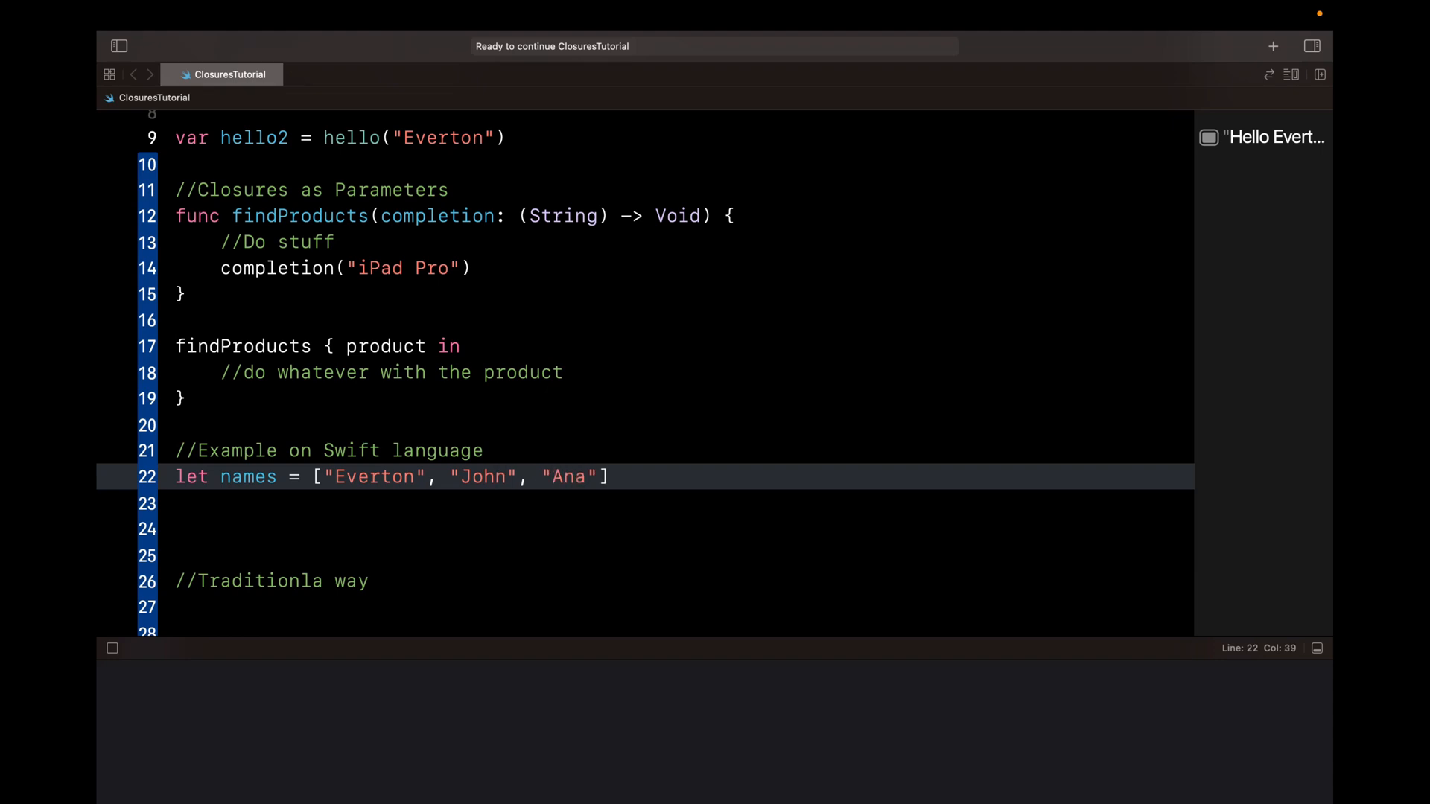
# Start var revesedNames = names.sorted with a closure comparing s1 and s2.
pyautogui.write('var')
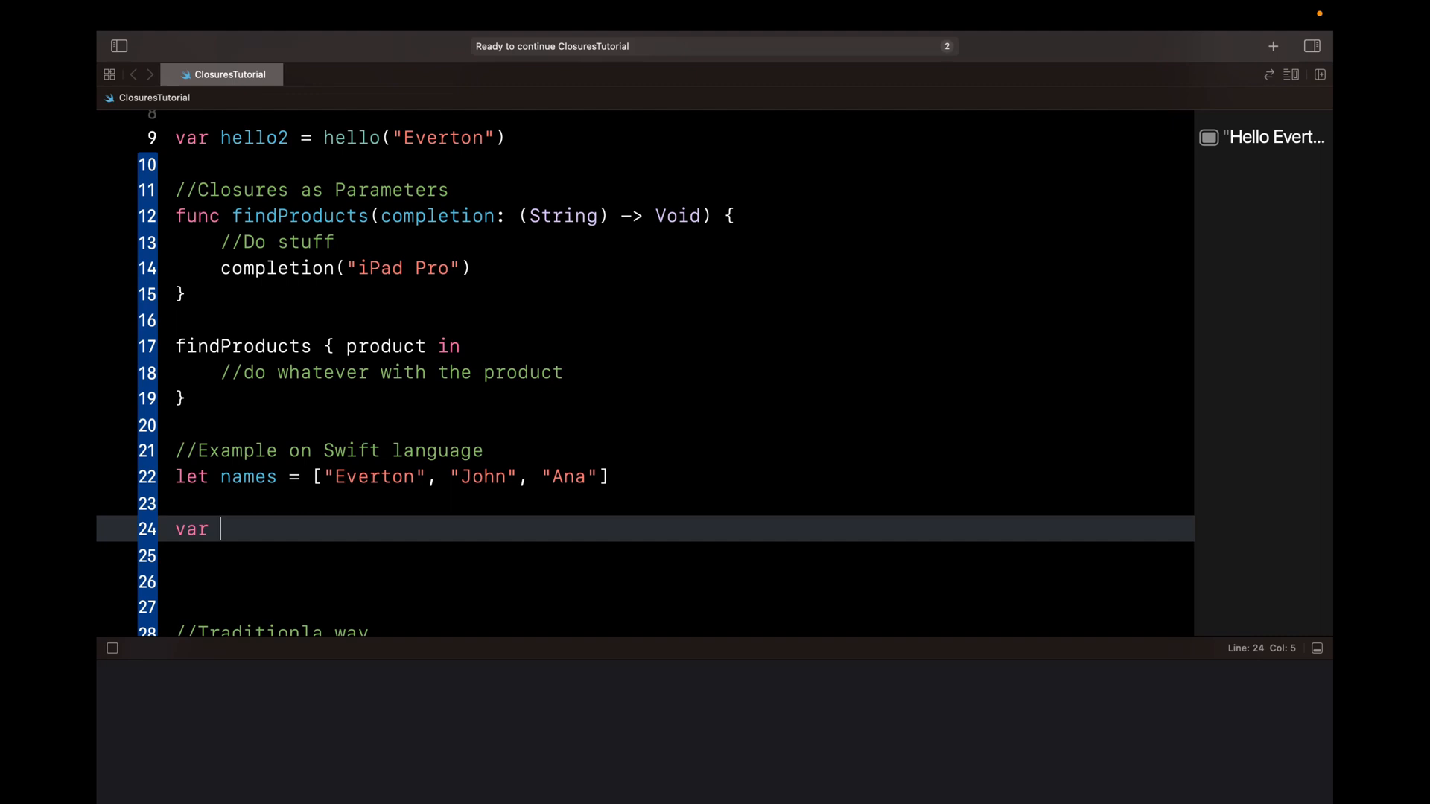
pyautogui.write('reverde')
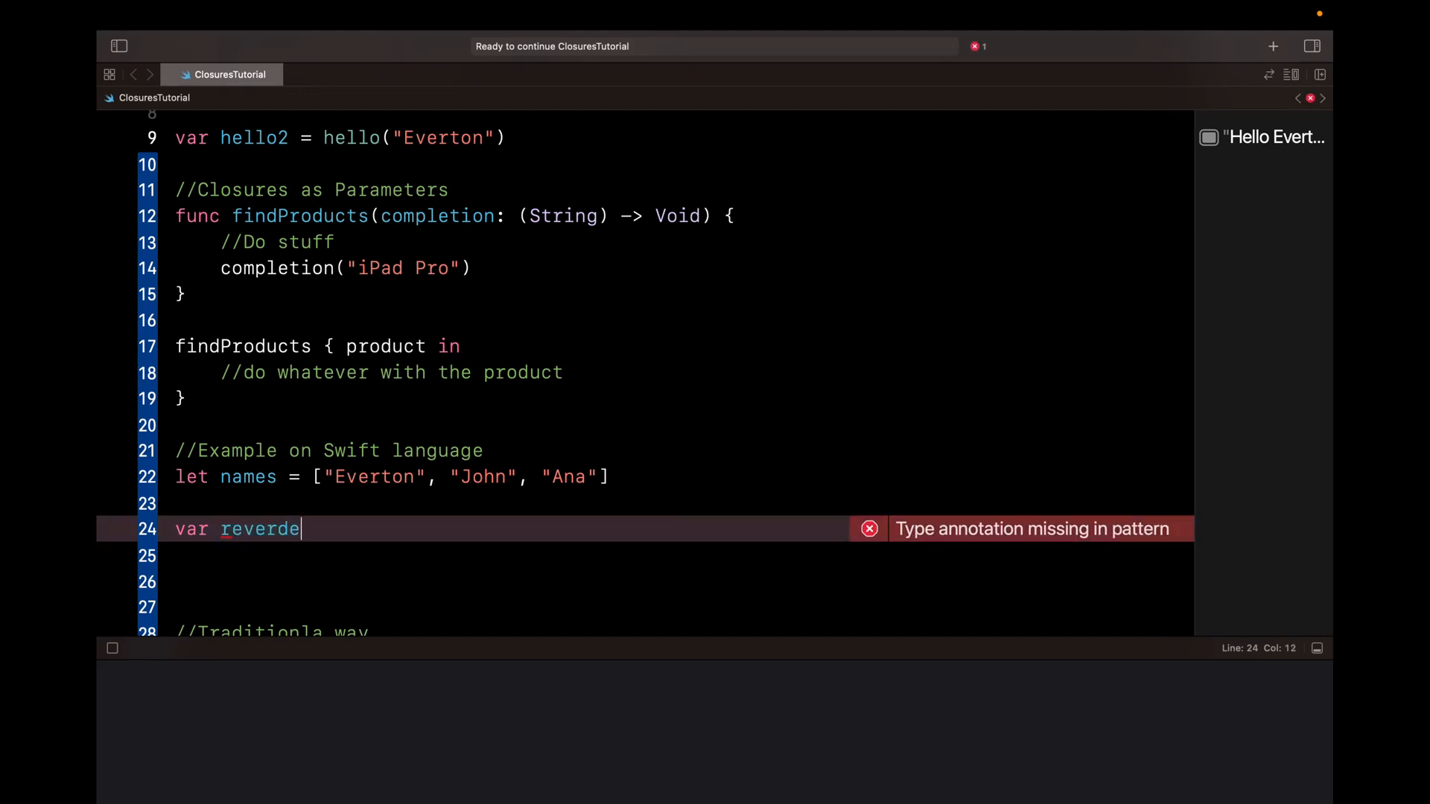
pyautogui.write('sedNames =')
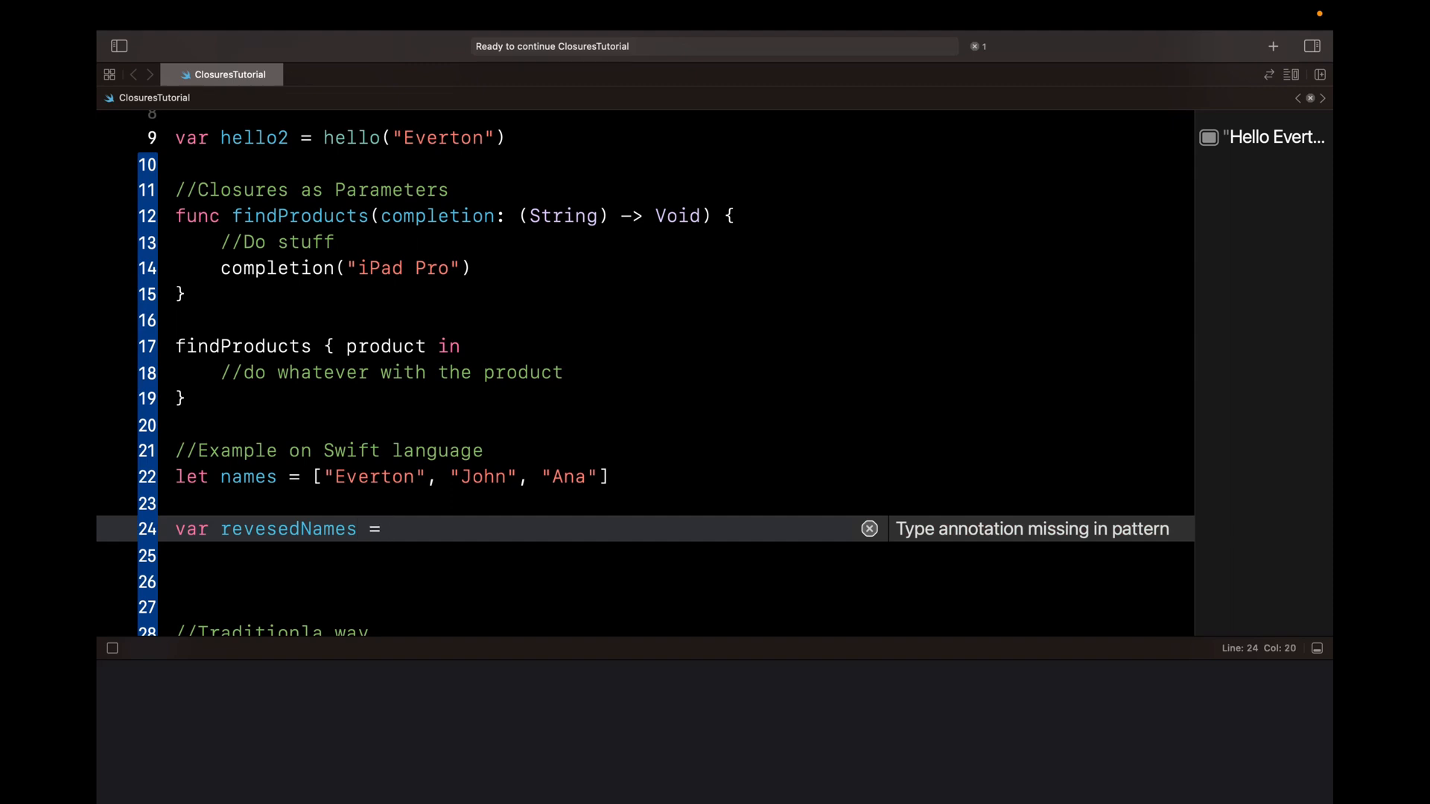
pyautogui.write('names.sorted(by: (String, String) throws -> Bool')
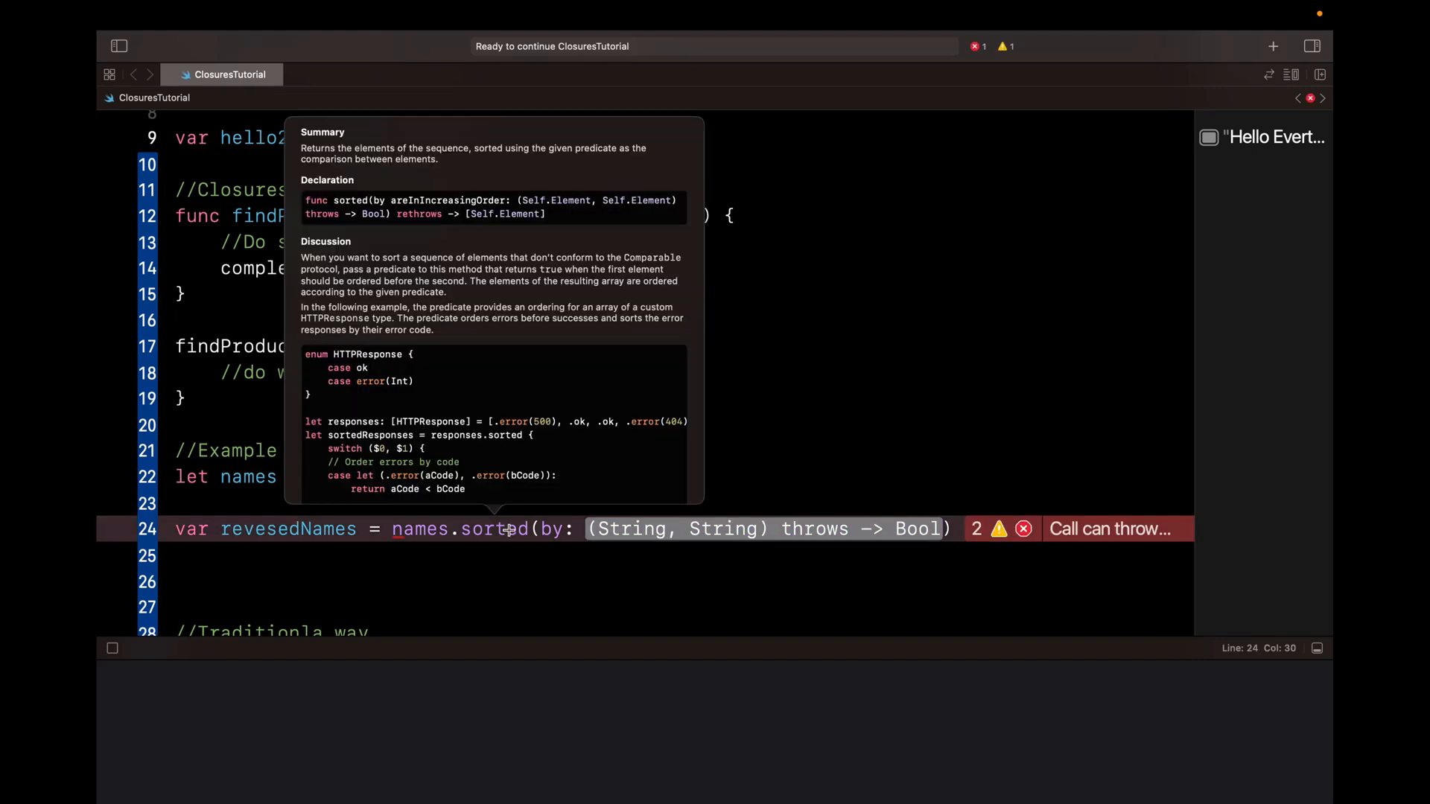
pyautogui.moveTo(515, 202)
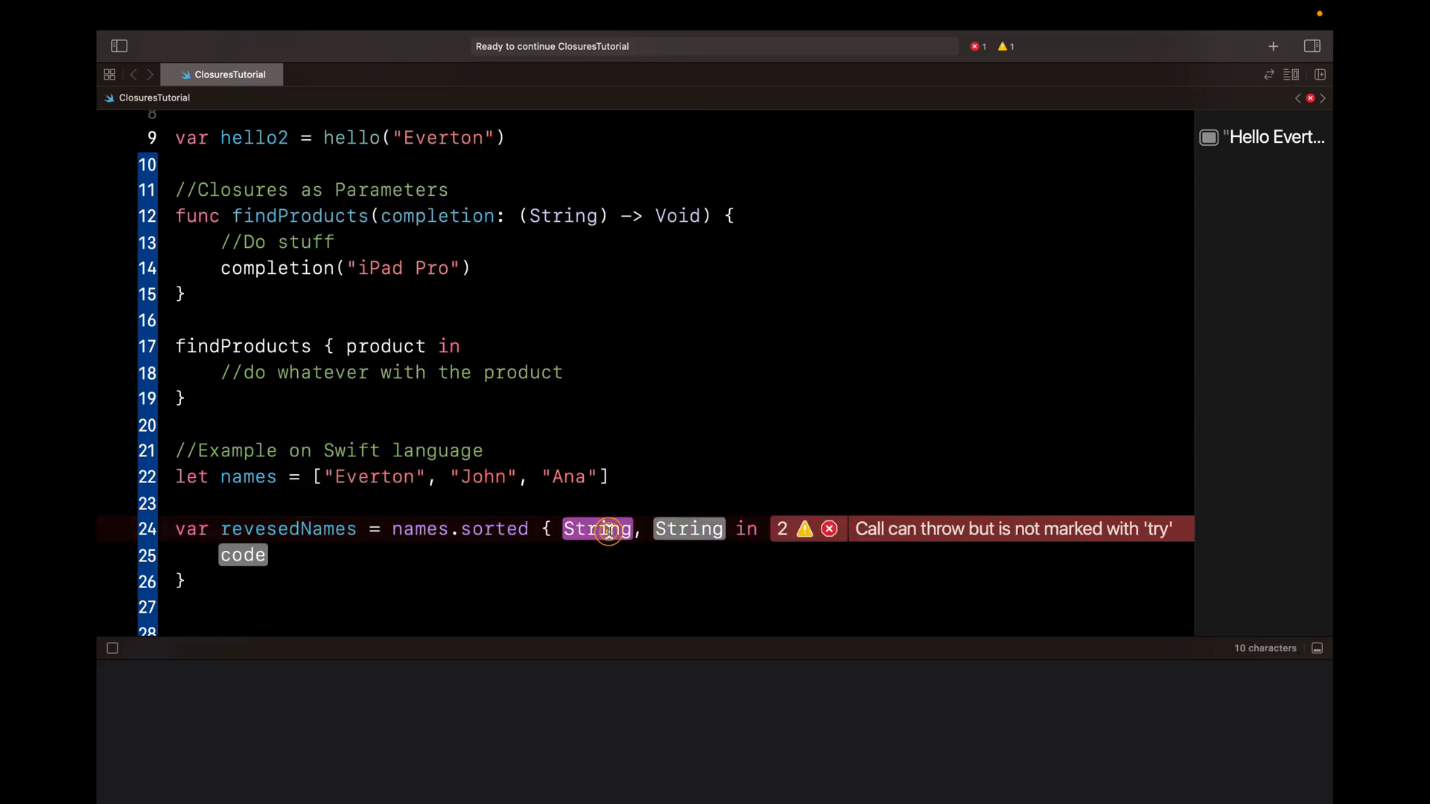
pyautogui.write('s1,')
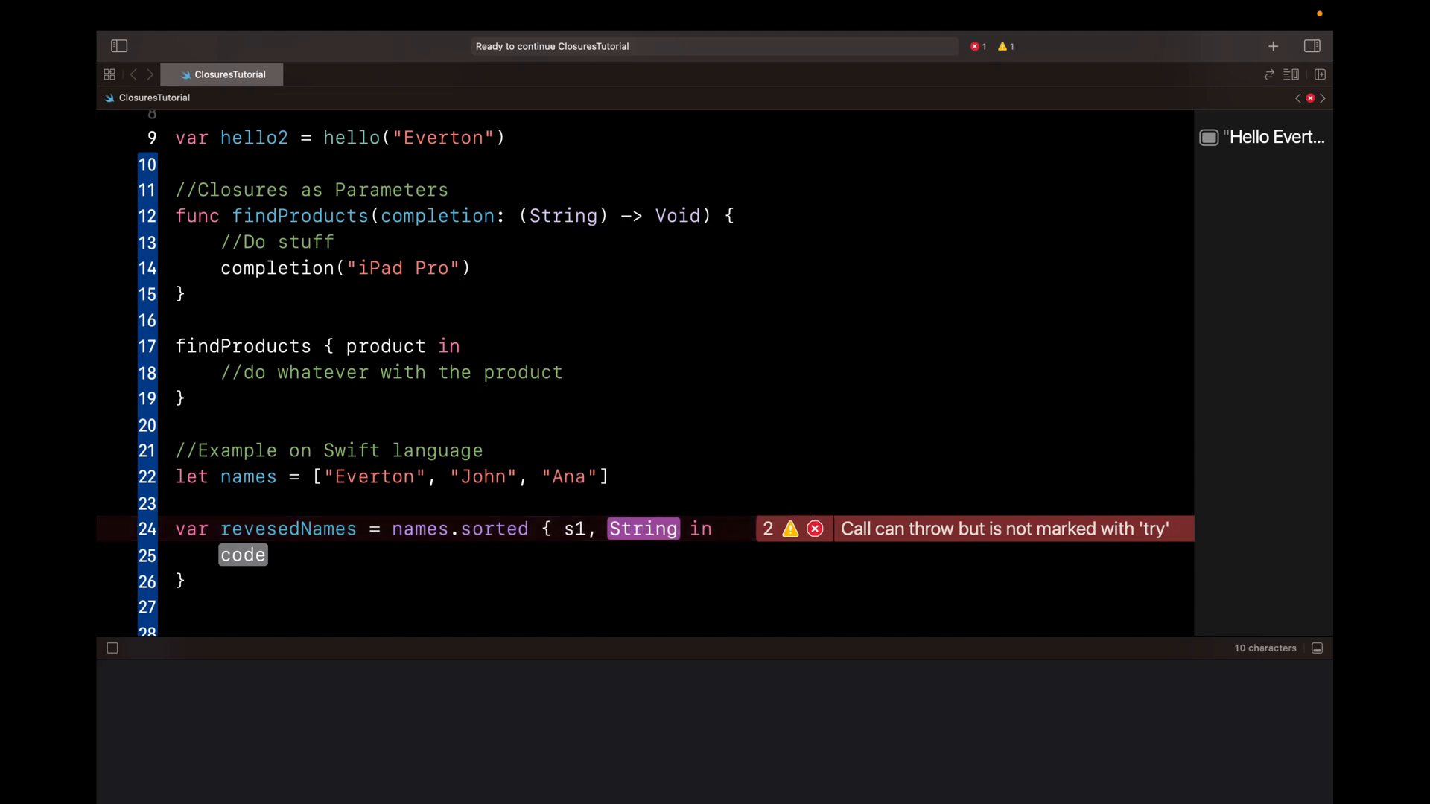
pyautogui.write('s1 > s2')
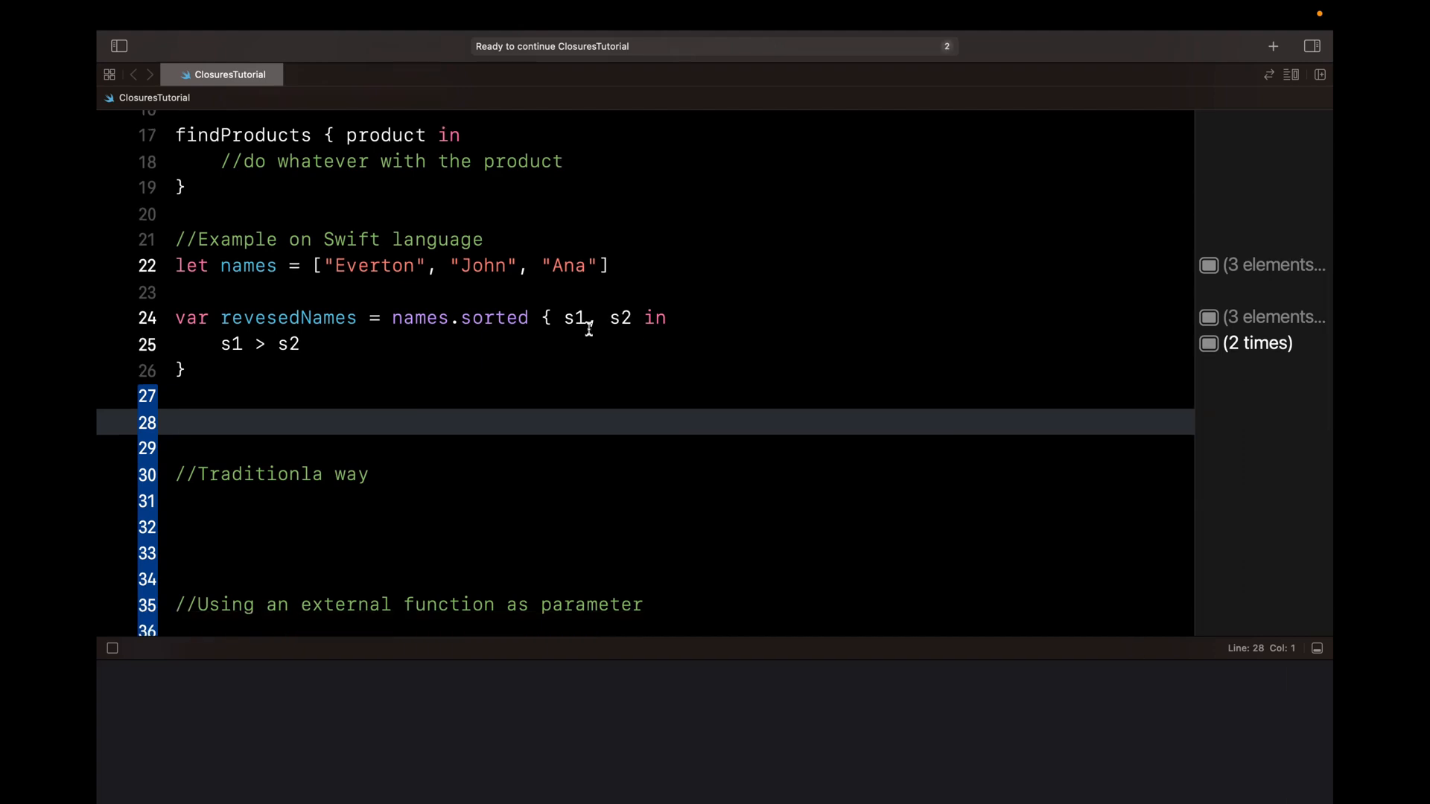
# Write func backwards(s1: String, s2: String) -> Bool returning s1 > s2.
pyautogui.write(',')
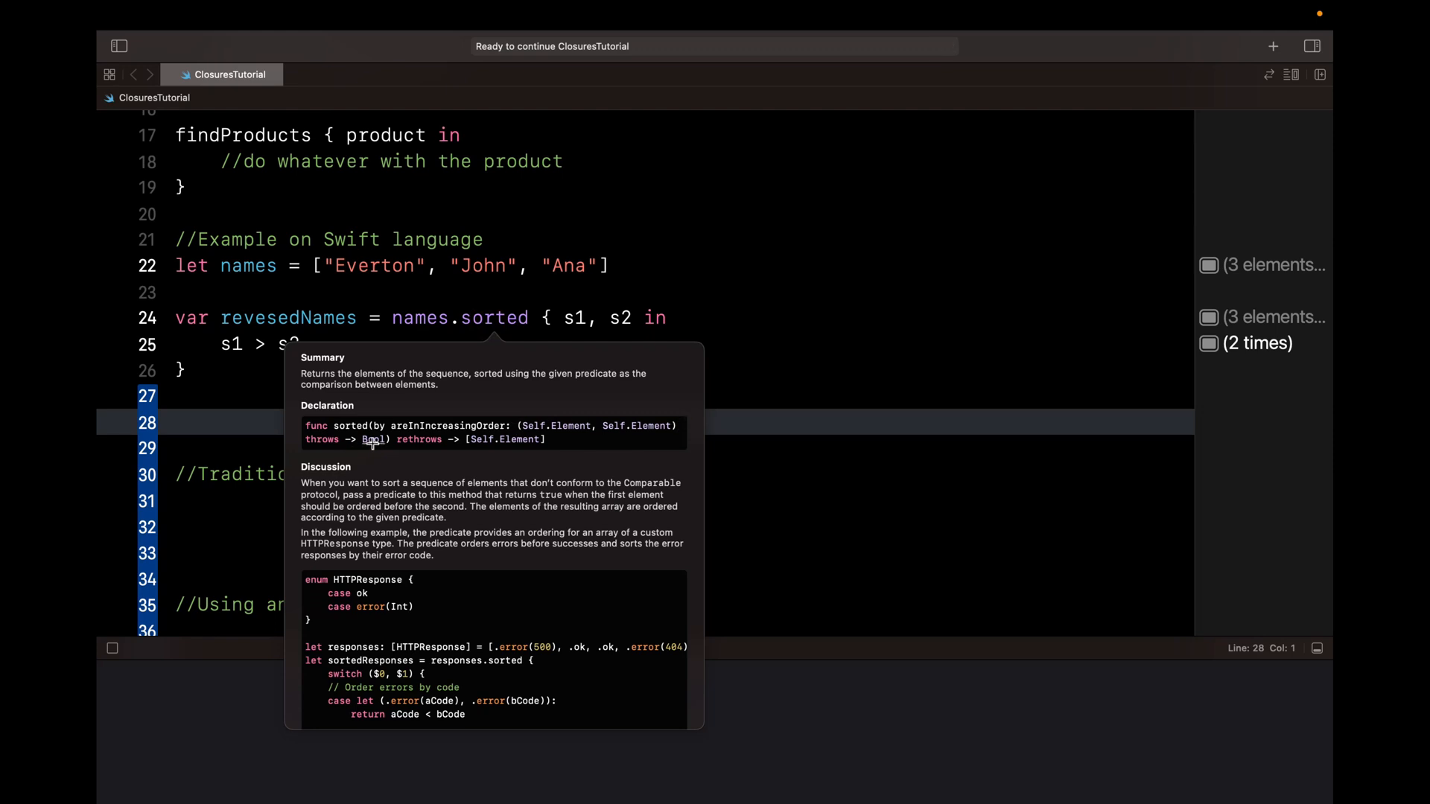
pyautogui.write('fun')
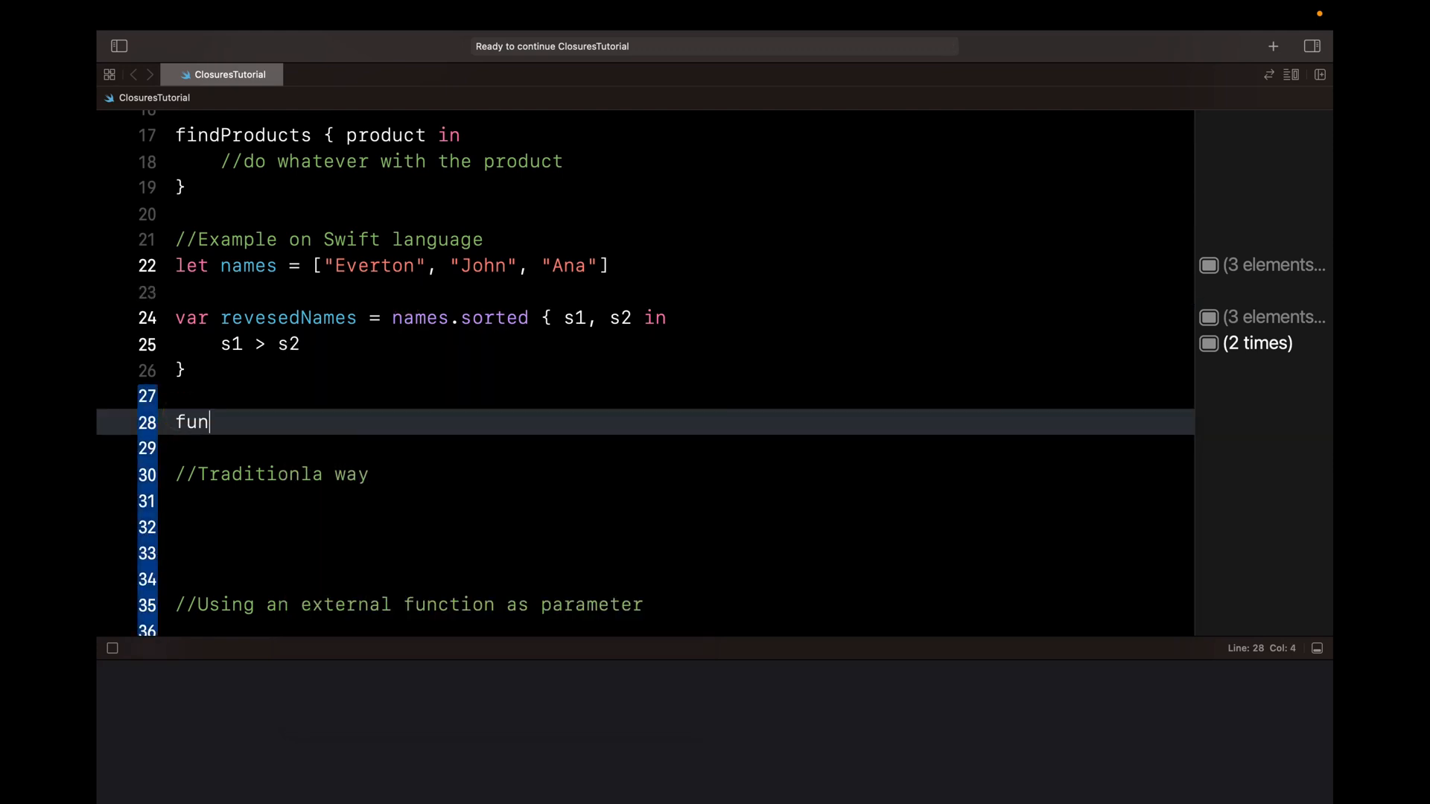
pyautogui.write('c backwar')
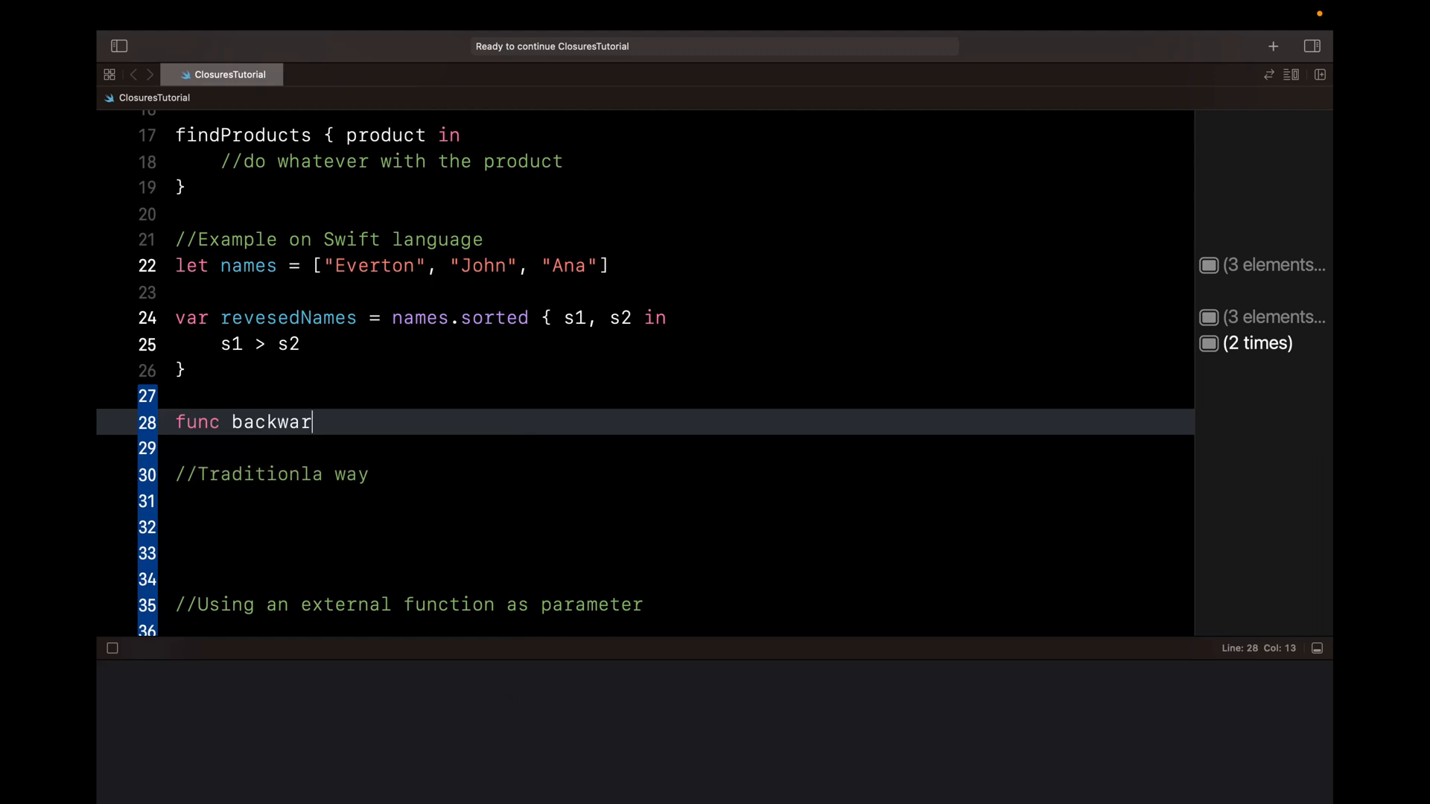
pyautogui.write('ds(s1: String, s2: String) ->')
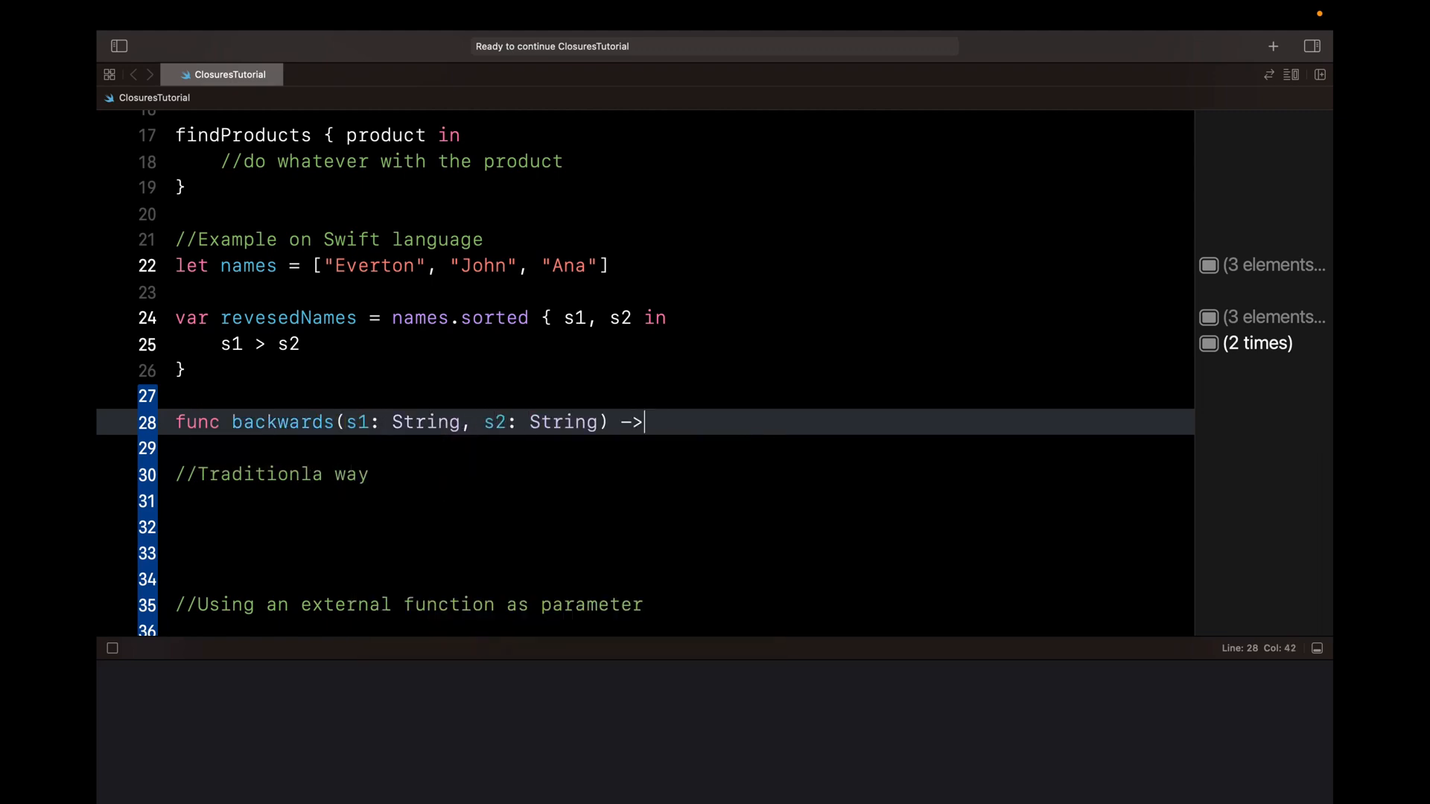
pyautogui.write('Bool {')
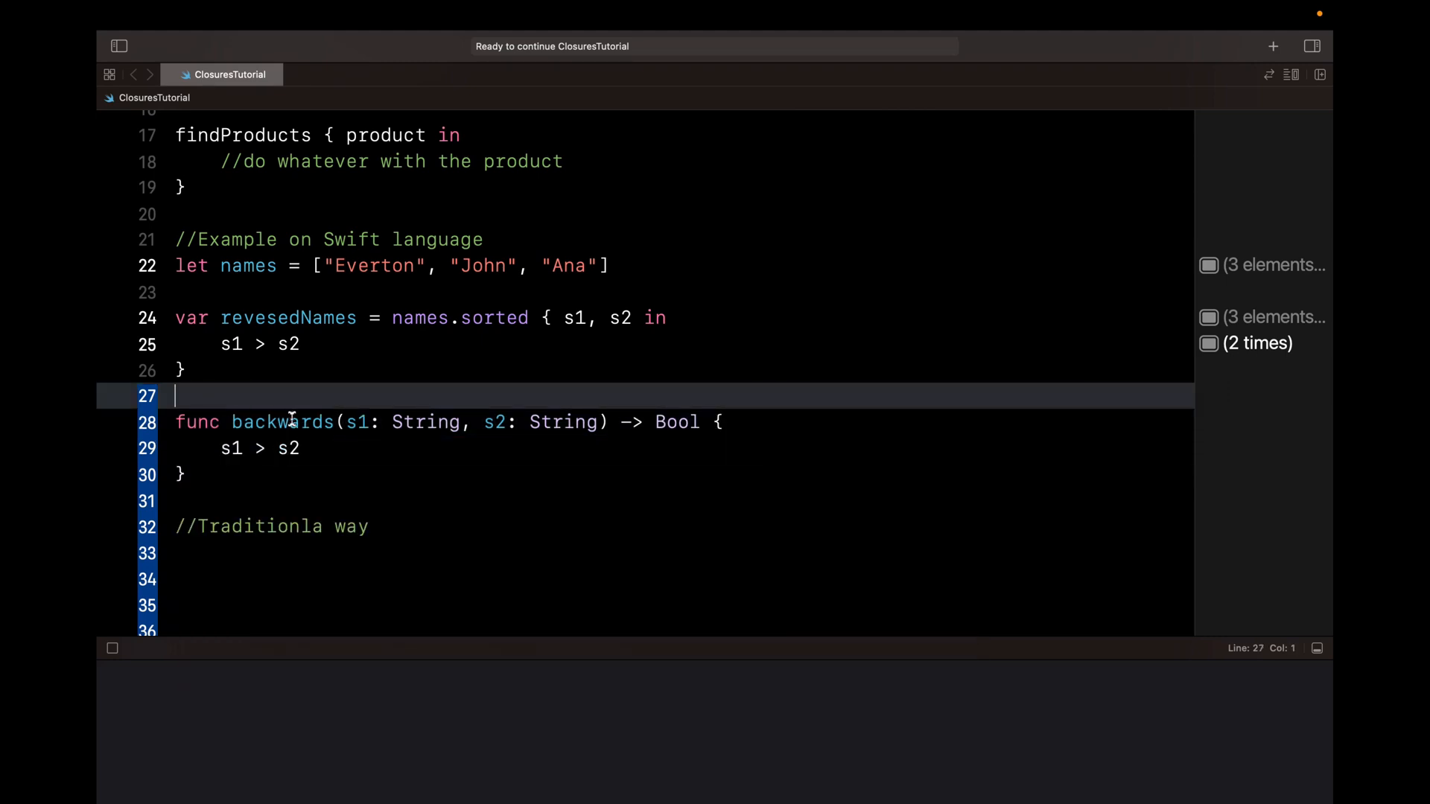
# Replace the inline closure with sorted(by: backwards), giving John, Everton, Ana.
pyautogui.doubleClick(282, 422)
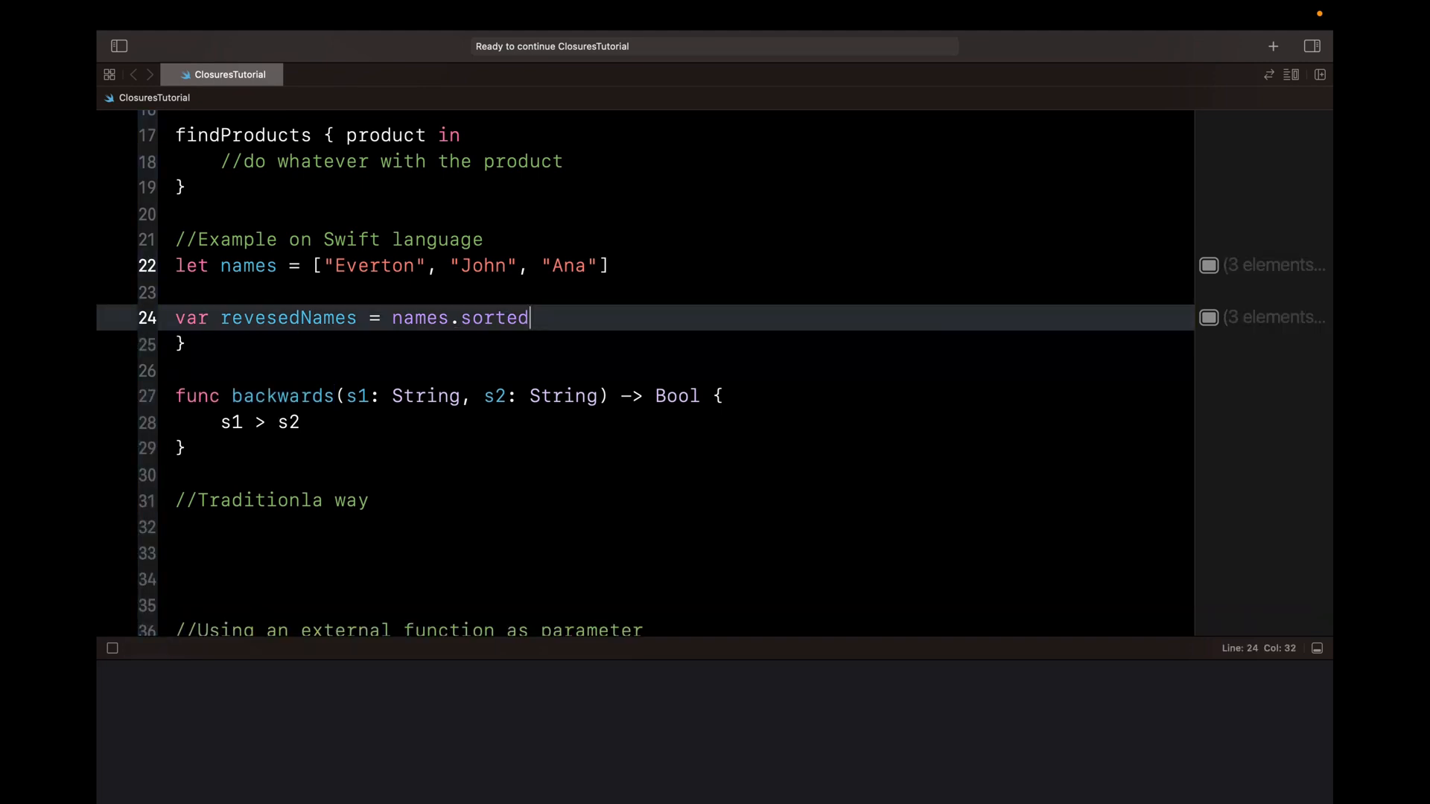
pyautogui.write('(by: backwards')
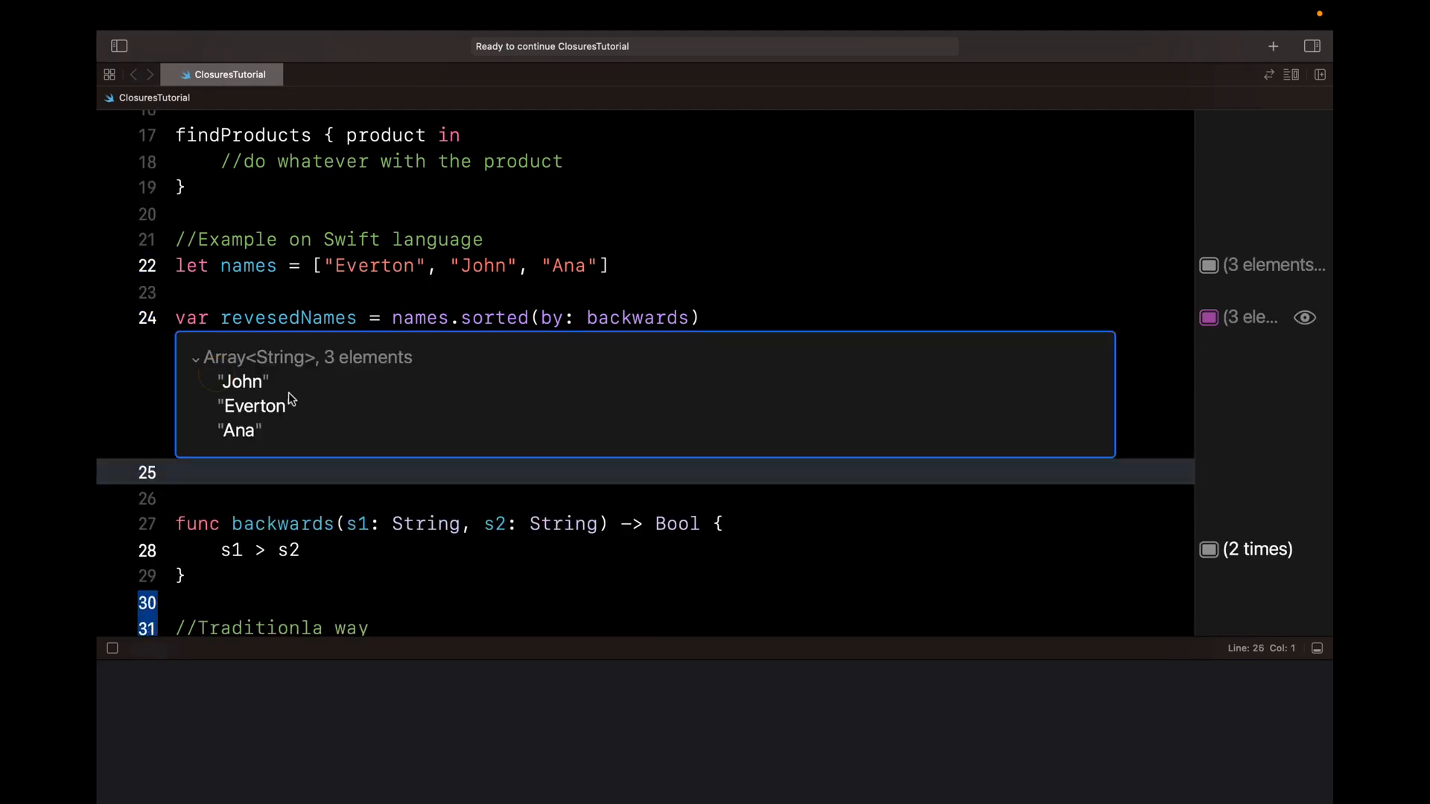
pyautogui.click(241, 381)
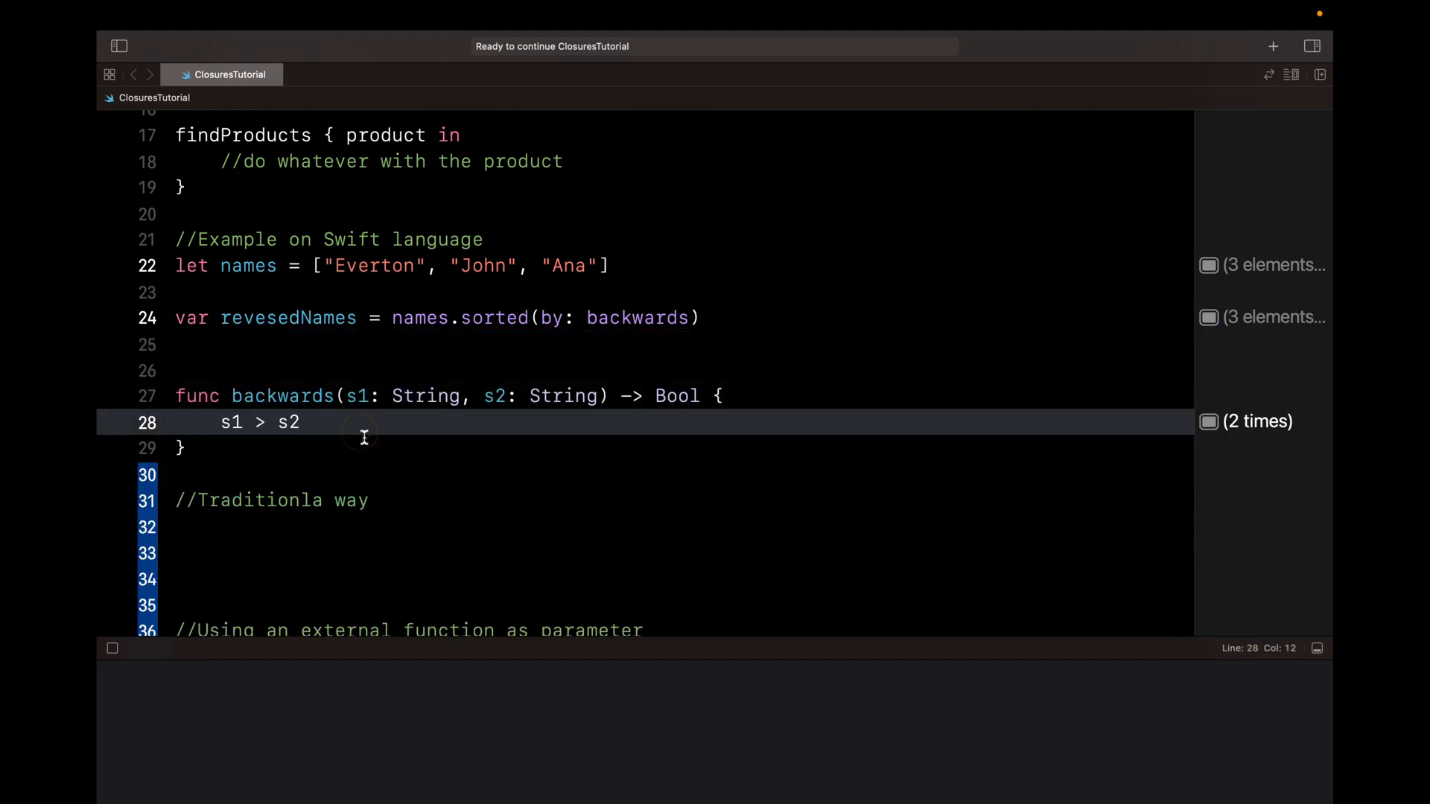
# Try a generic <T: Comparable> backwards, then revert its parameter types to String.
pyautogui.doubleClick(426, 396)
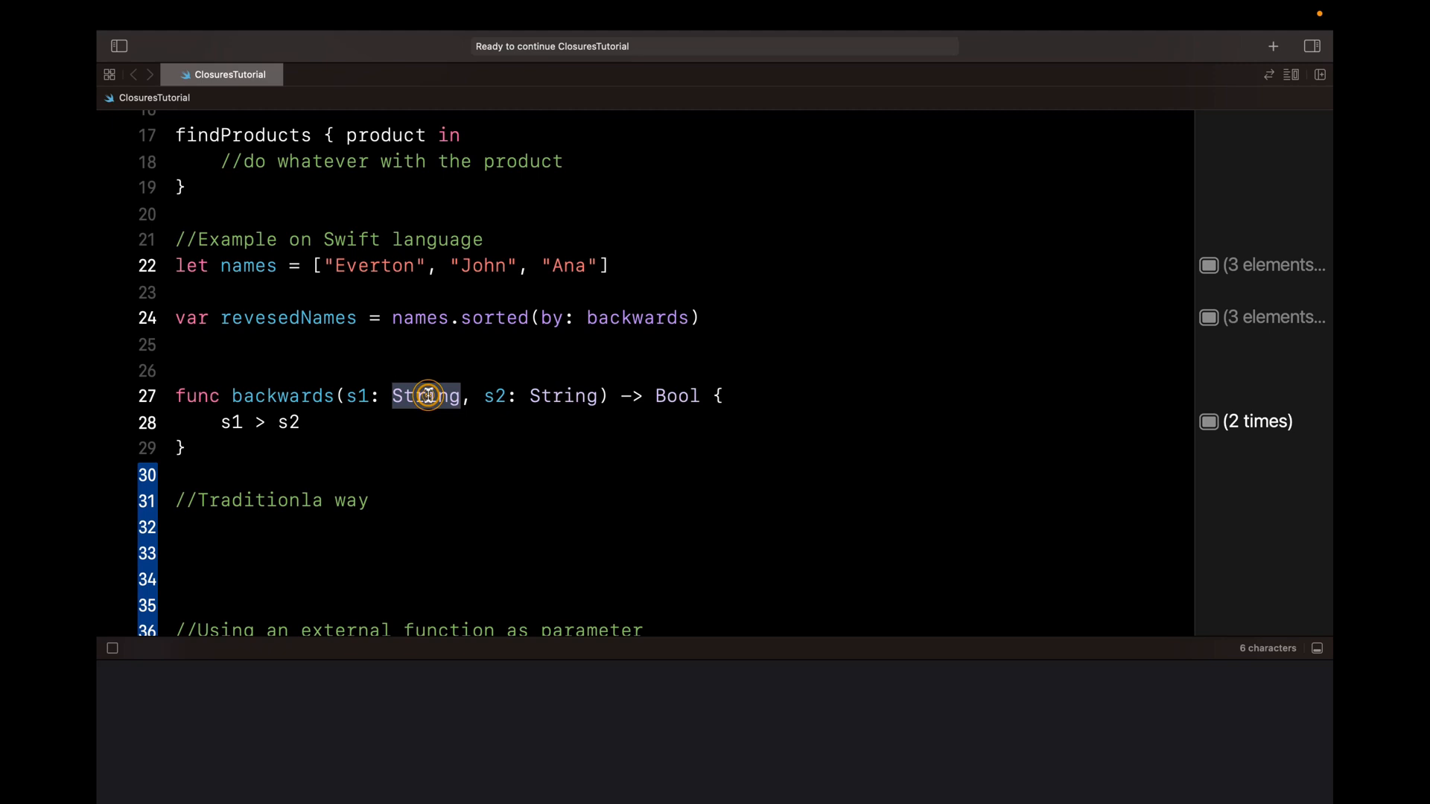
pyautogui.write('T')
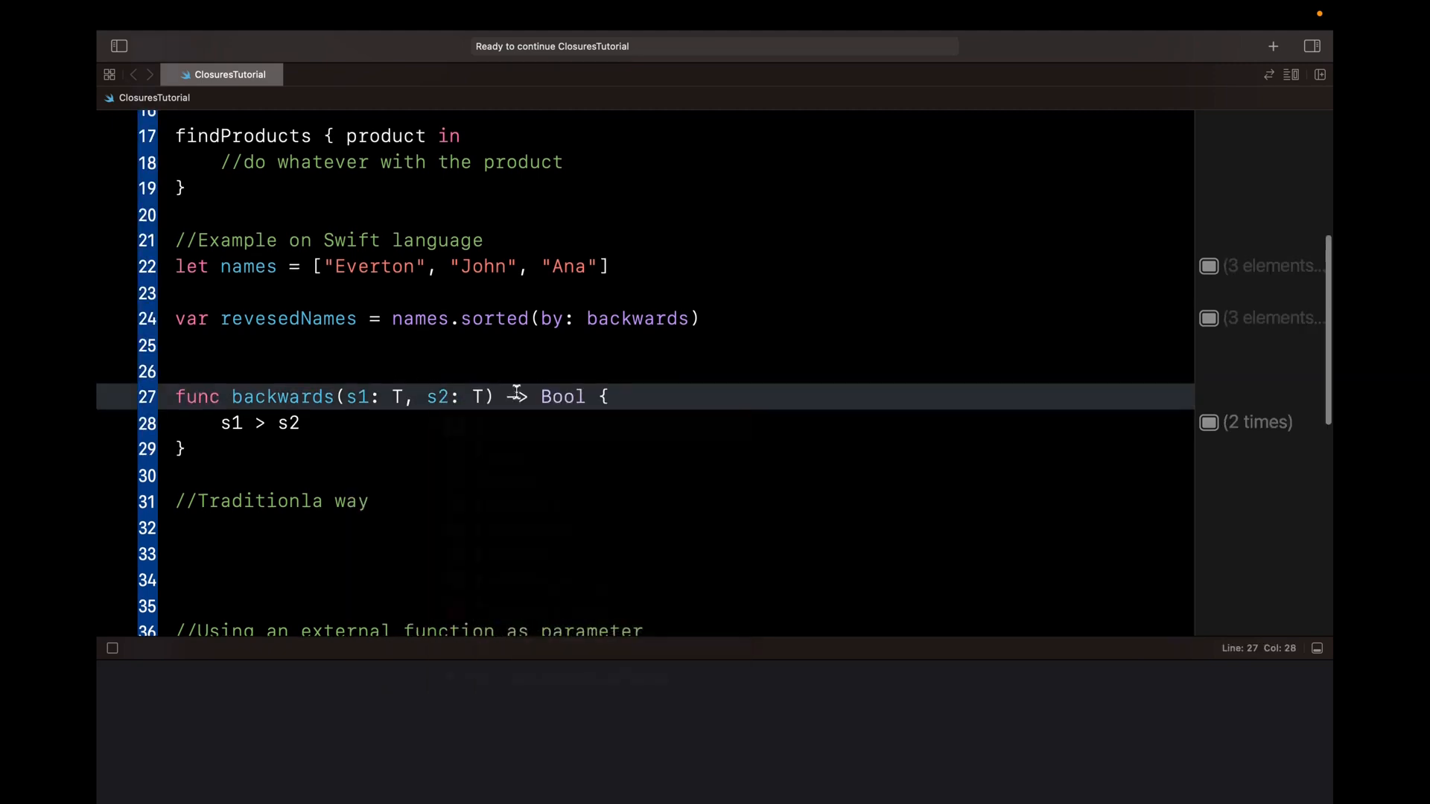
pyautogui.click(492, 318)
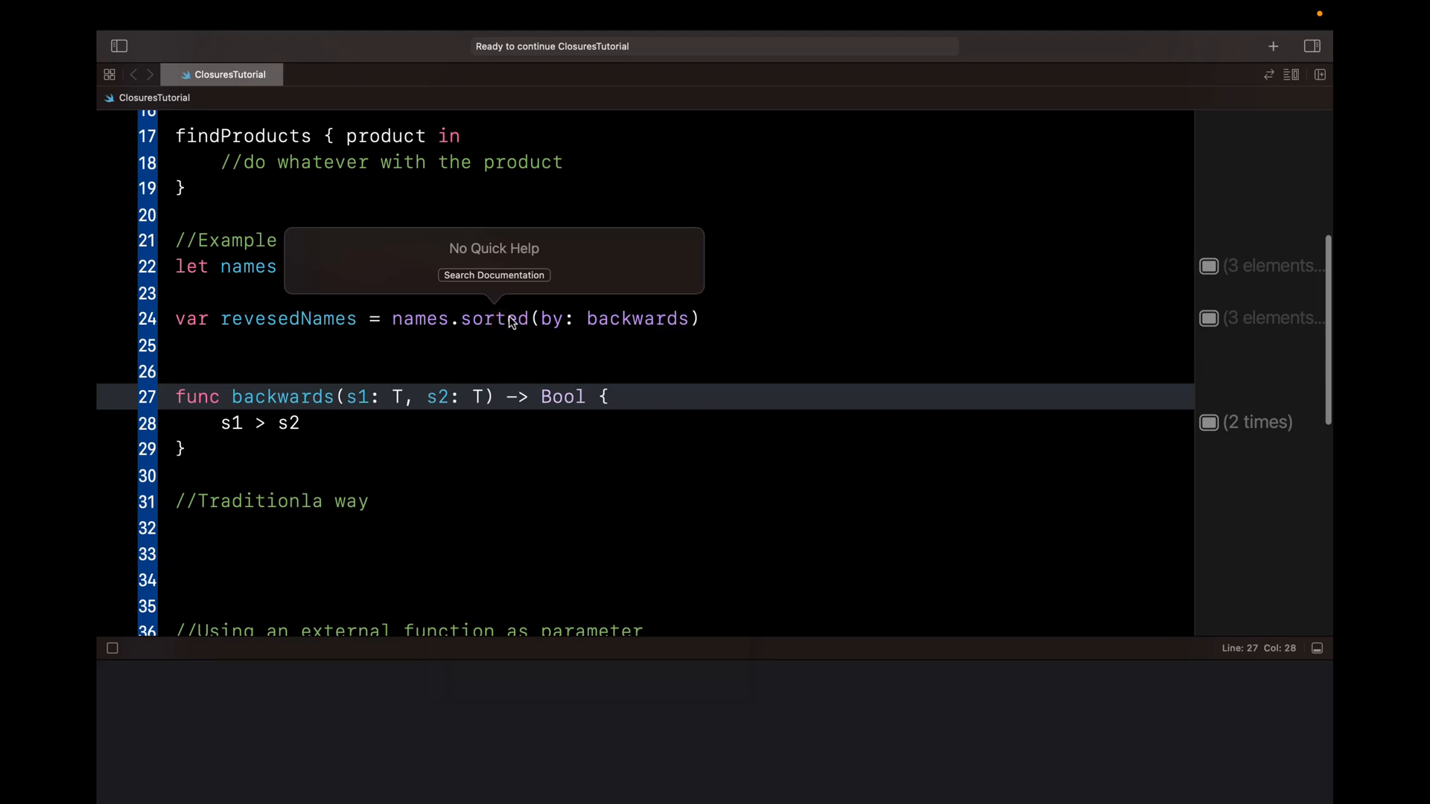
pyautogui.write('<')
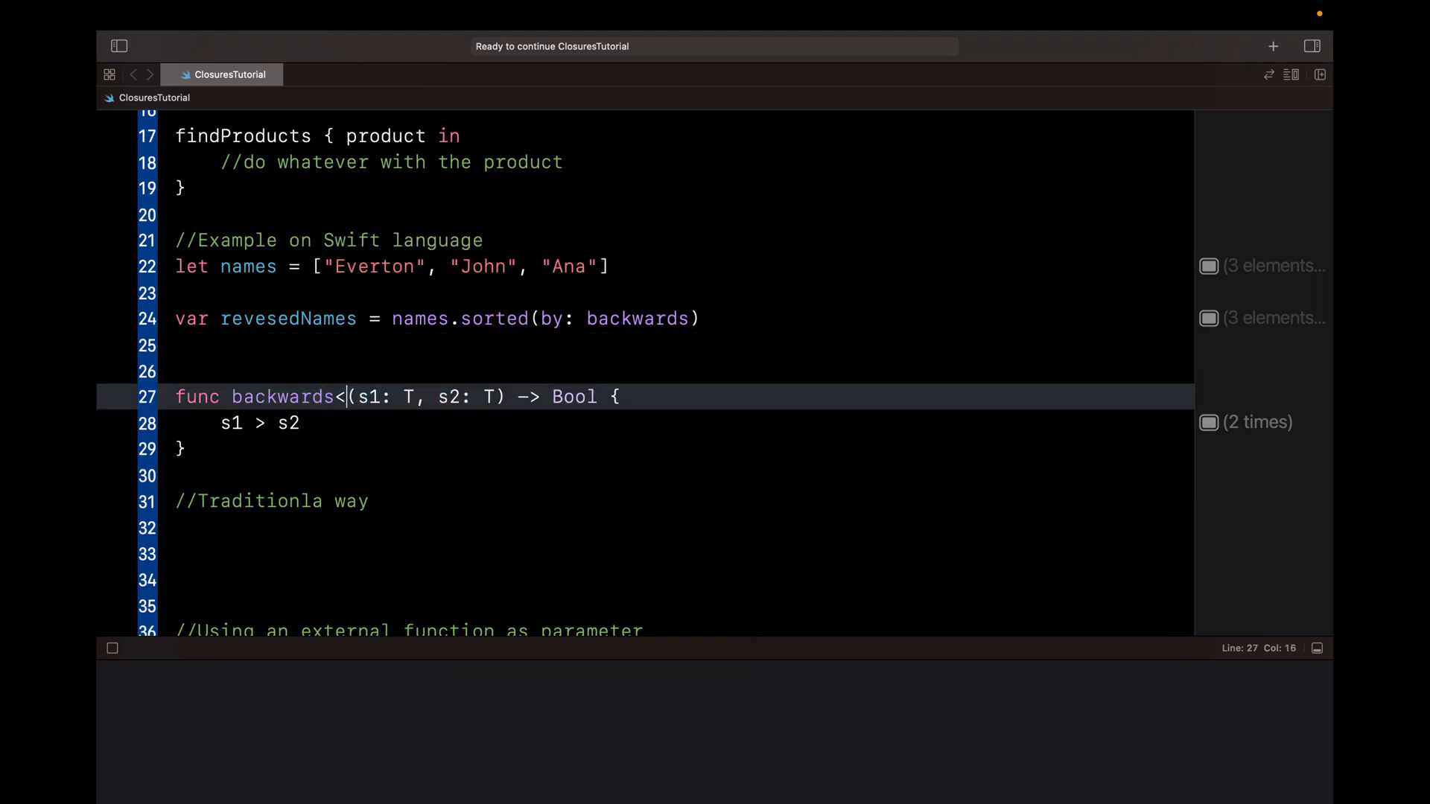
pyautogui.write('T>')
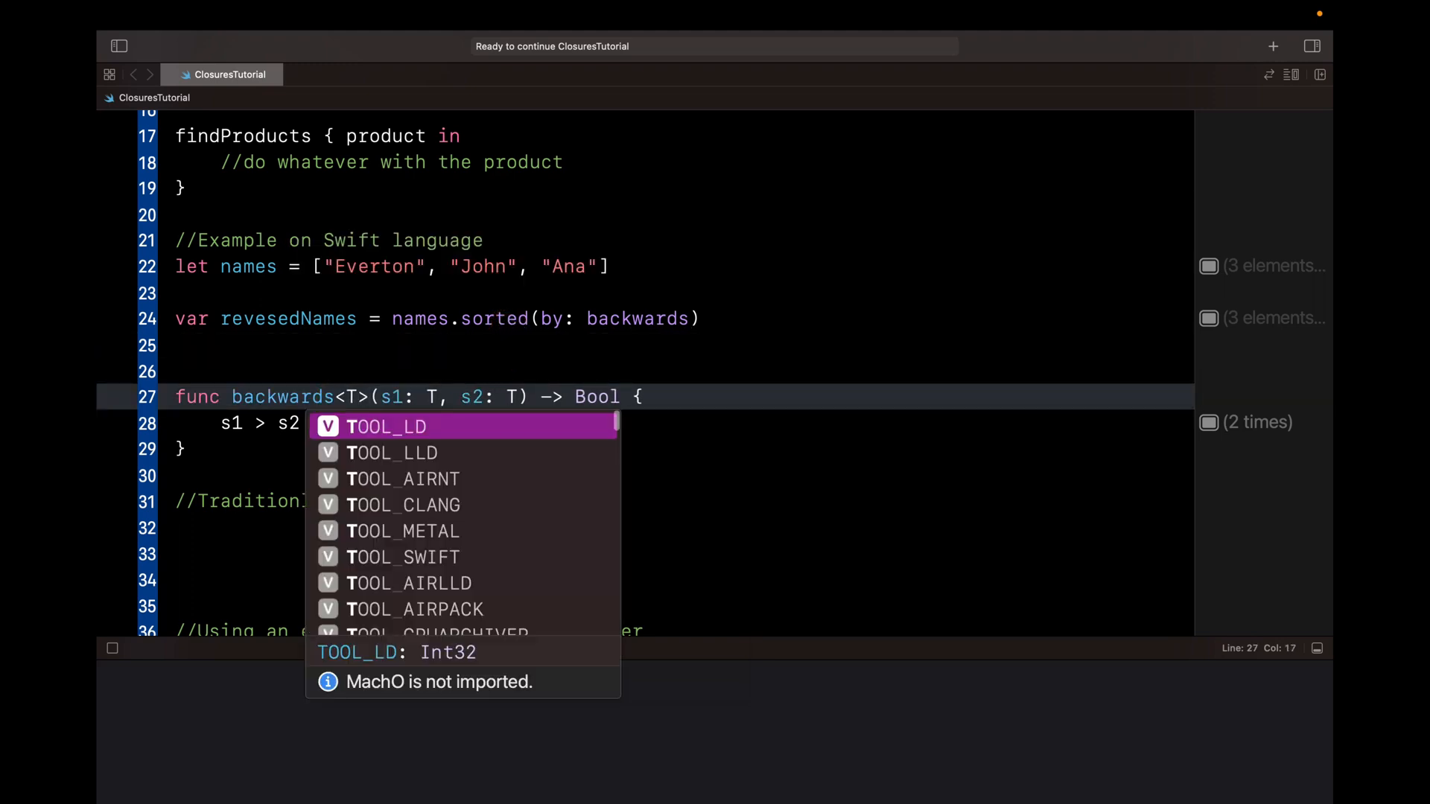
pyautogui.write(': Comparable')
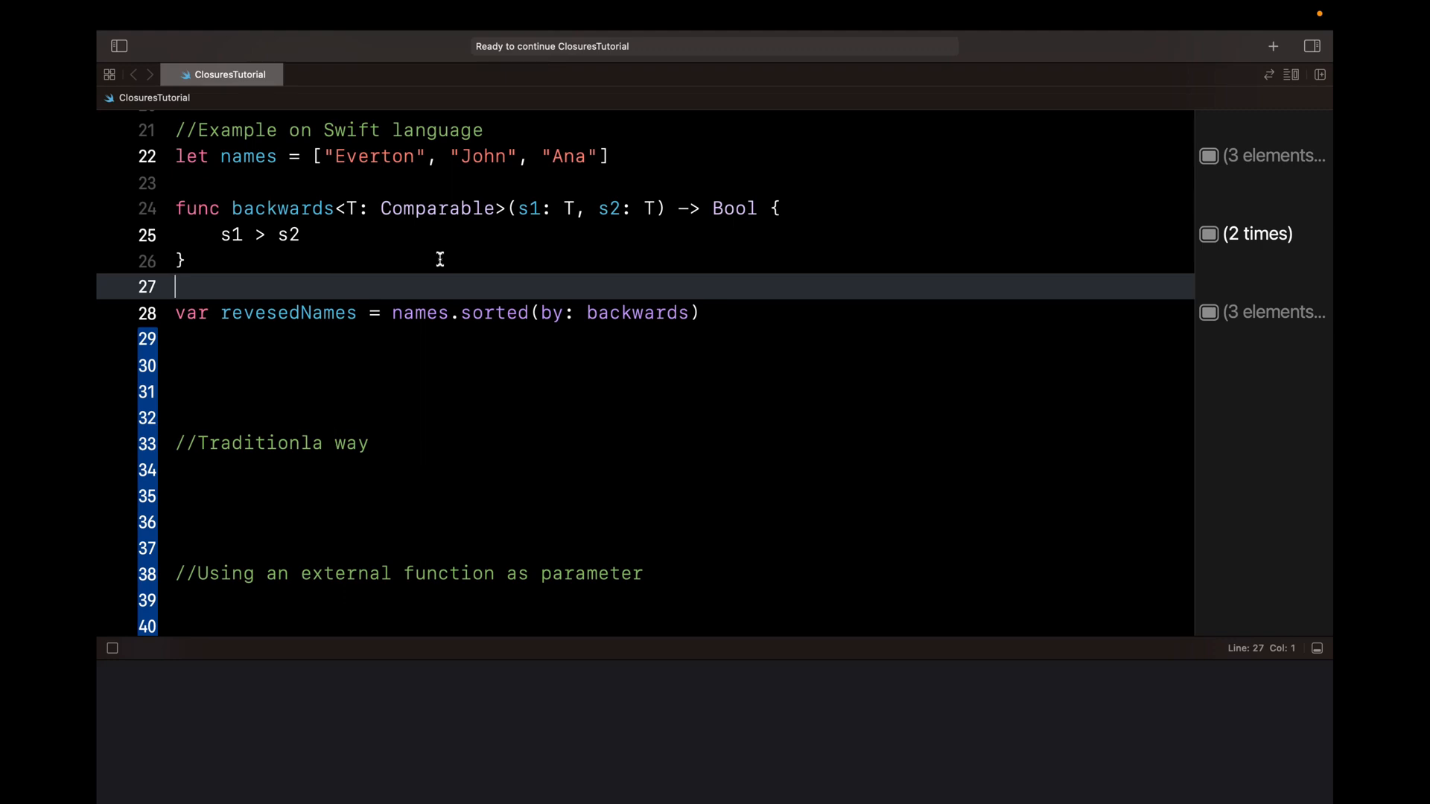
pyautogui.doubleClick(420, 285)
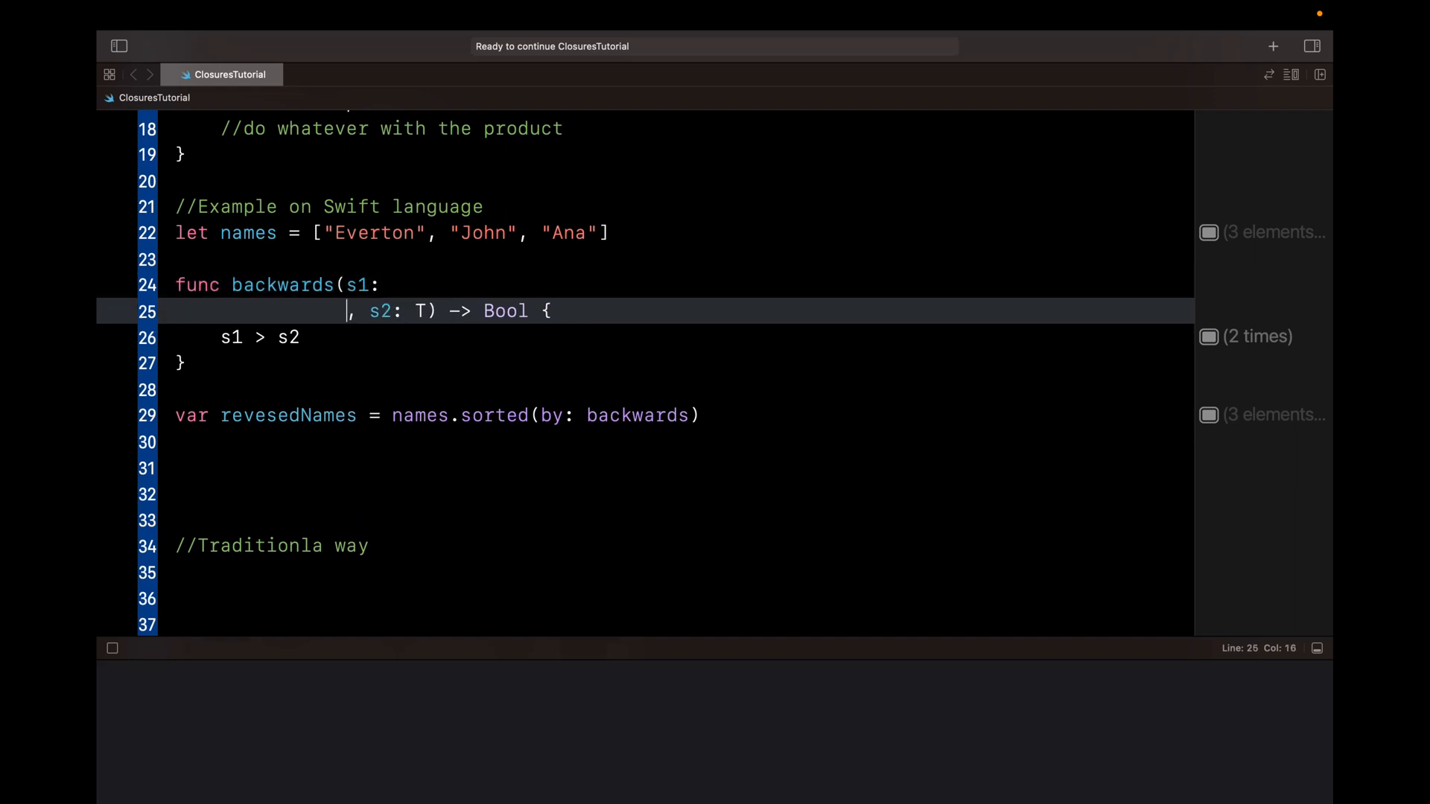
pyautogui.write('String, s2: String) -> Bool {')
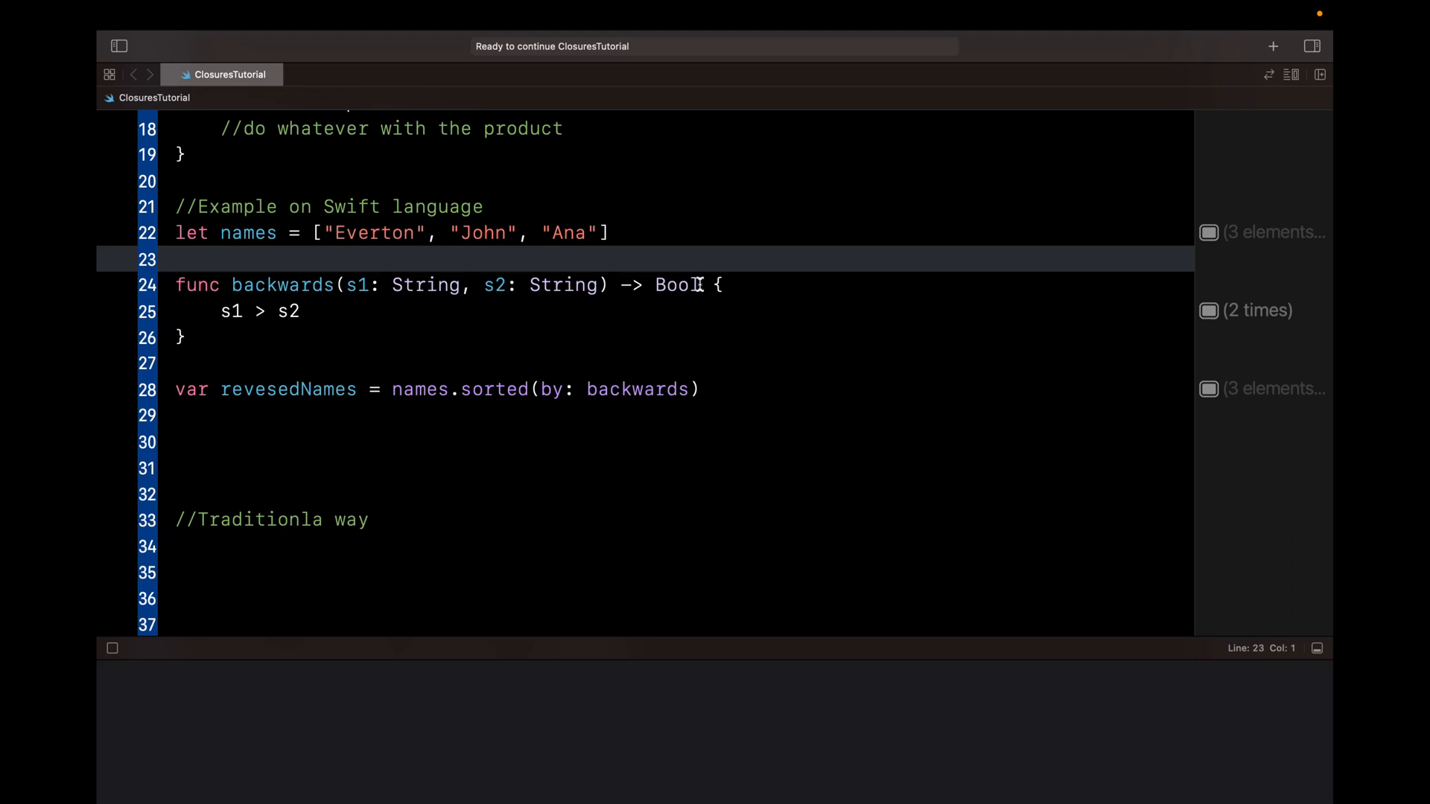
# Declare var backward: (String, String) -> Bool from the backwards signature.
pyautogui.moveTo(340, 284); pyautogui.dragTo(700, 285)
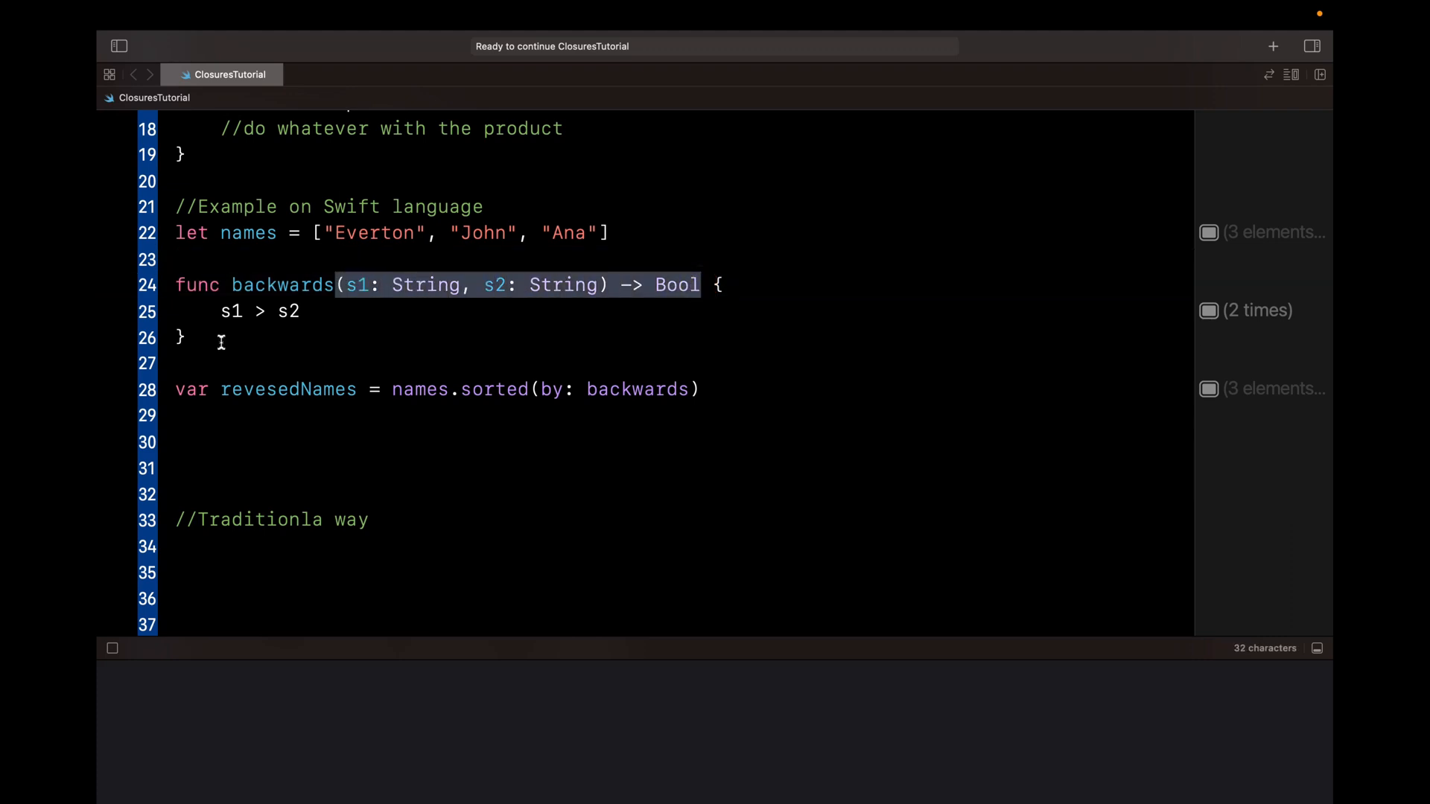
pyautogui.write('va')
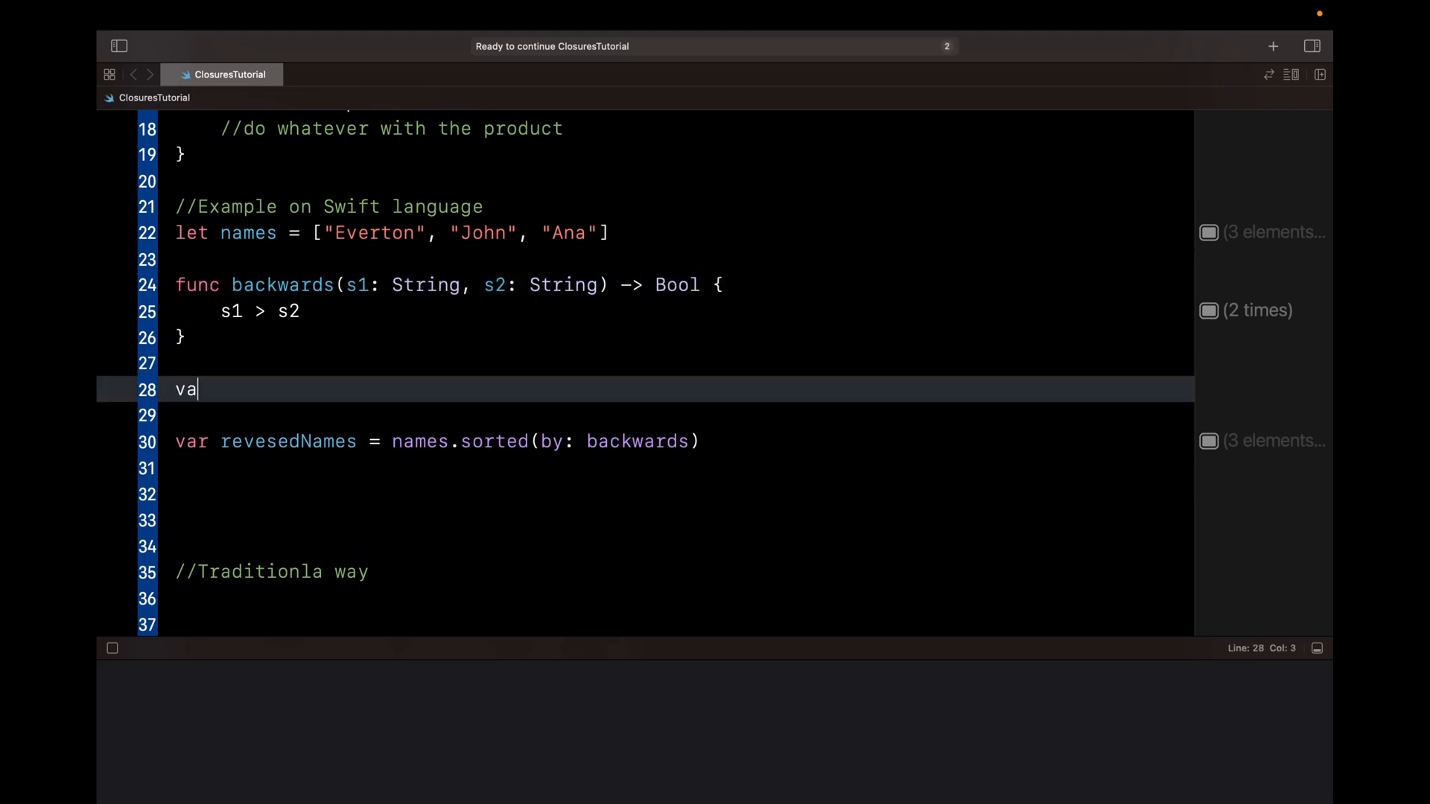
pyautogui.write('r backward')
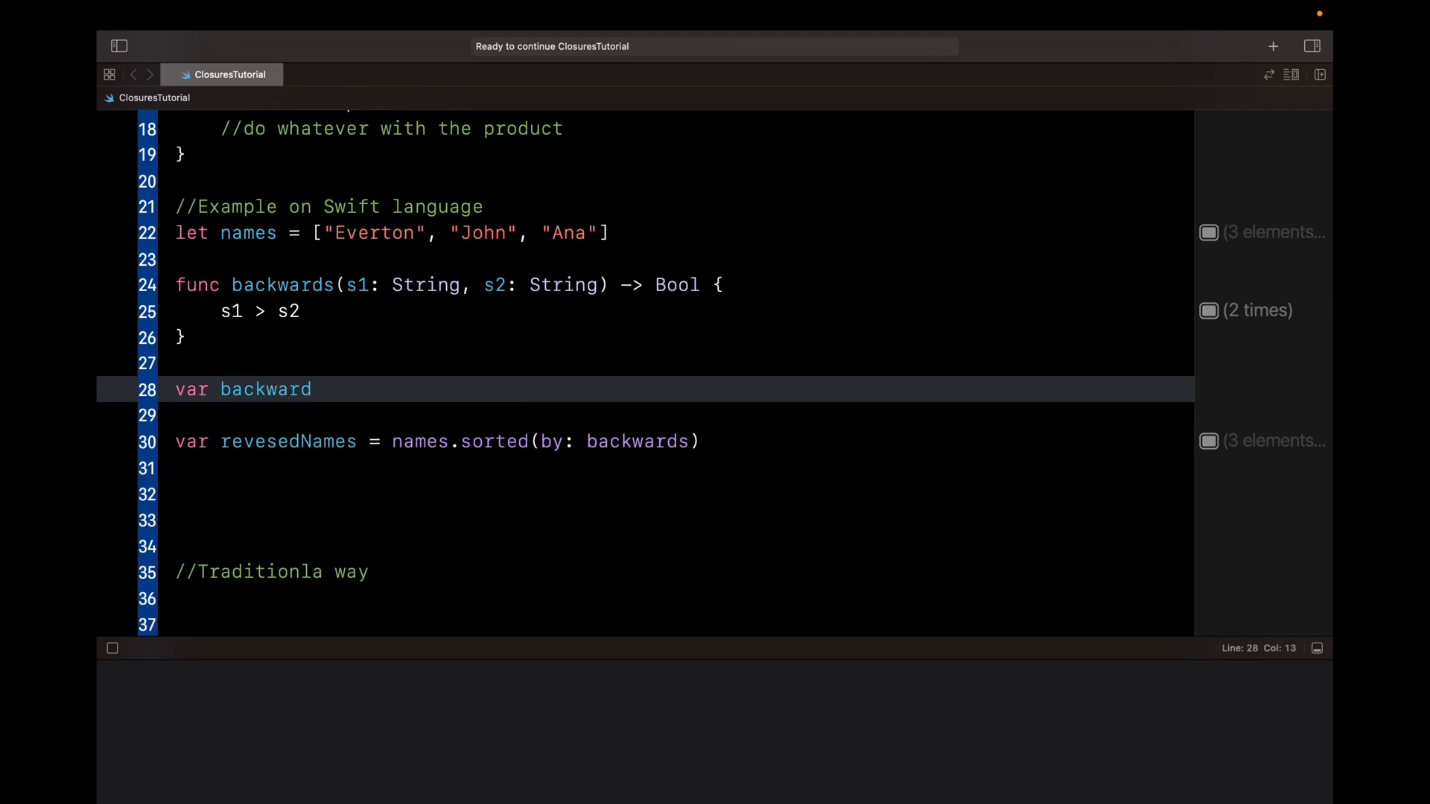
pyautogui.write(': (STring')
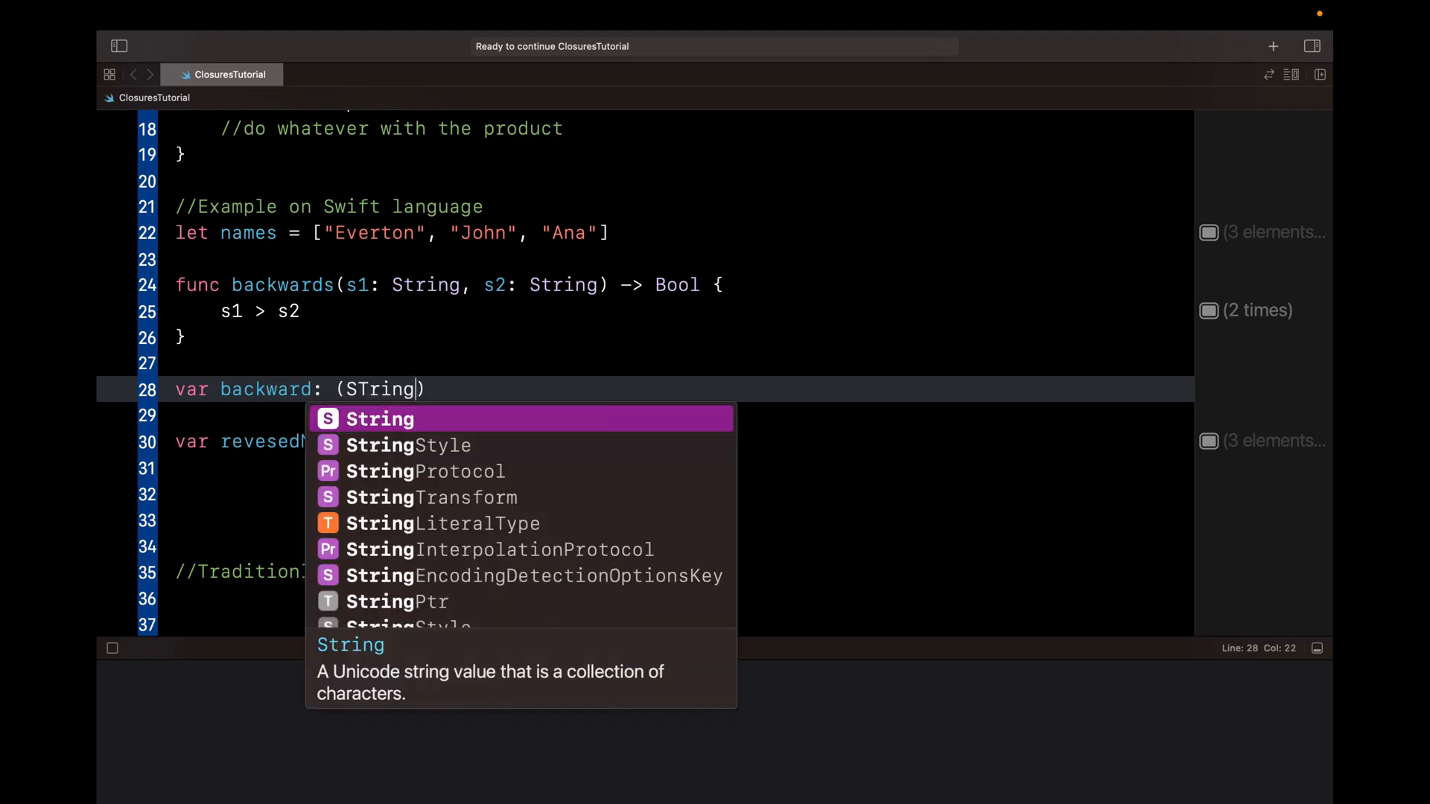
pyautogui.write(', St')
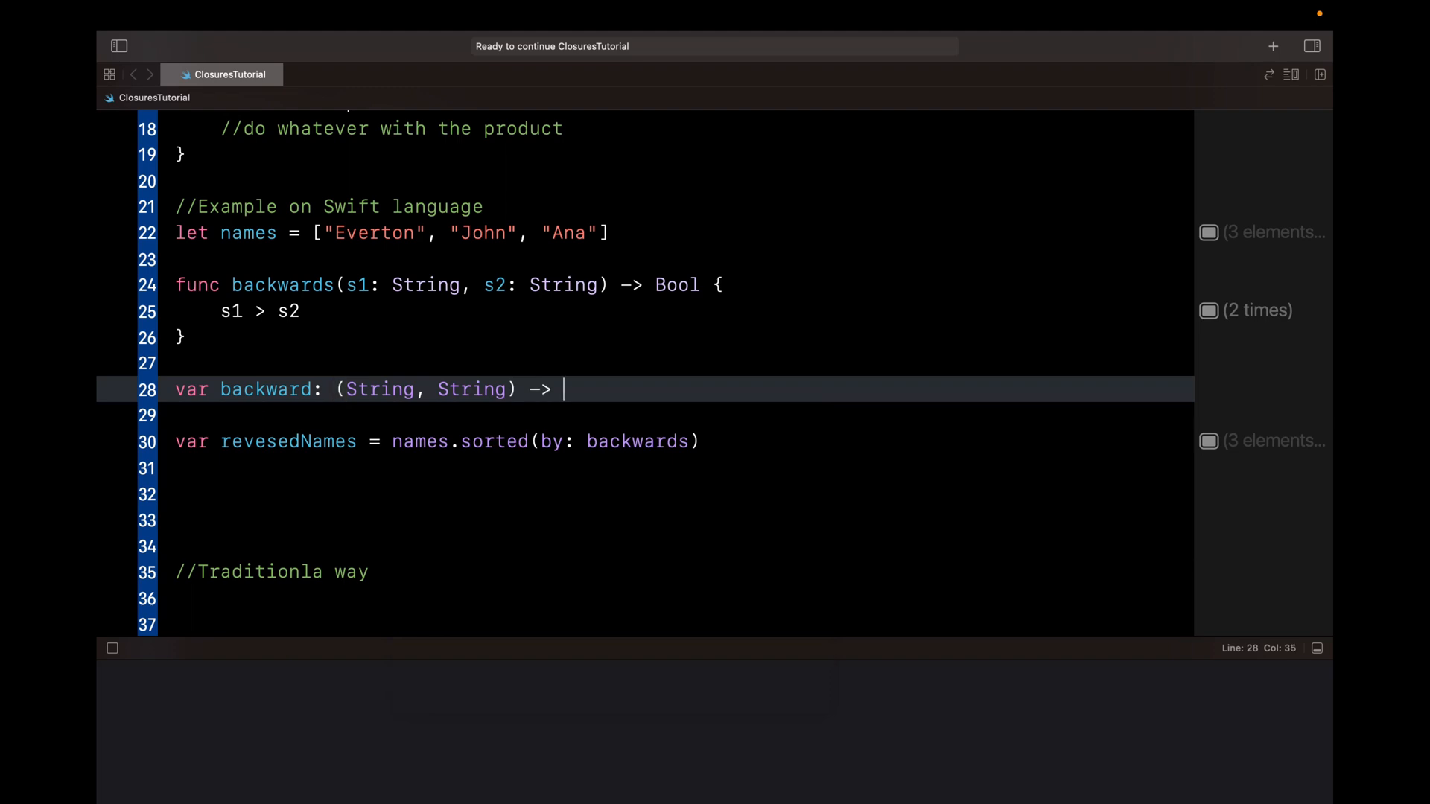
pyautogui.write('Bool')
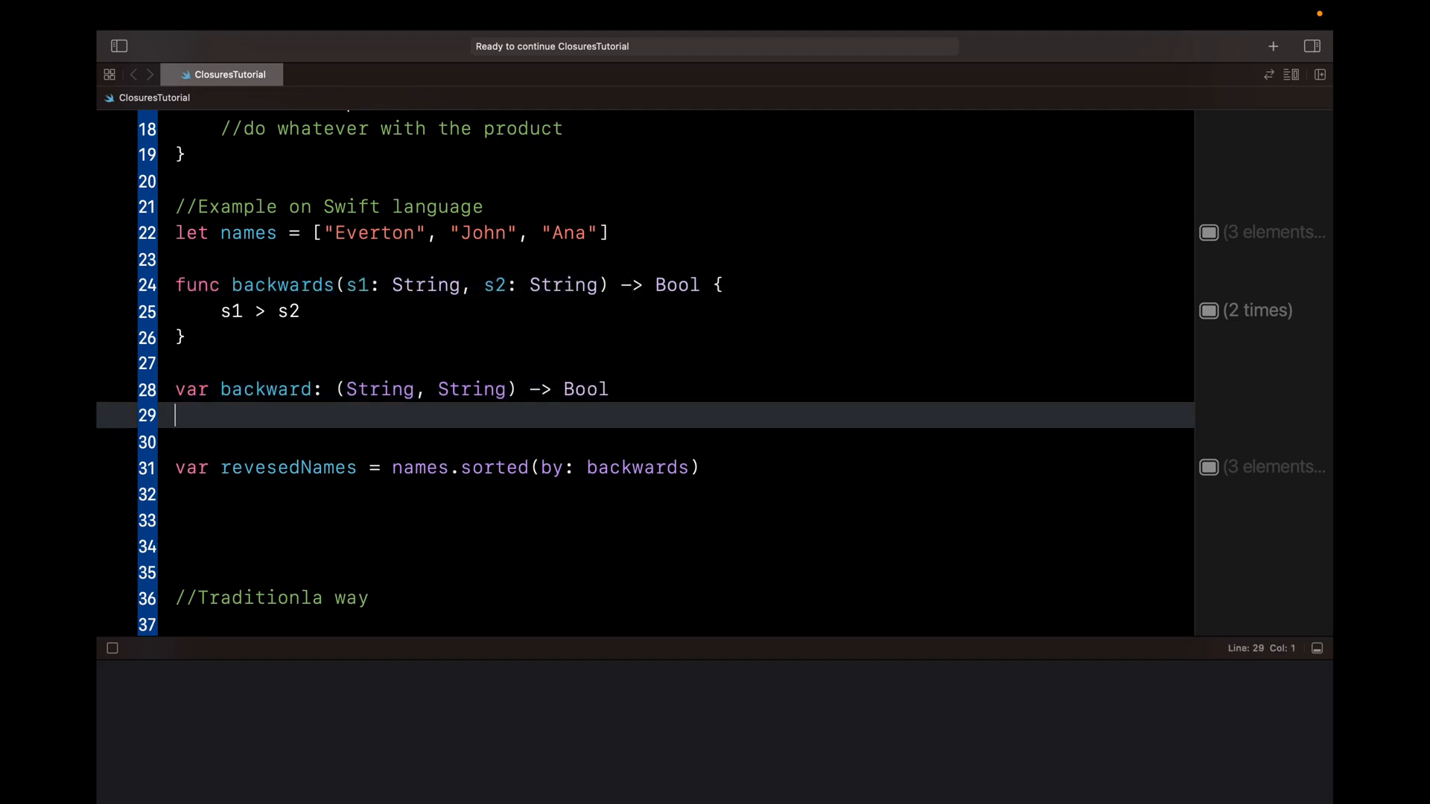
# Add type(of:) lines showing backward's type matches the backwards function.
pyautogui.write('typeof: backward')
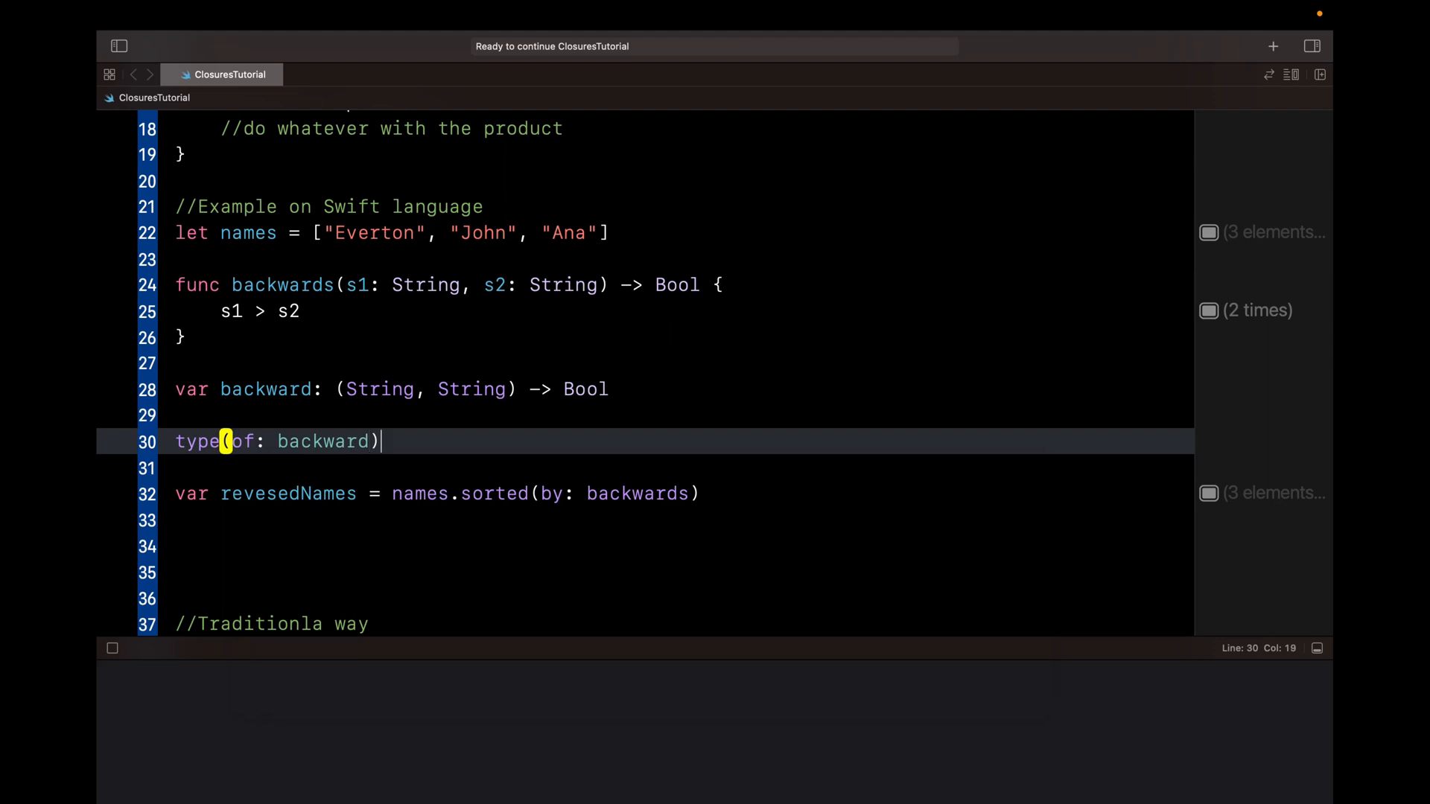
pyautogui.write('type')
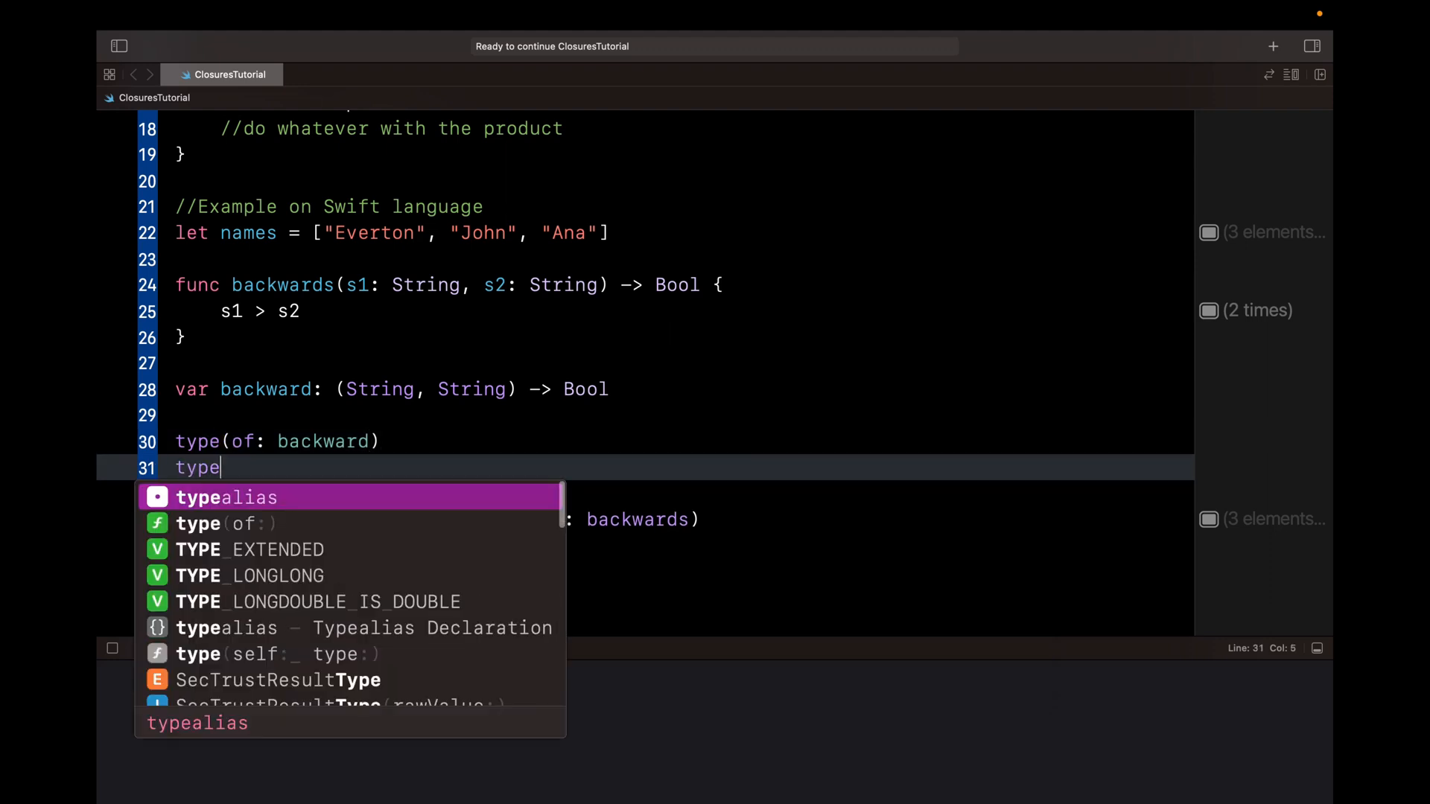
pyautogui.write('(of: backwa')
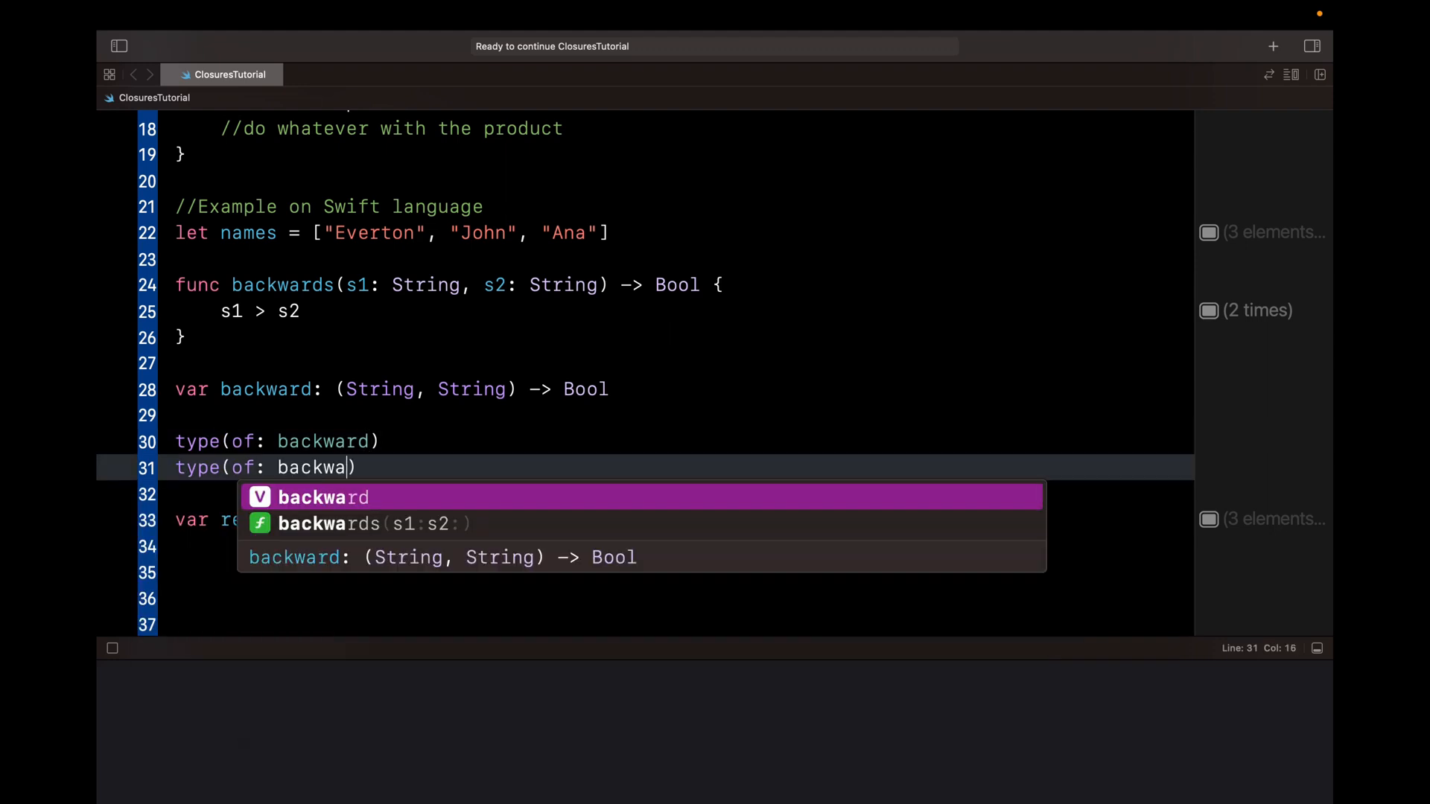
pyautogui.write('rs')
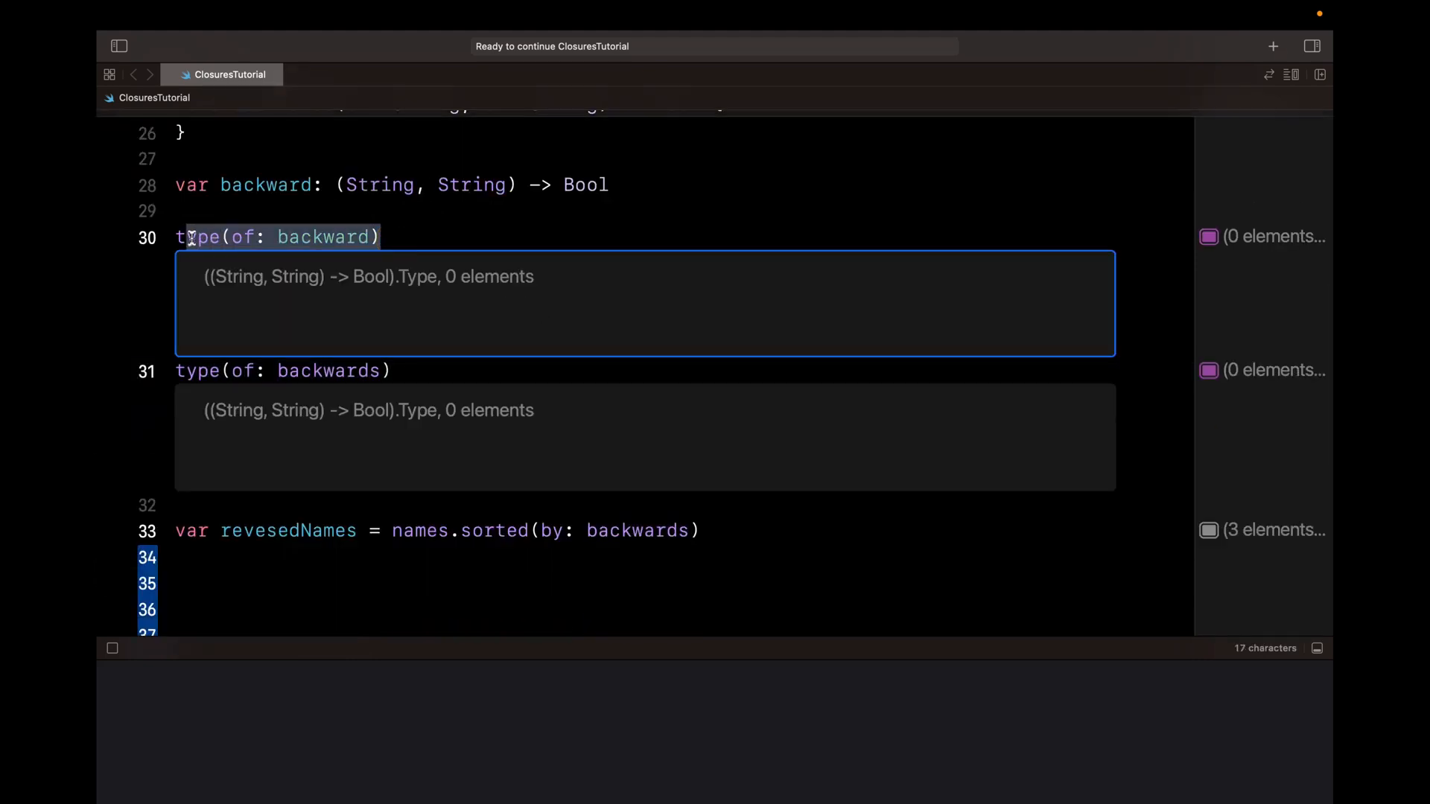
pyautogui.scroll(-3)
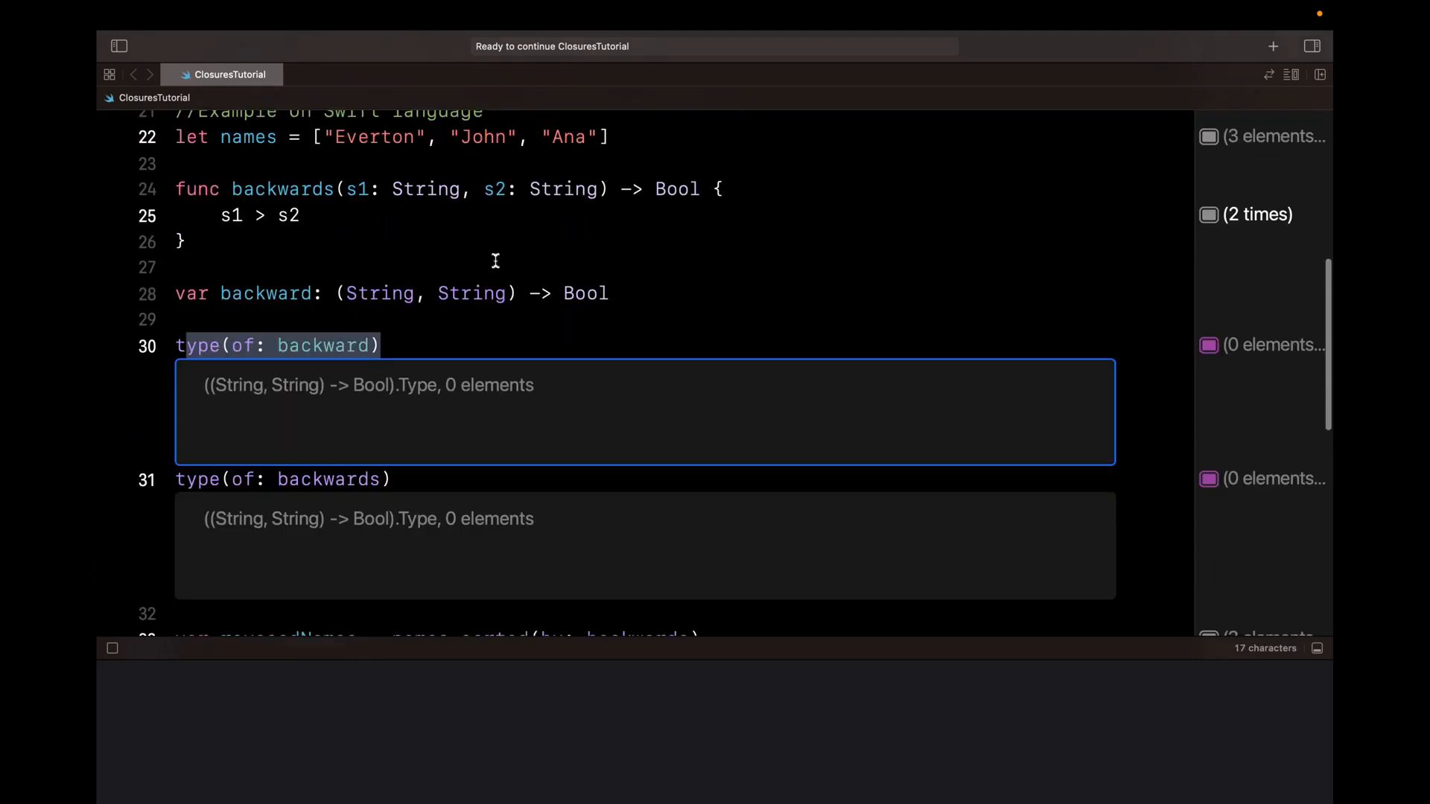
pyautogui.moveTo(479, 301)
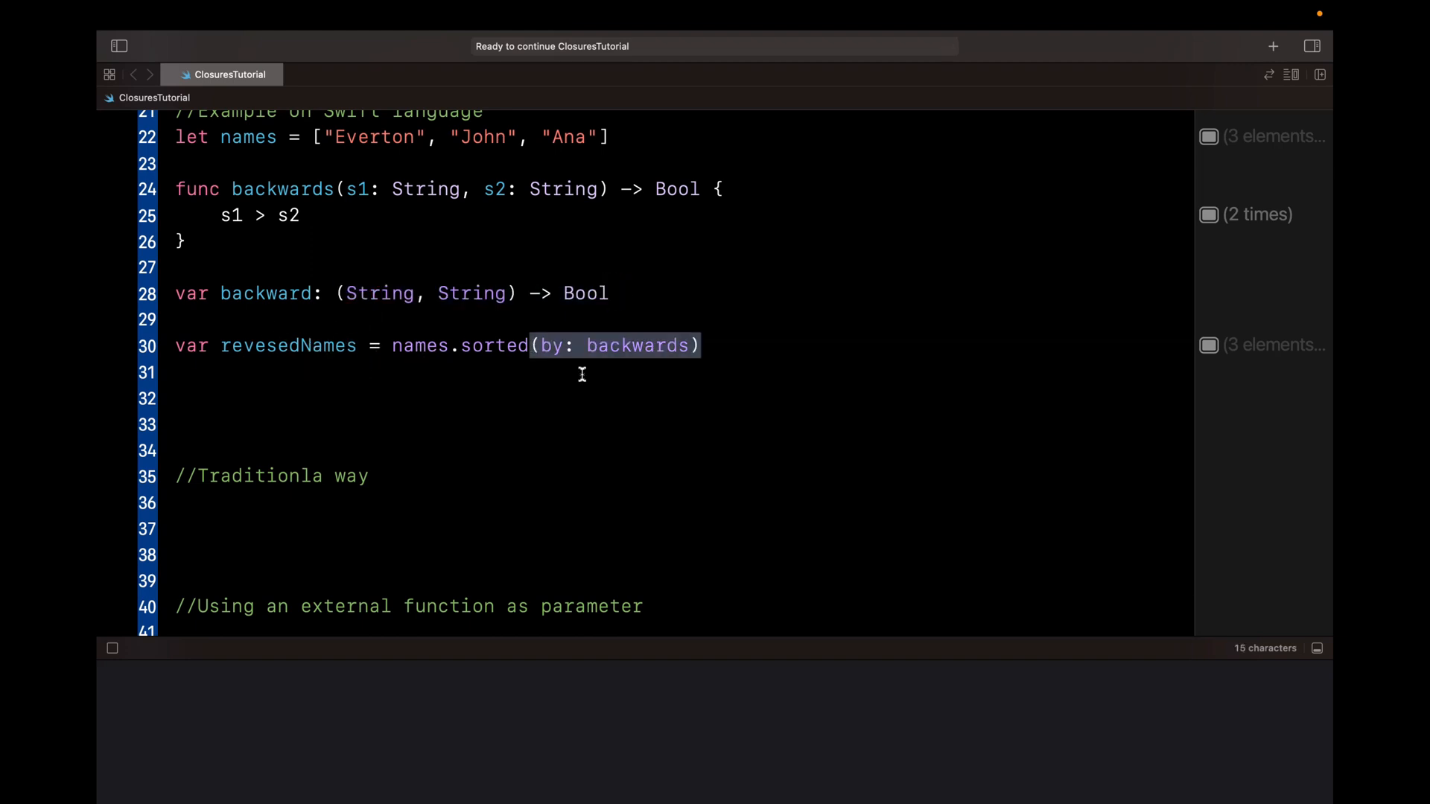
# Rewrite the sort with the shorthand closure { $0 > $1 } and inspect $1's type.
pyautogui.write('{}')
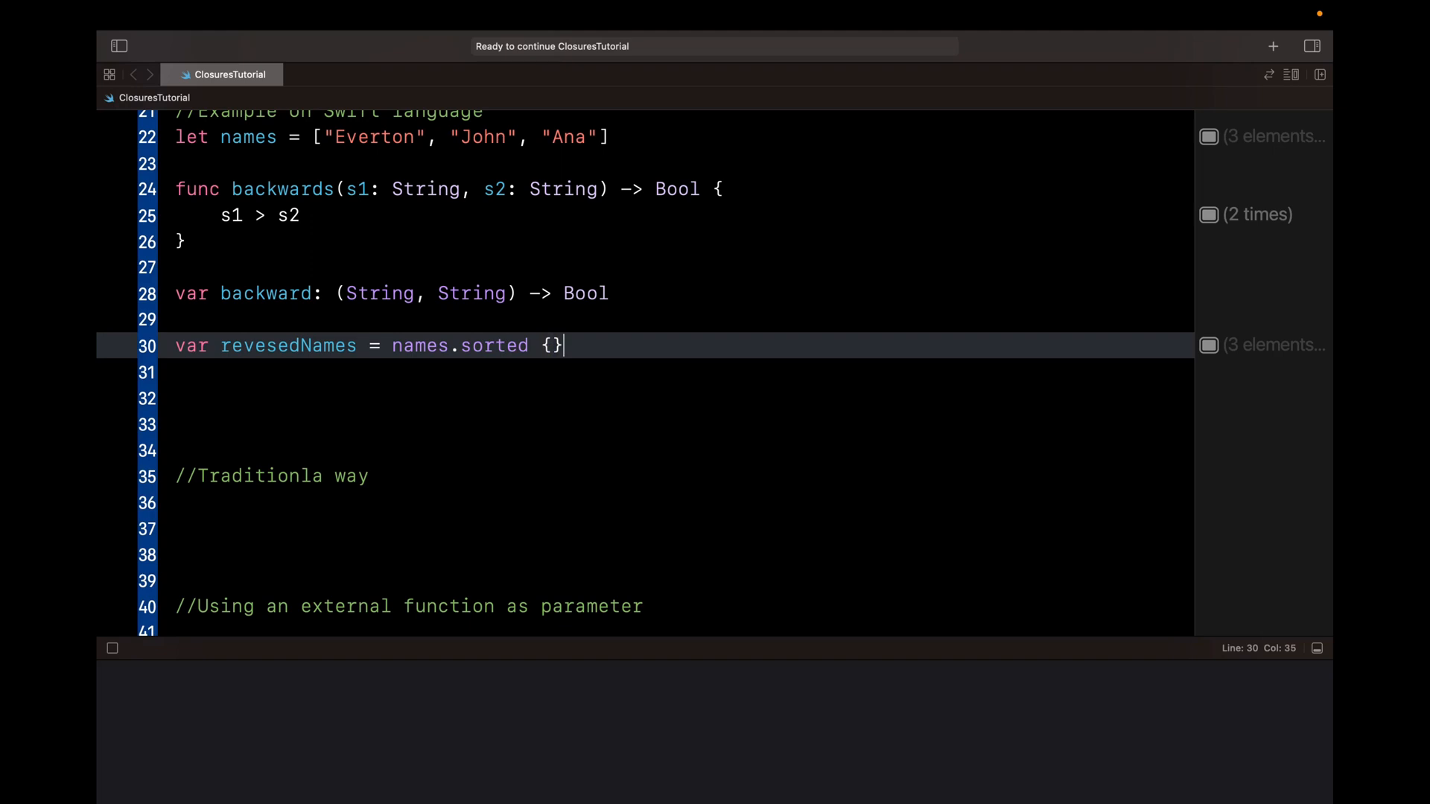
pyautogui.write('$0 > $')
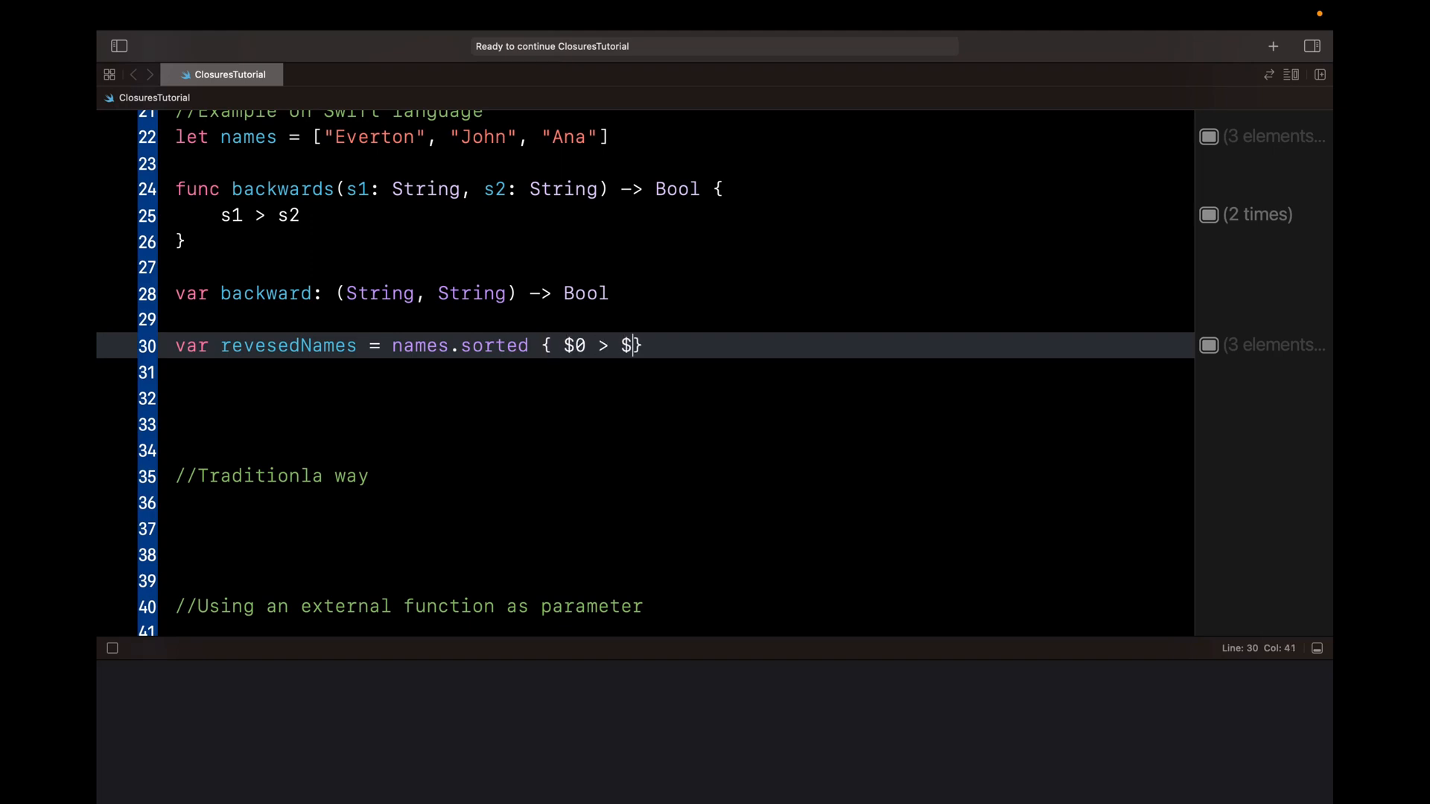
pyautogui.write('1')
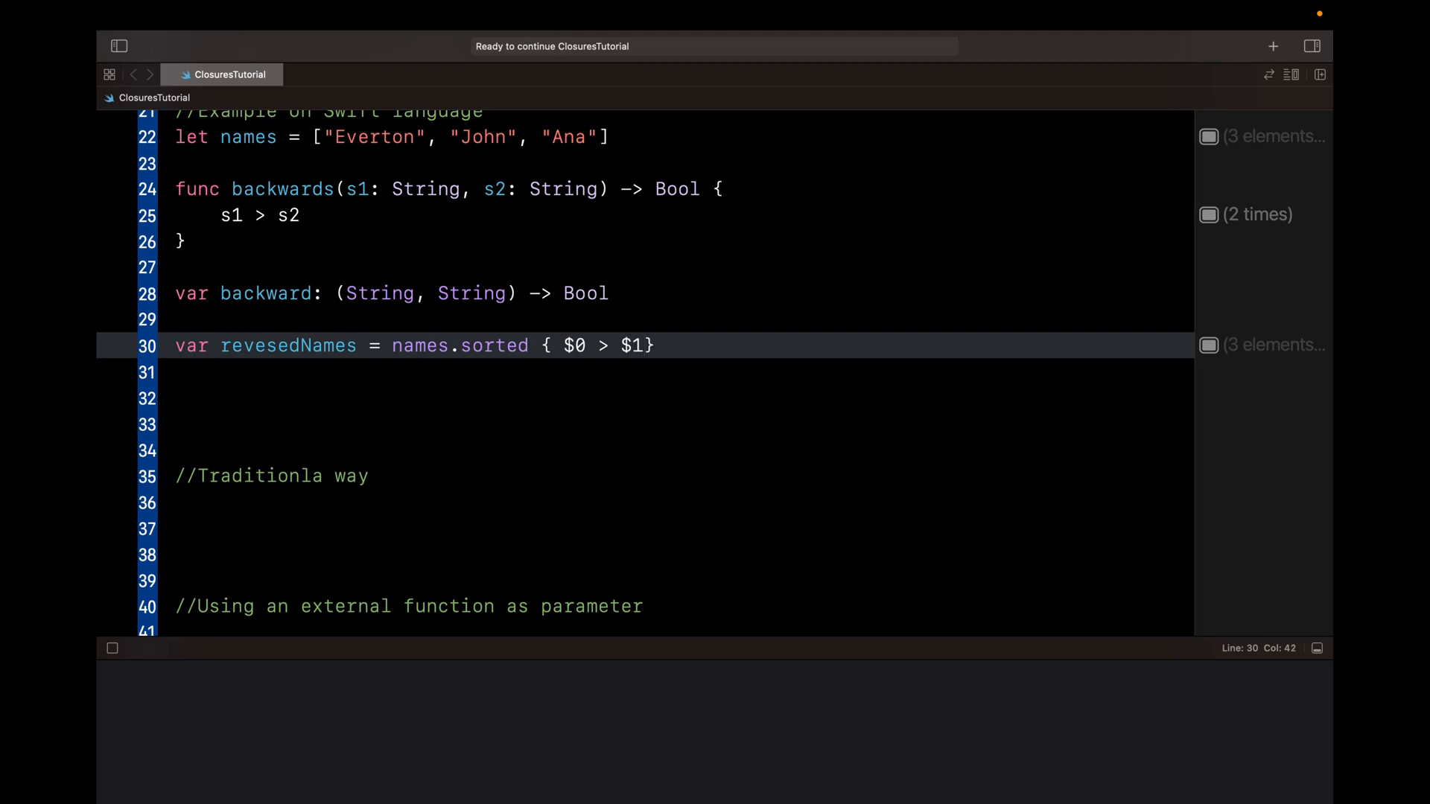
pyautogui.write('$2')
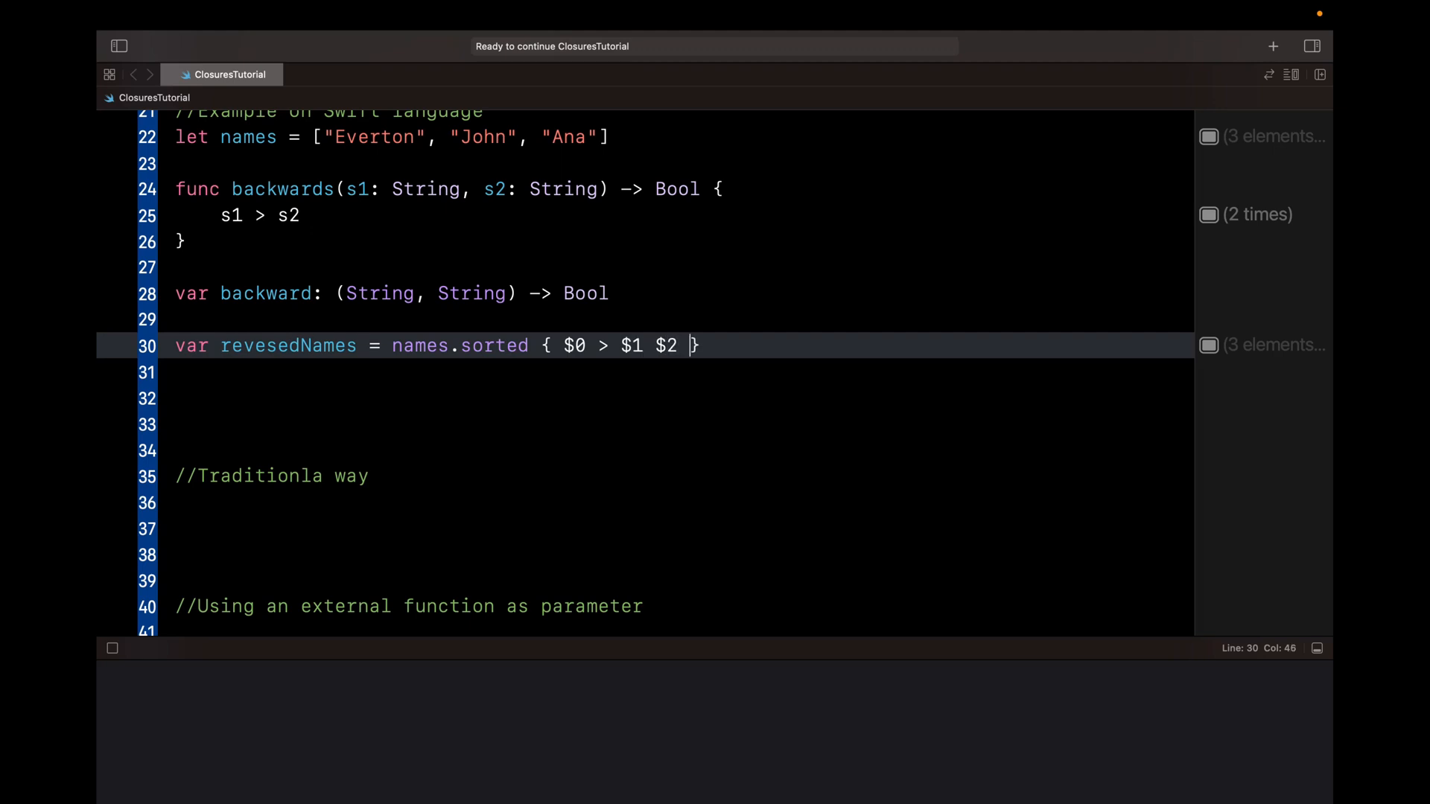
pyautogui.write('$3')
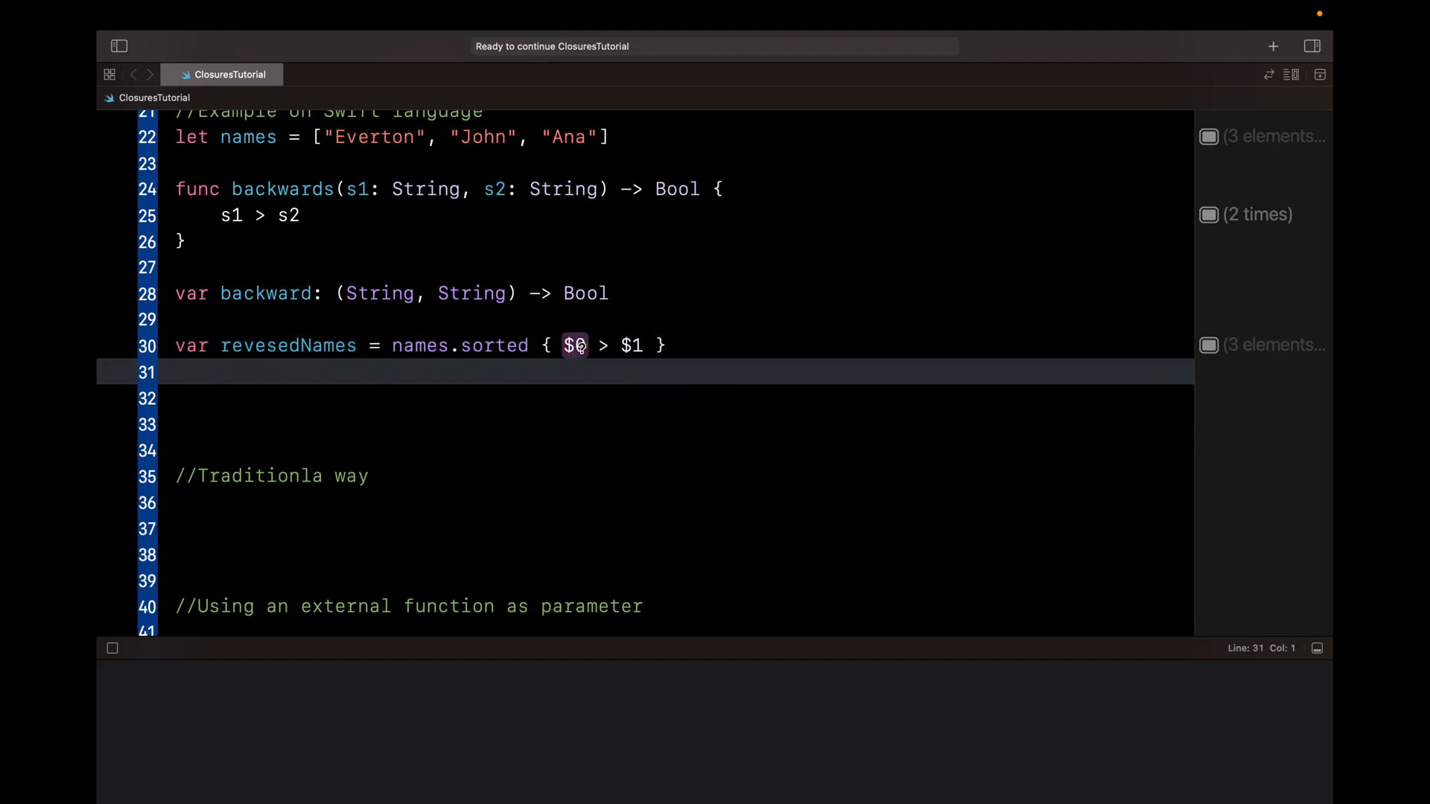
pyautogui.moveTo(574, 345)
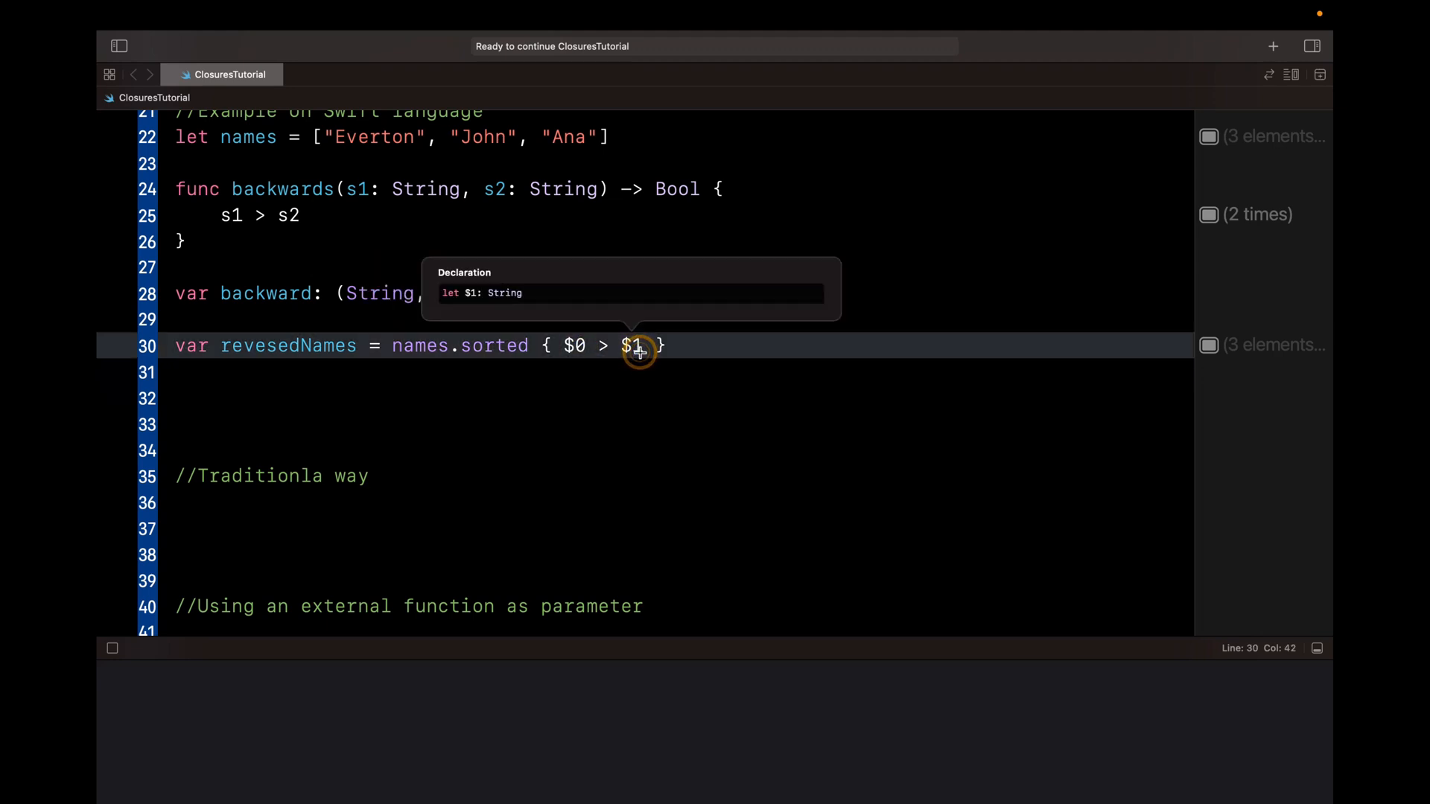
pyautogui.doubleClick(420, 346)
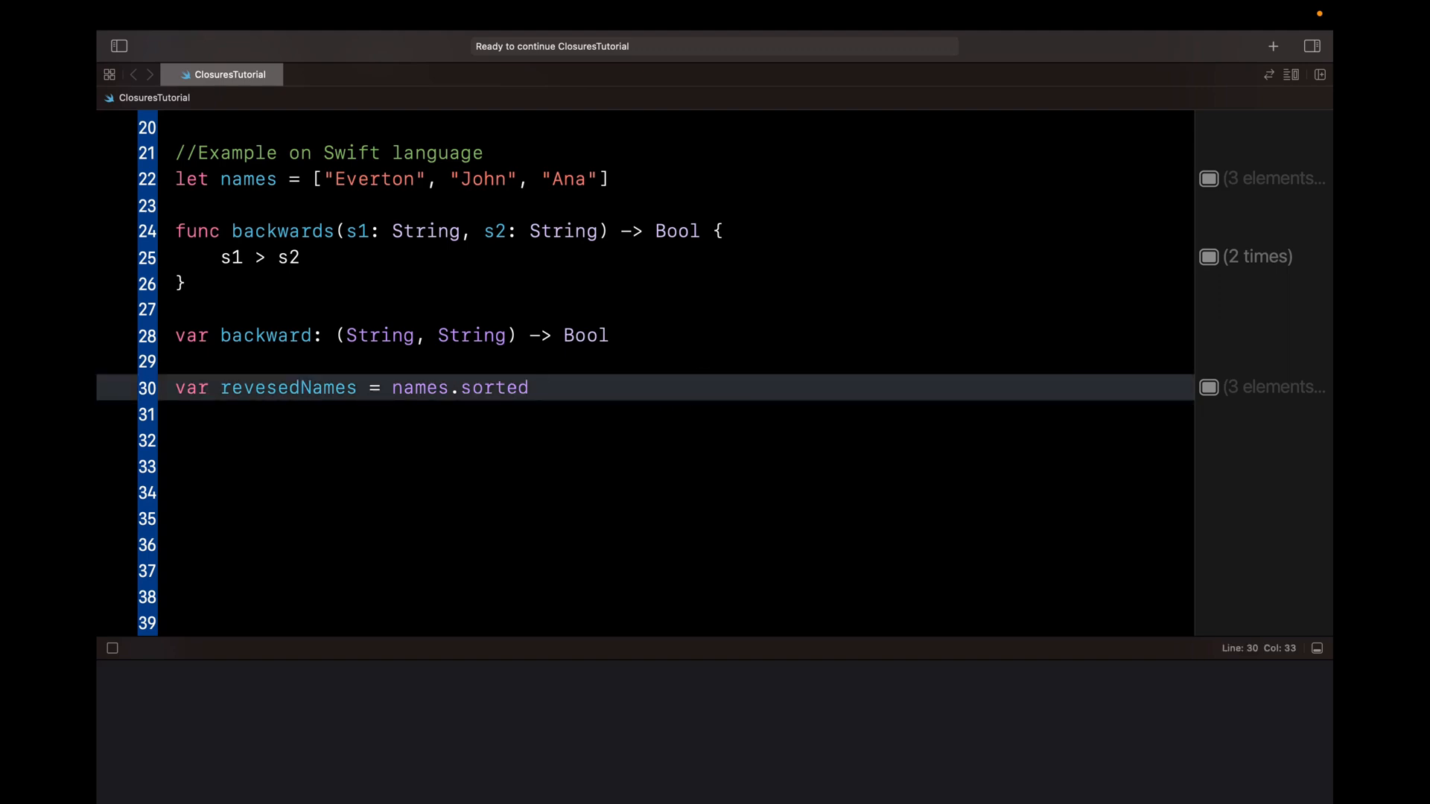
# Reduce the sort to names.sorted(by: >) and add a //Trailing closures comment below.
pyautogui.write('()')
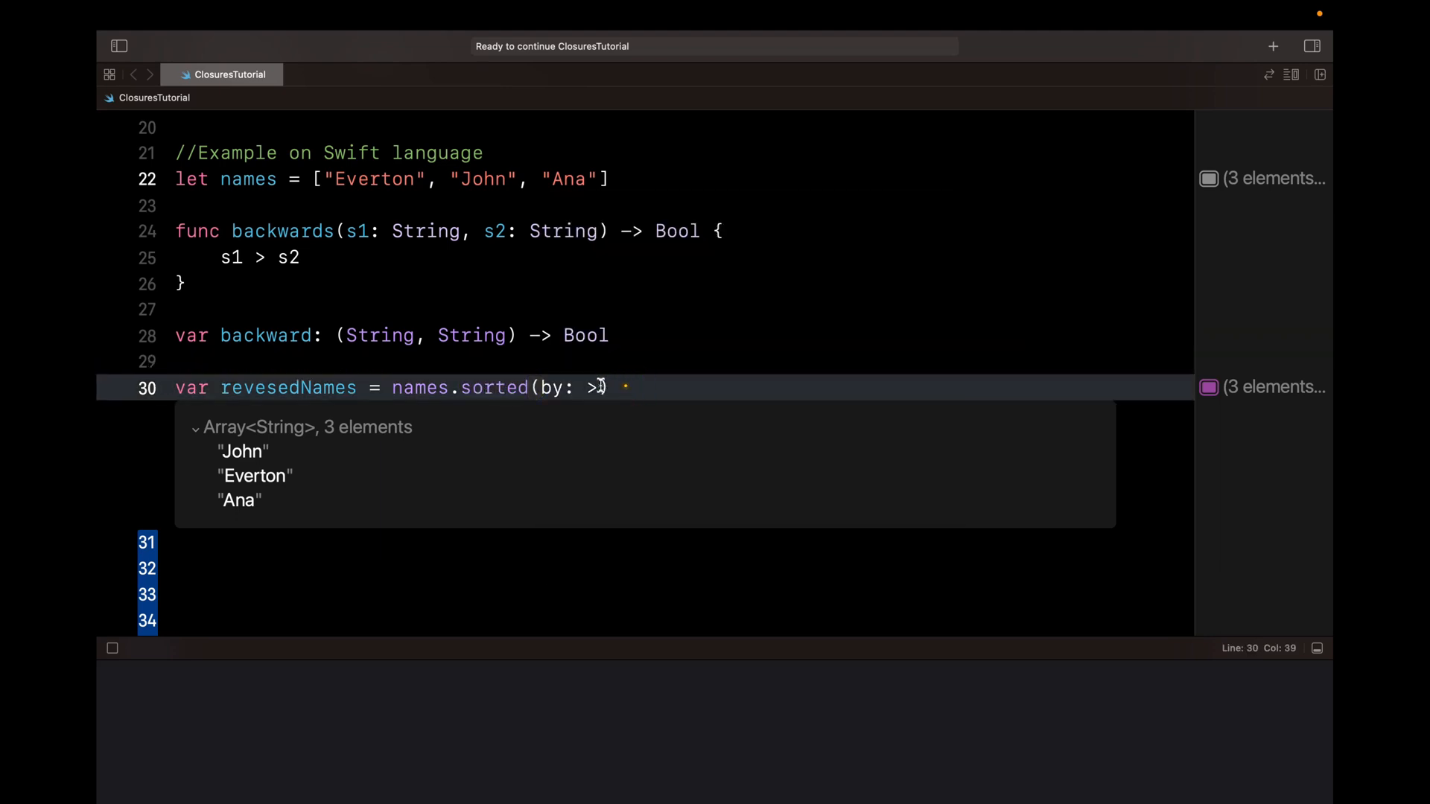
pyautogui.press('Backspace')
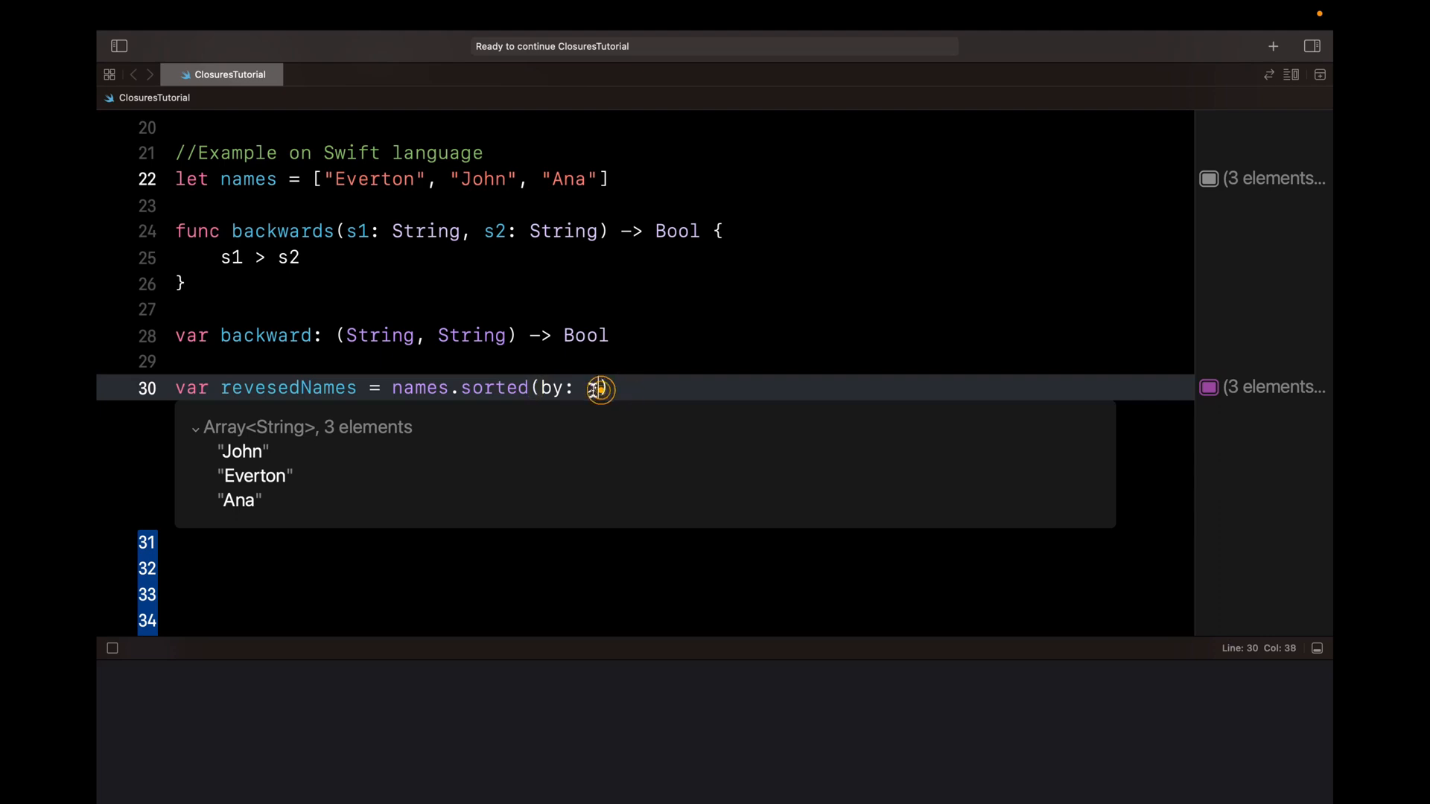
pyautogui.write('//Trailing closures')
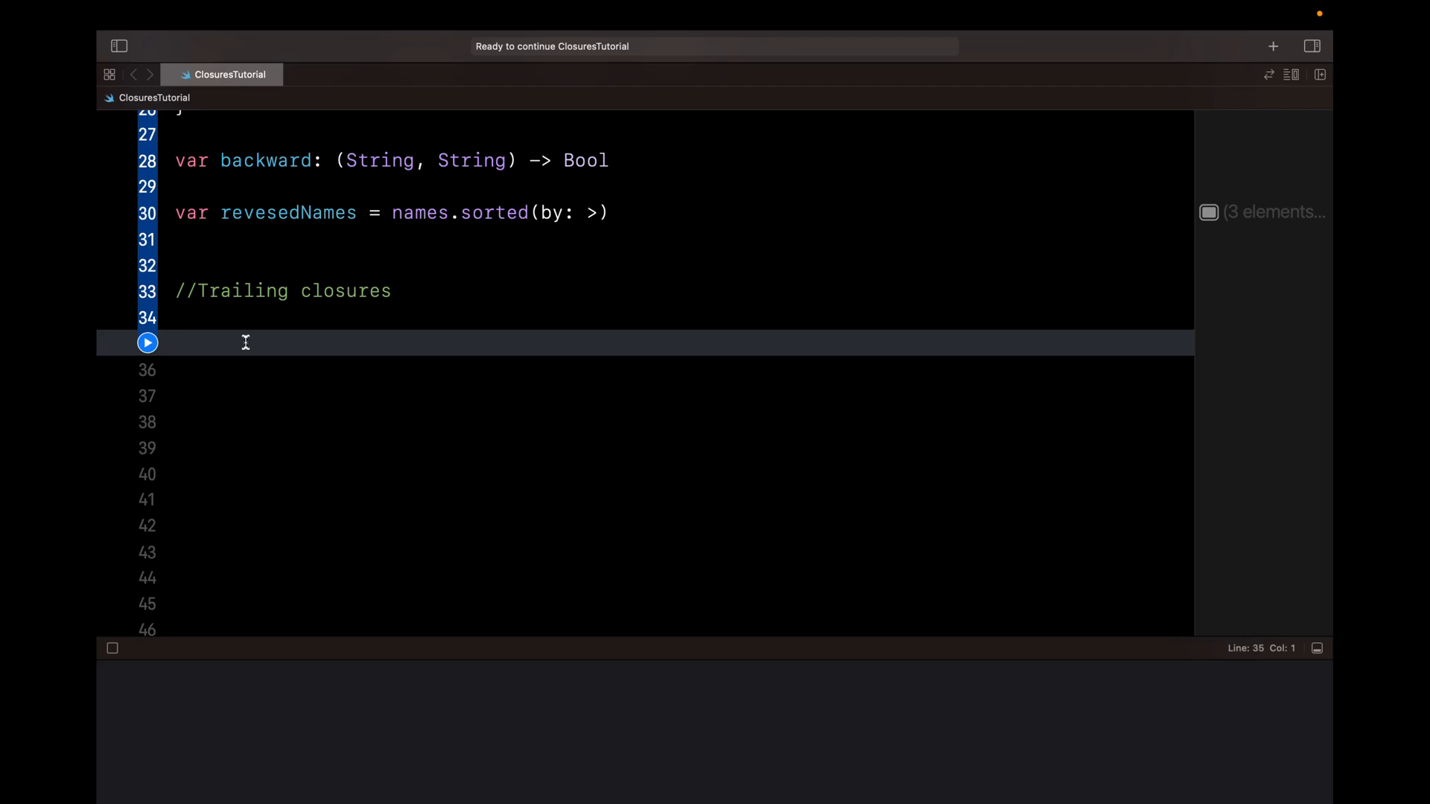
# Under //Trailing closures, define findProducts(category: String, completion:).
pyautogui.click(175, 342)
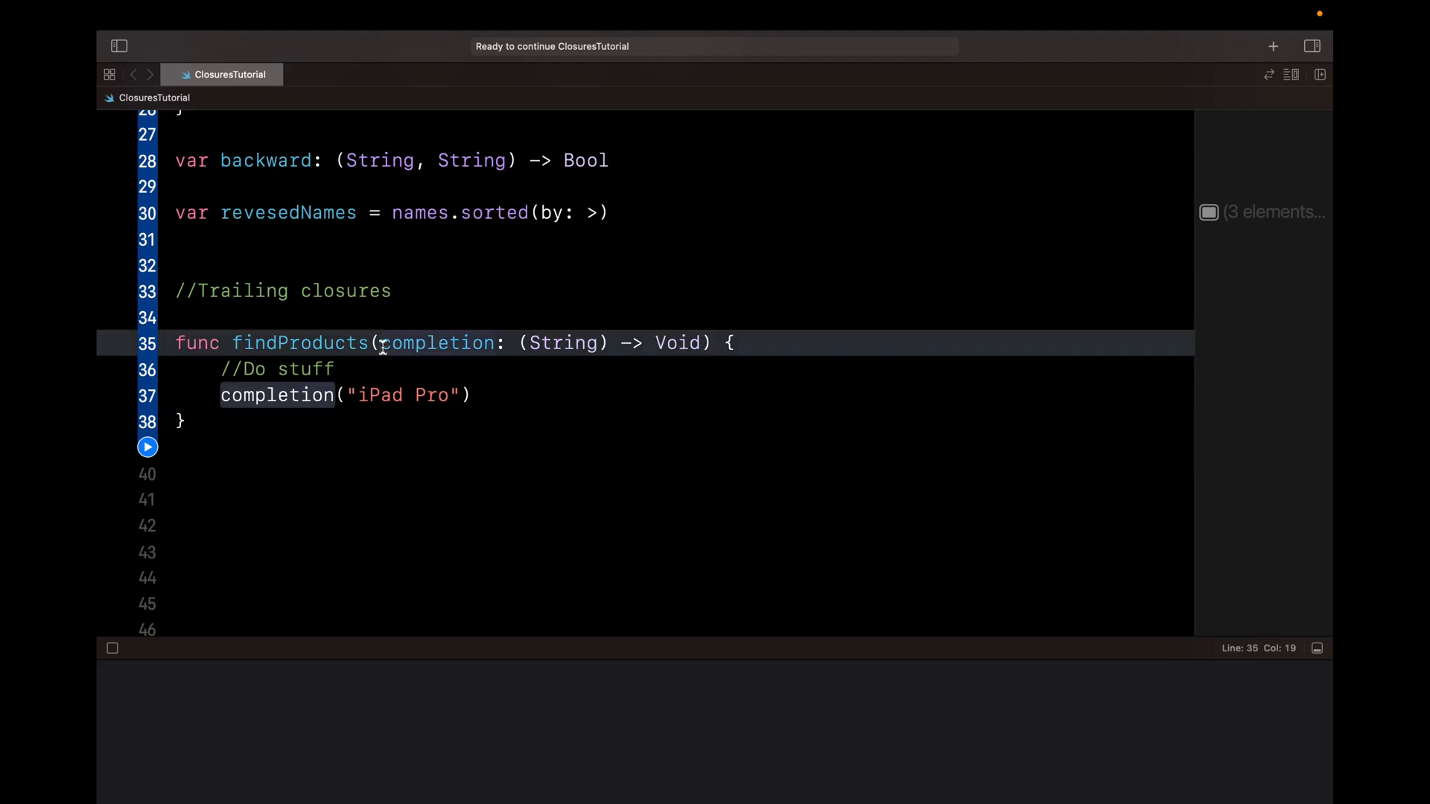
pyautogui.write('category:')
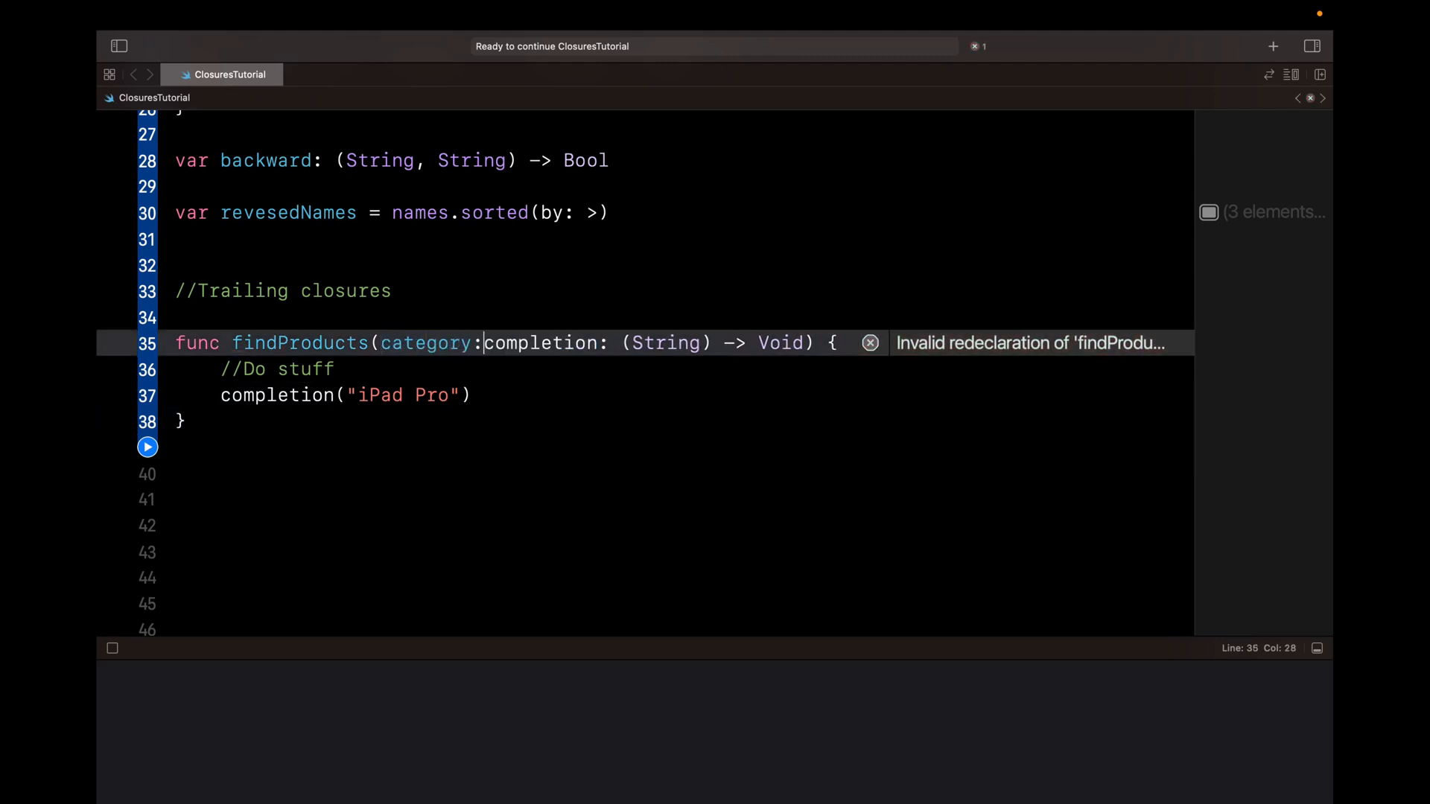
pyautogui.write('String,')
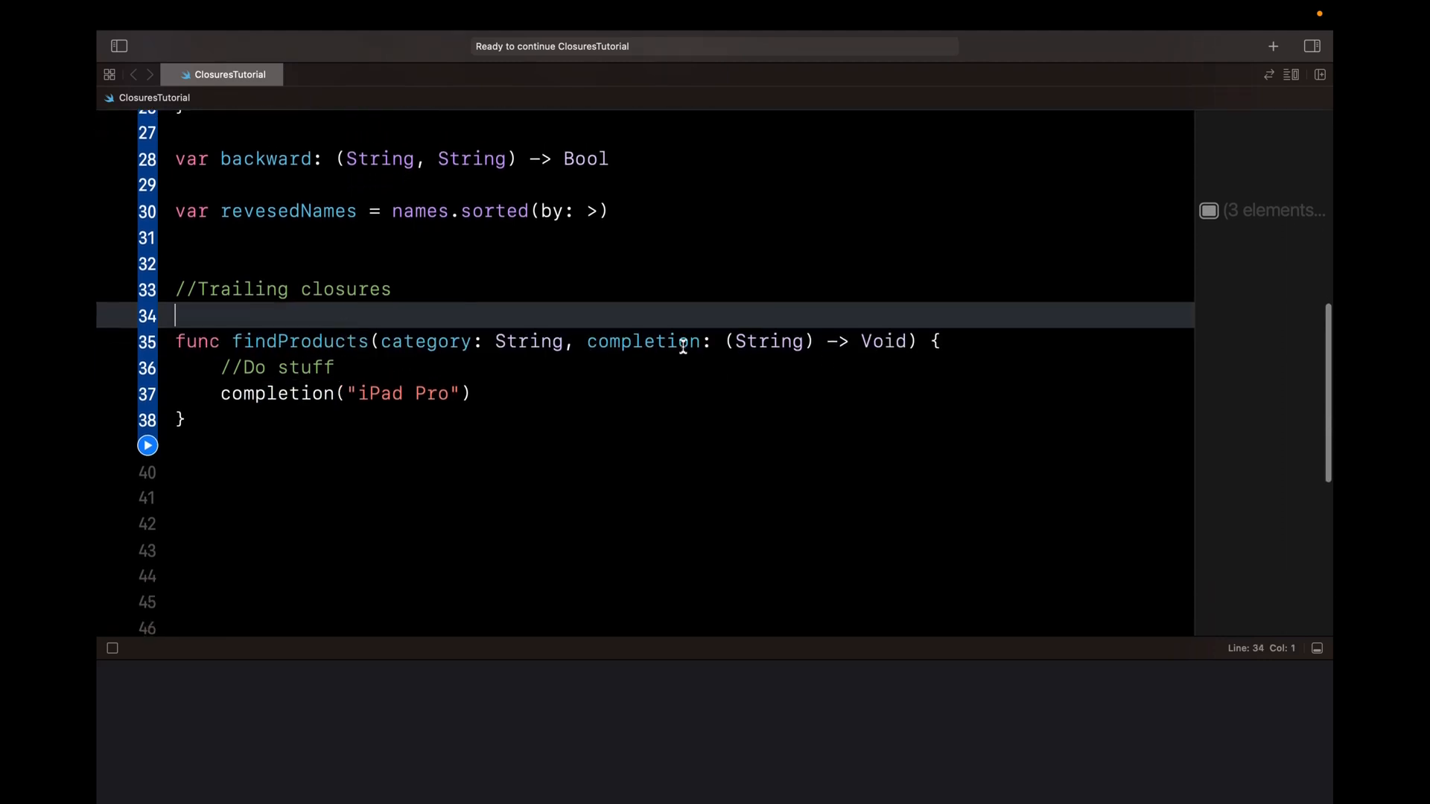
pyautogui.moveTo(588, 341); pyautogui.dragTo(906, 341)
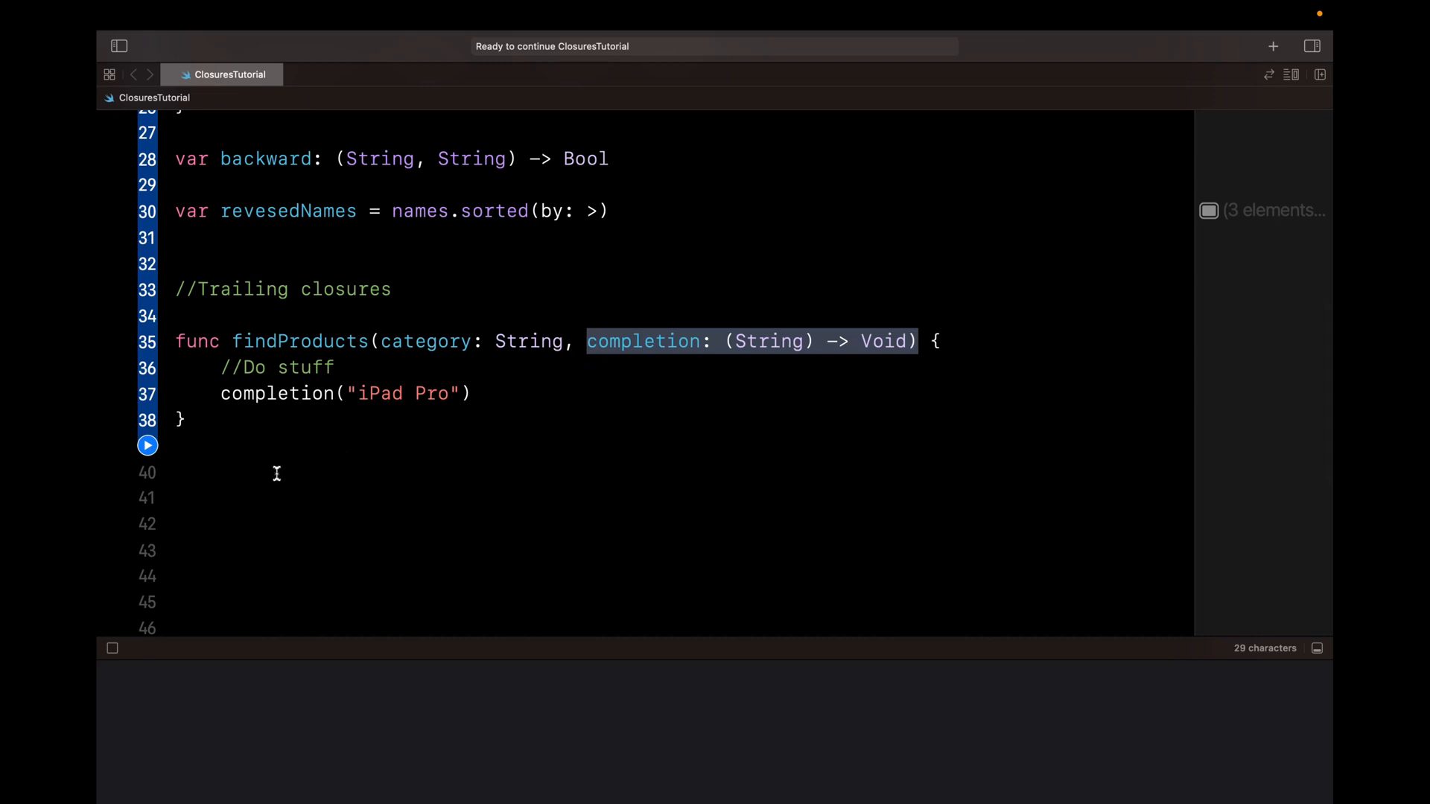
# Call findProducts for "Computers" with a trailing closure { product in //Do stuff with the product }.
pyautogui.write('find')
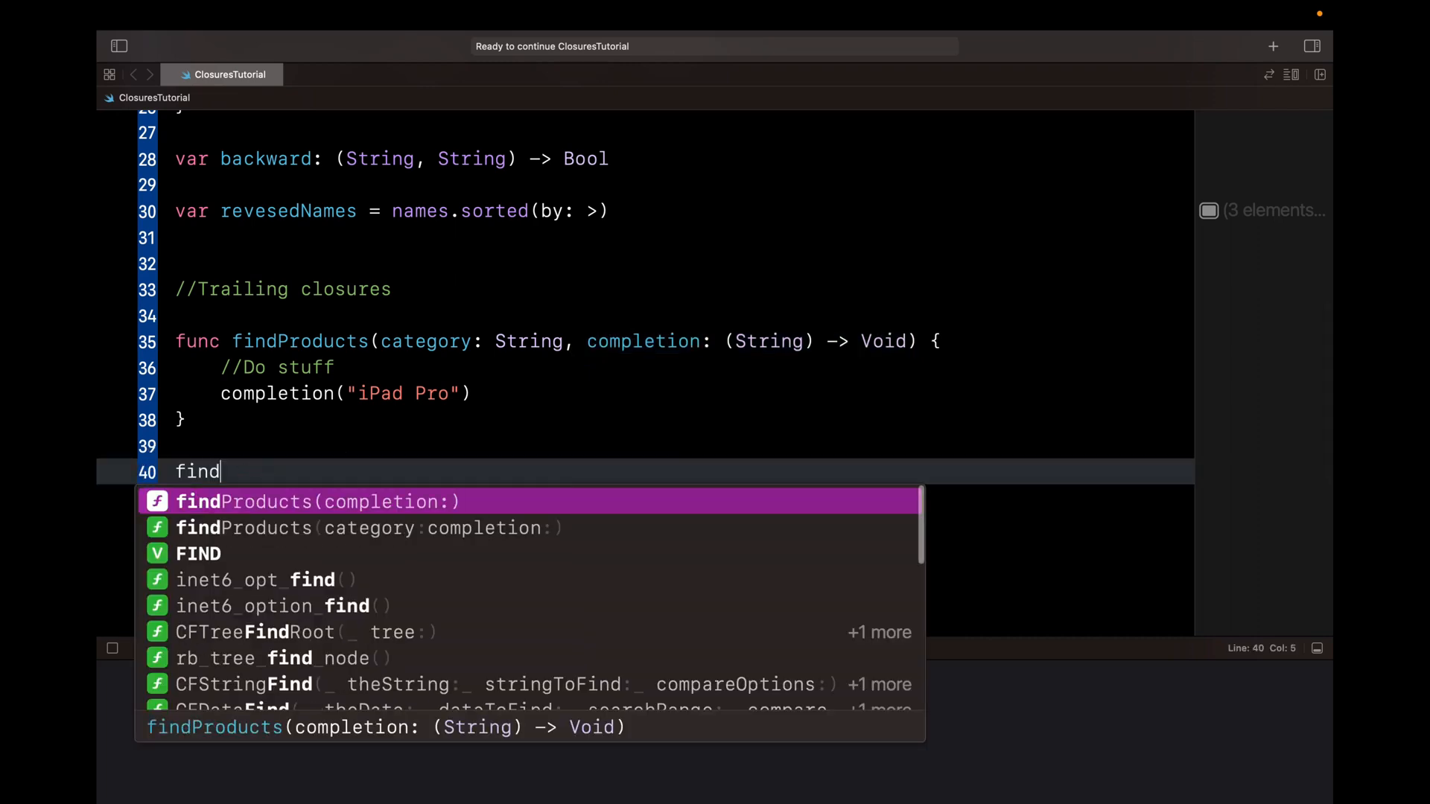
pyautogui.click(370, 528)
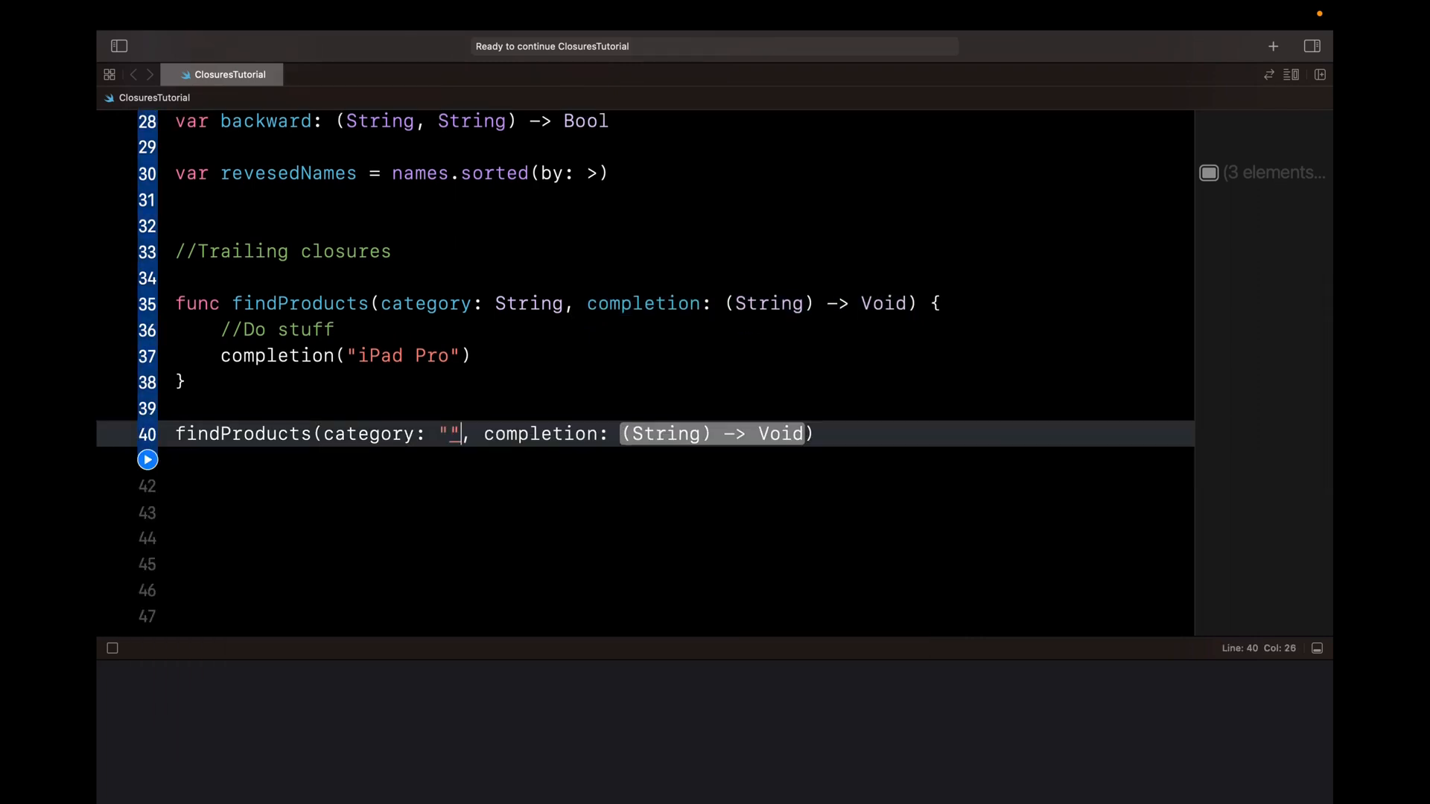
pyautogui.write('Computers")')
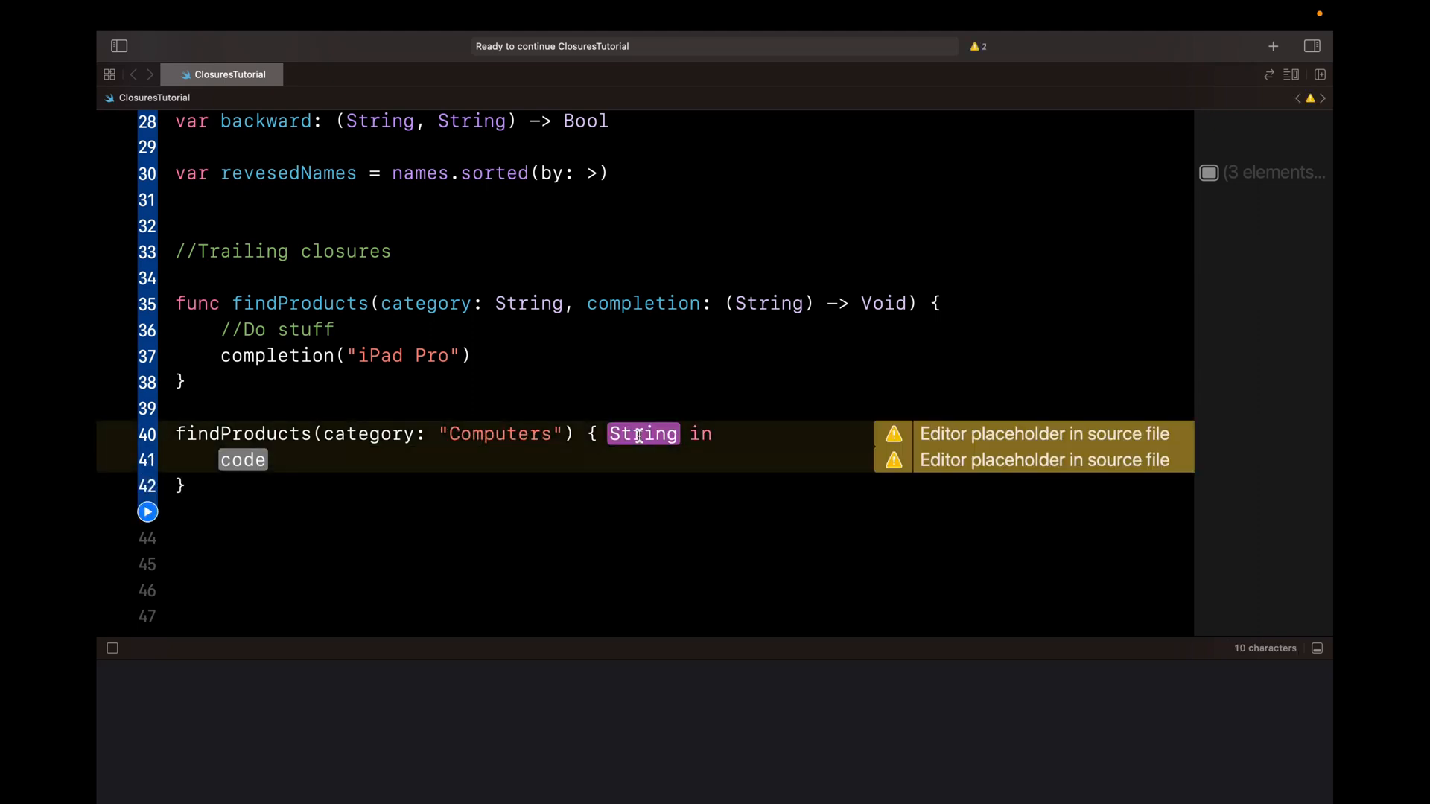
pyautogui.write('product')
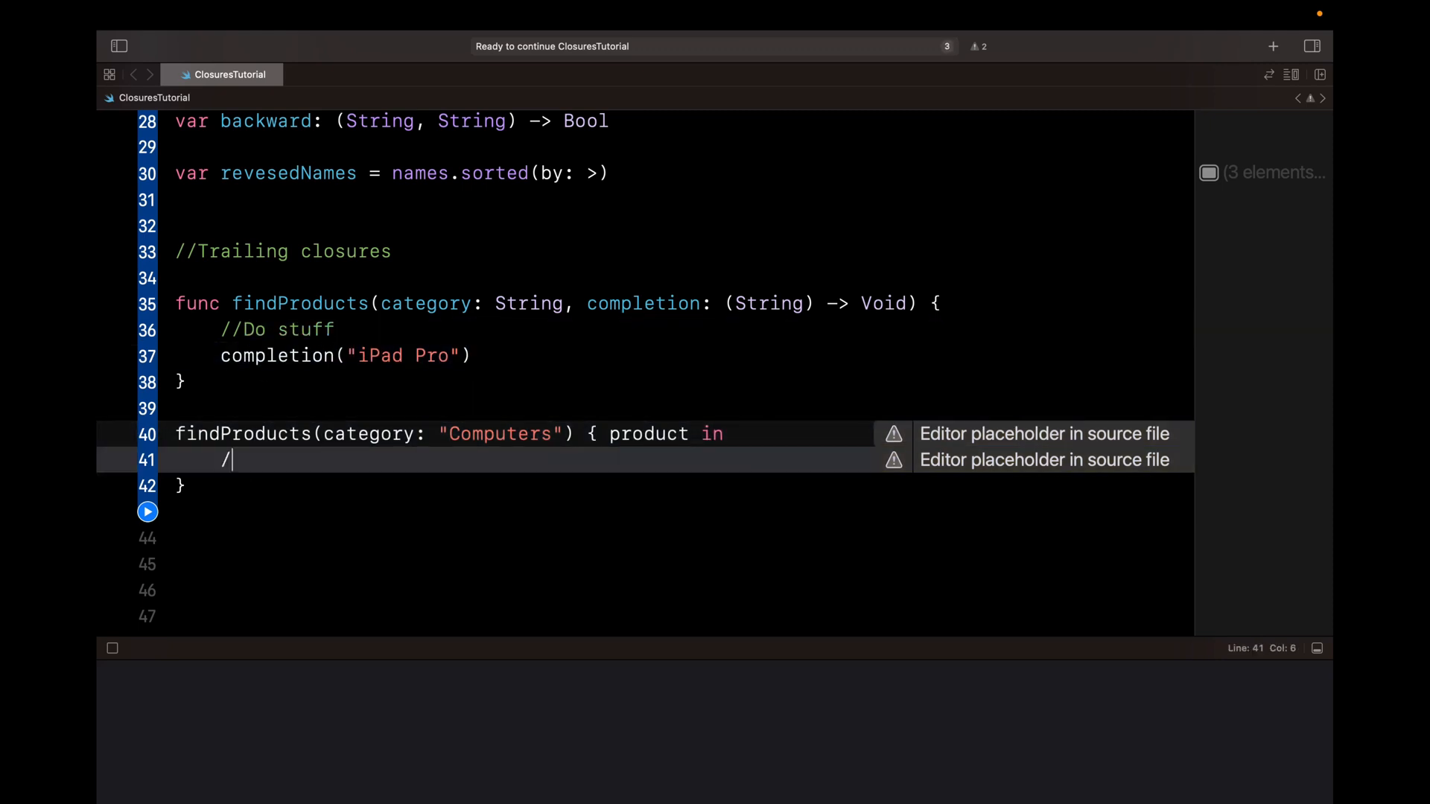
pyautogui.write('/Do stuff with the product')
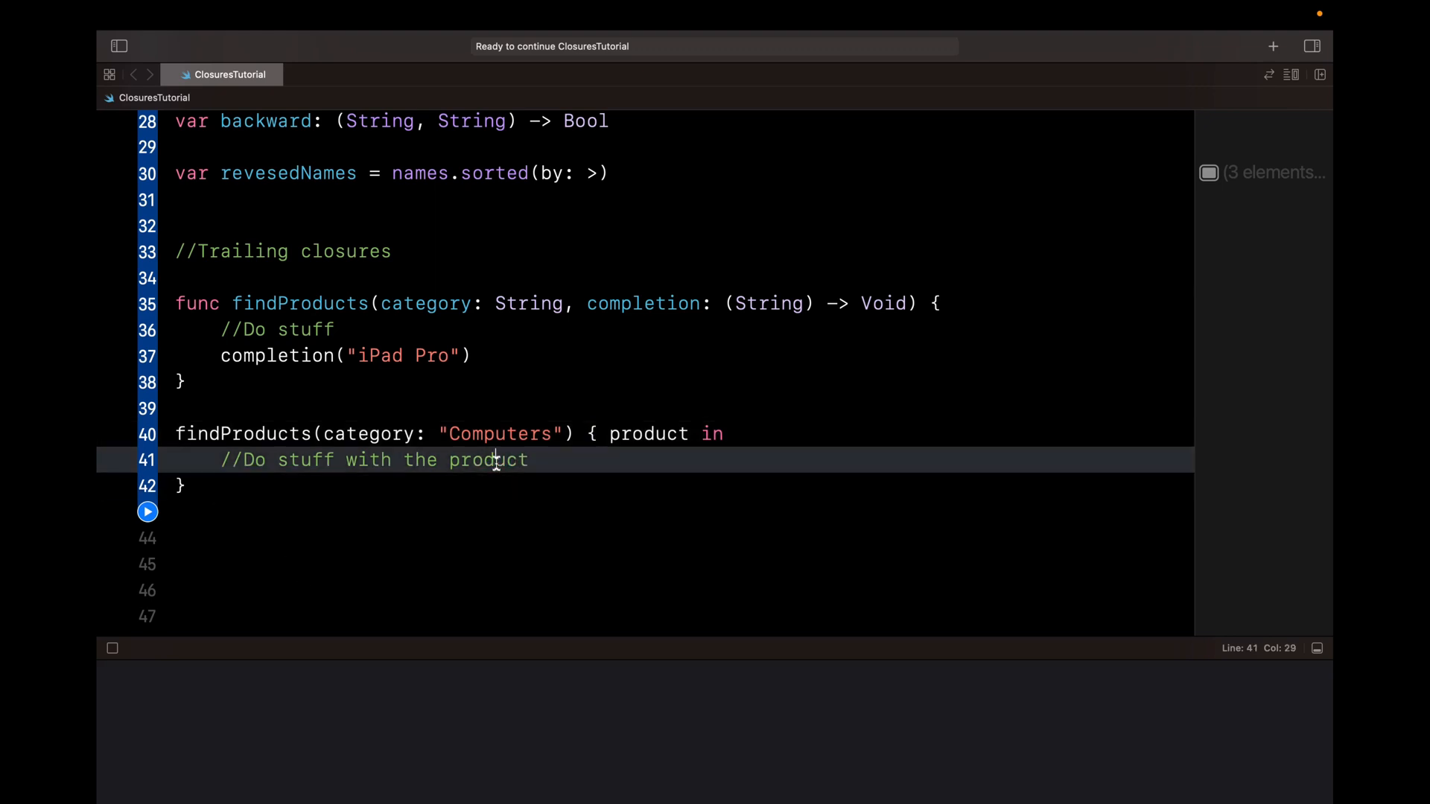
pyautogui.write('//Escaping closure')
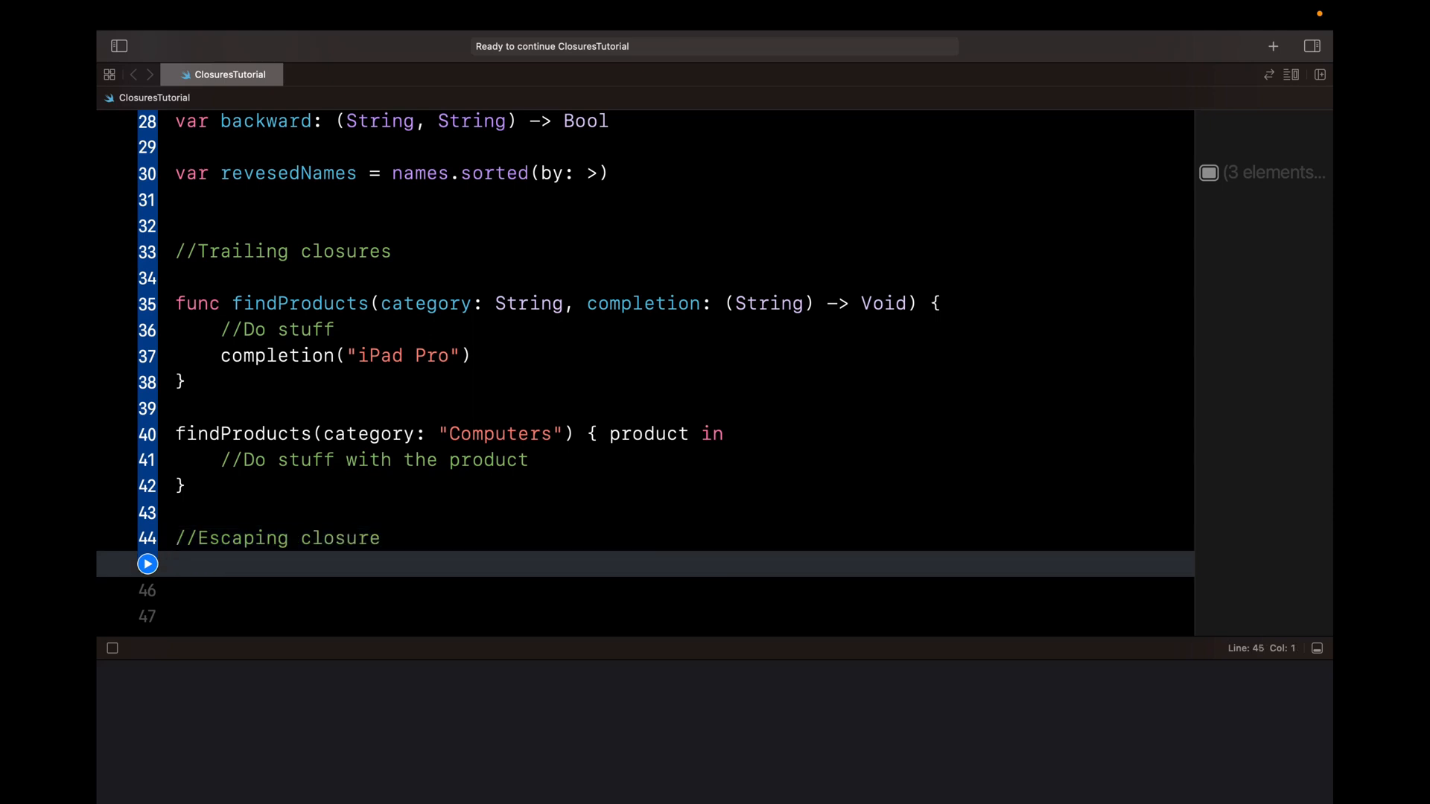
pyautogui.scroll(-3)
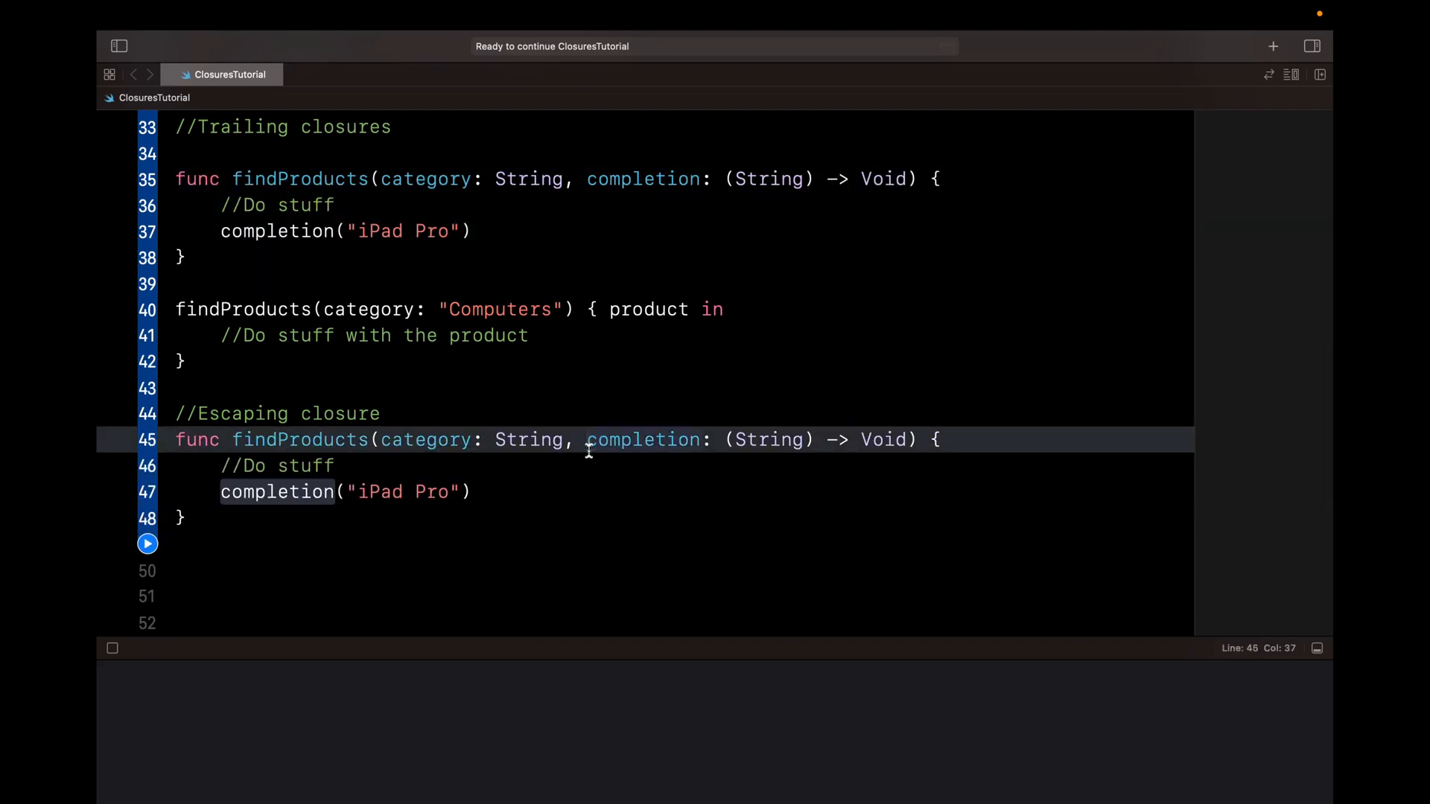
pyautogui.write('@escaping')
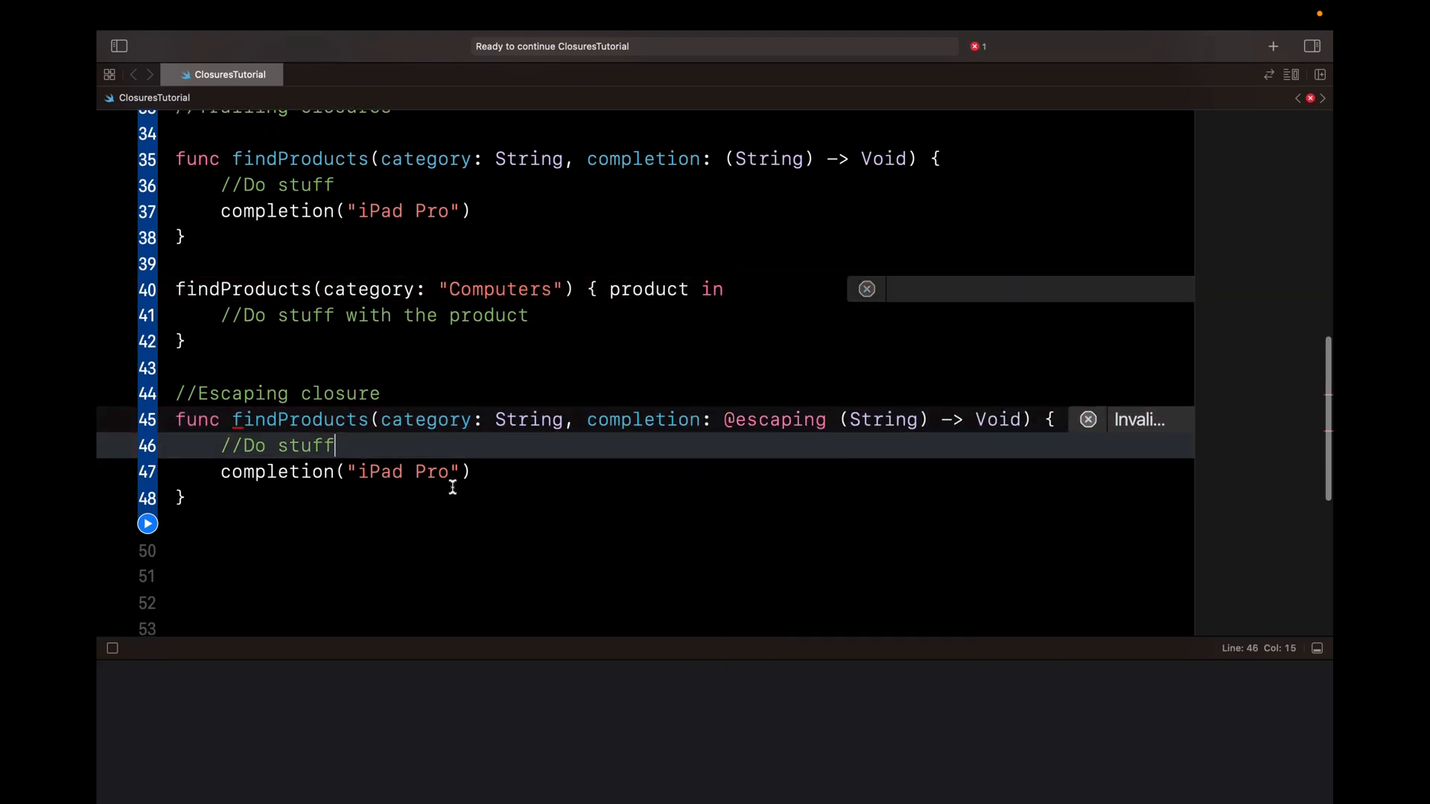
pyautogui.write('Escaping')
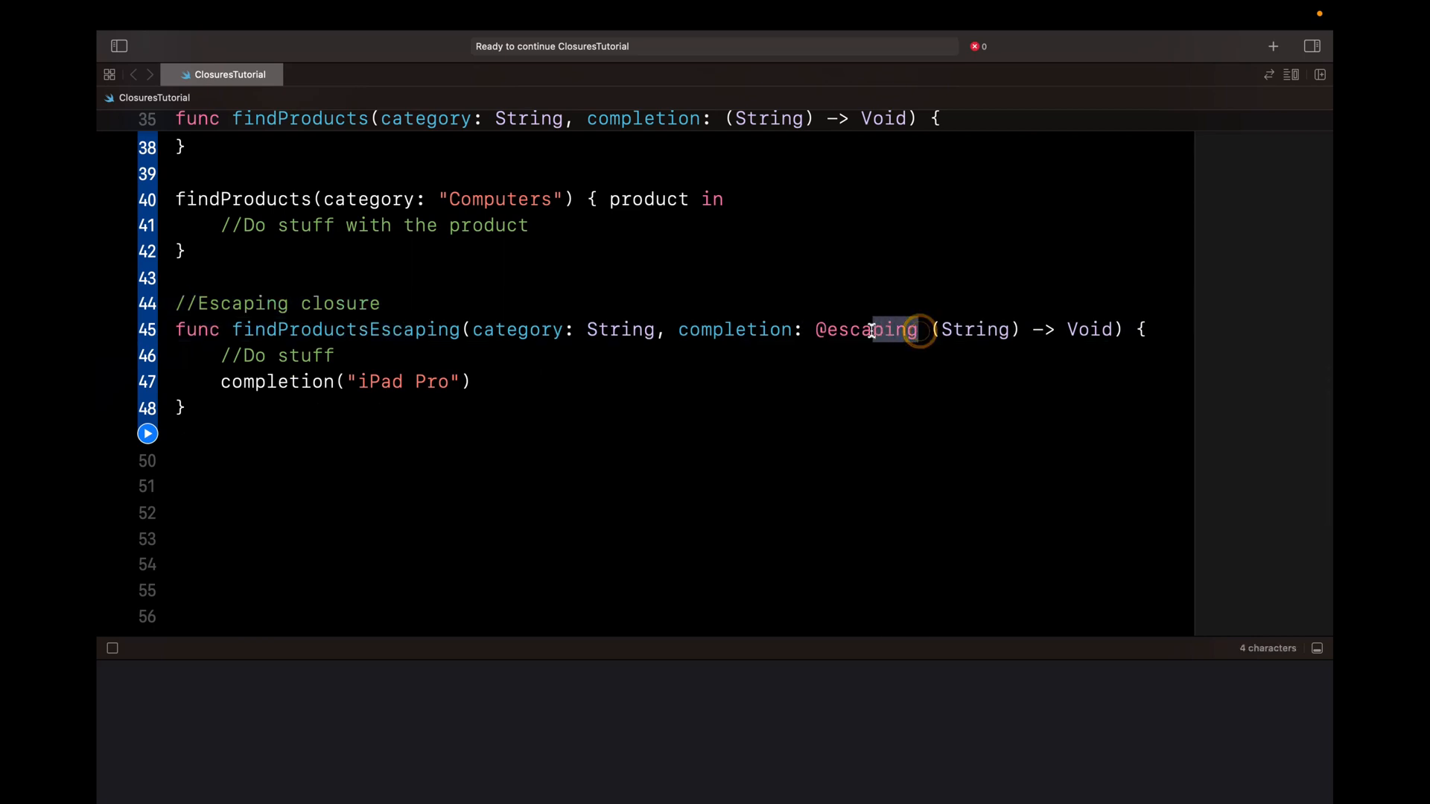
pyautogui.doubleClick(867, 329)
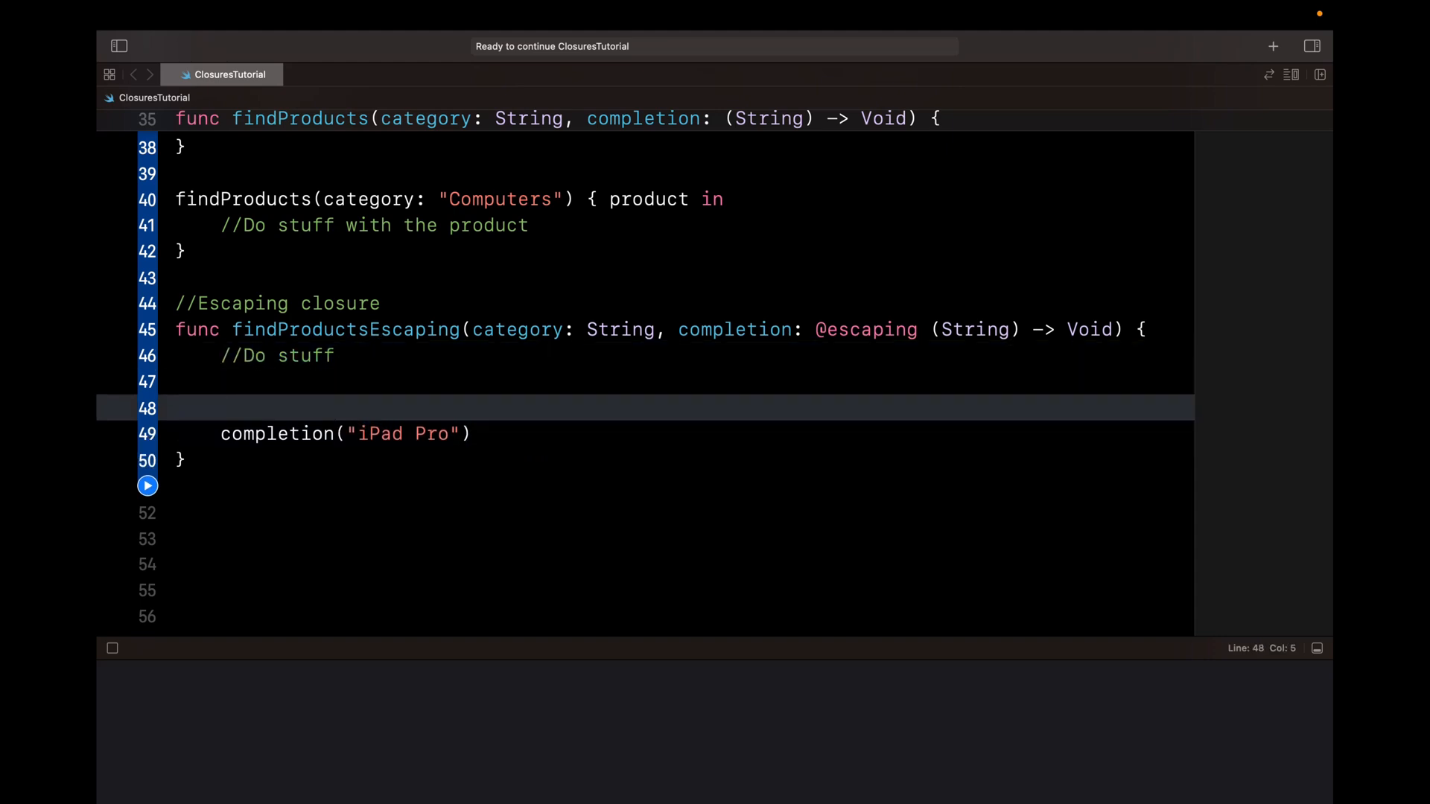
# Wrap the completion in DispatchQueue.main.asyncAfter(deadline: .now() + 1.5) and change its type to [String].
pyautogui.write('DispatchQueue')
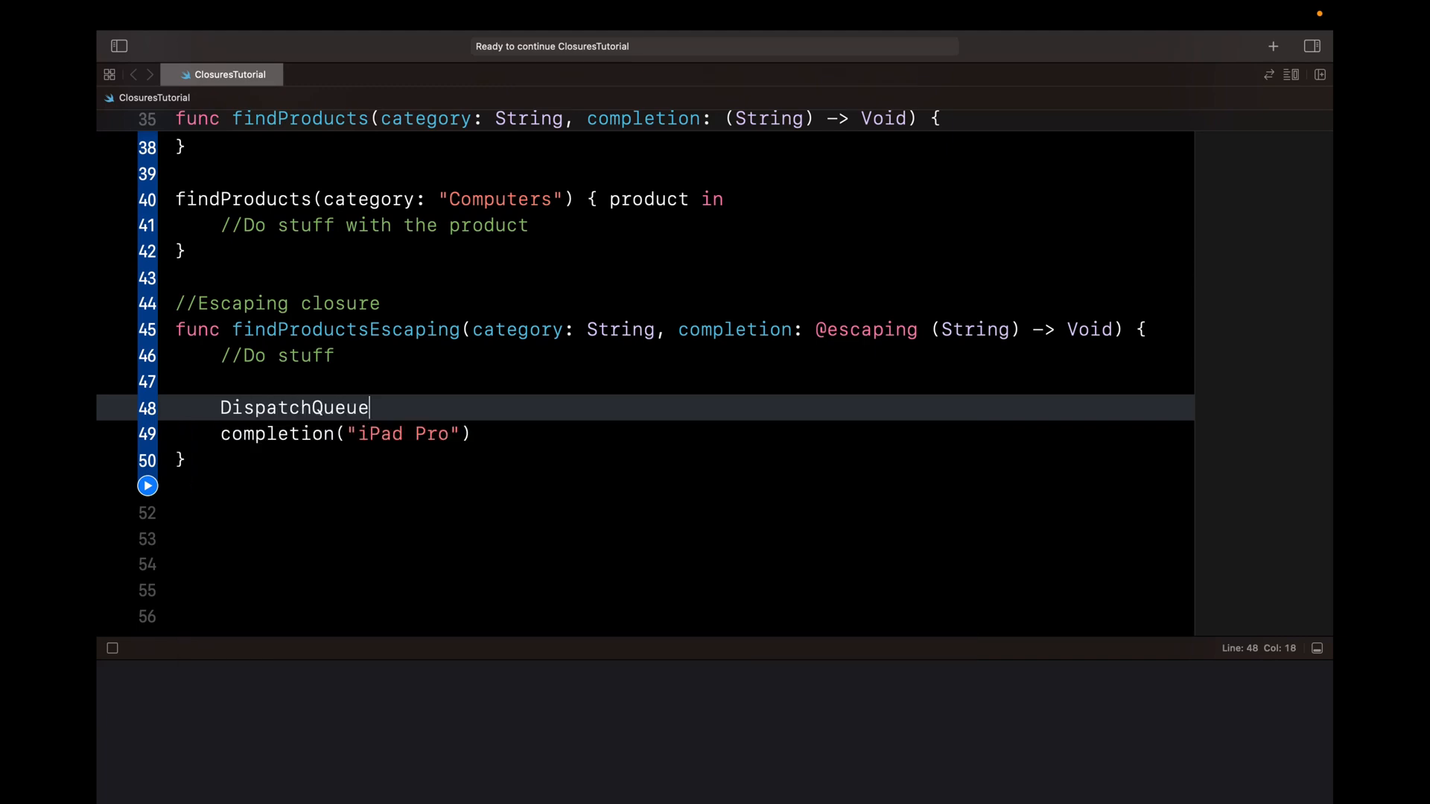
pyautogui.write('.main.asyncAfter(deadline: .now() + 1.5) {')
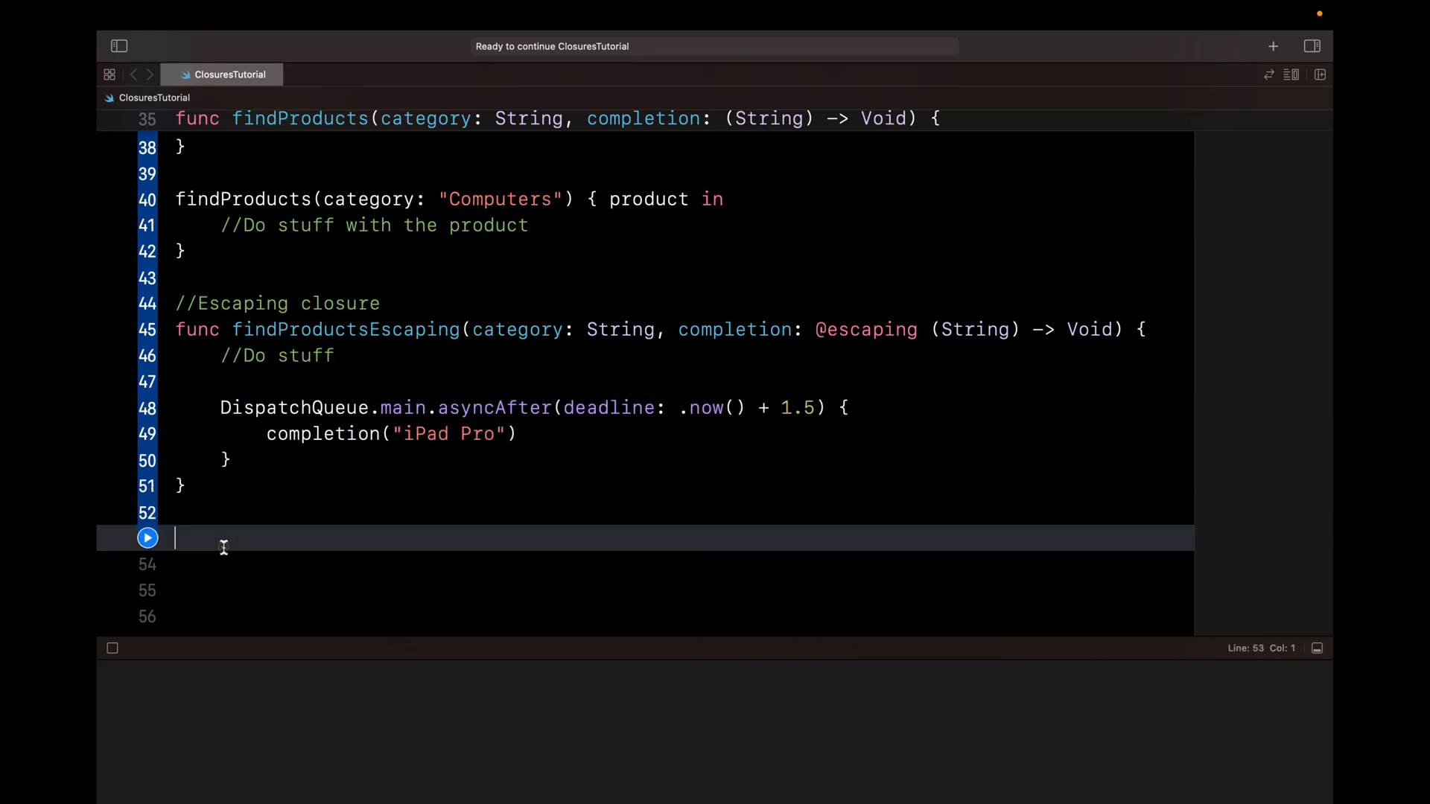
pyautogui.write('findProductsEscaping(category: "", completion: (String) -> Void')
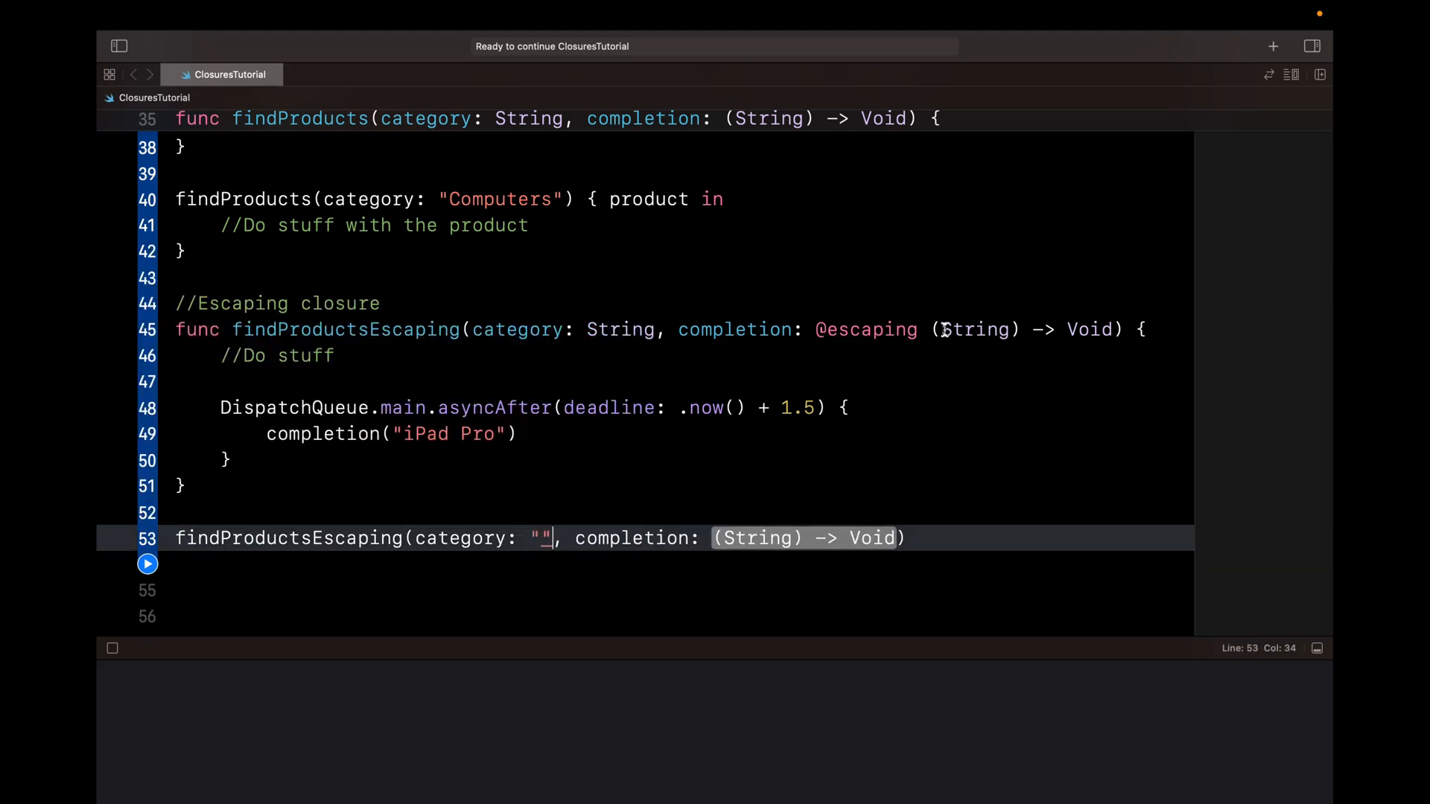
pyautogui.write('[')
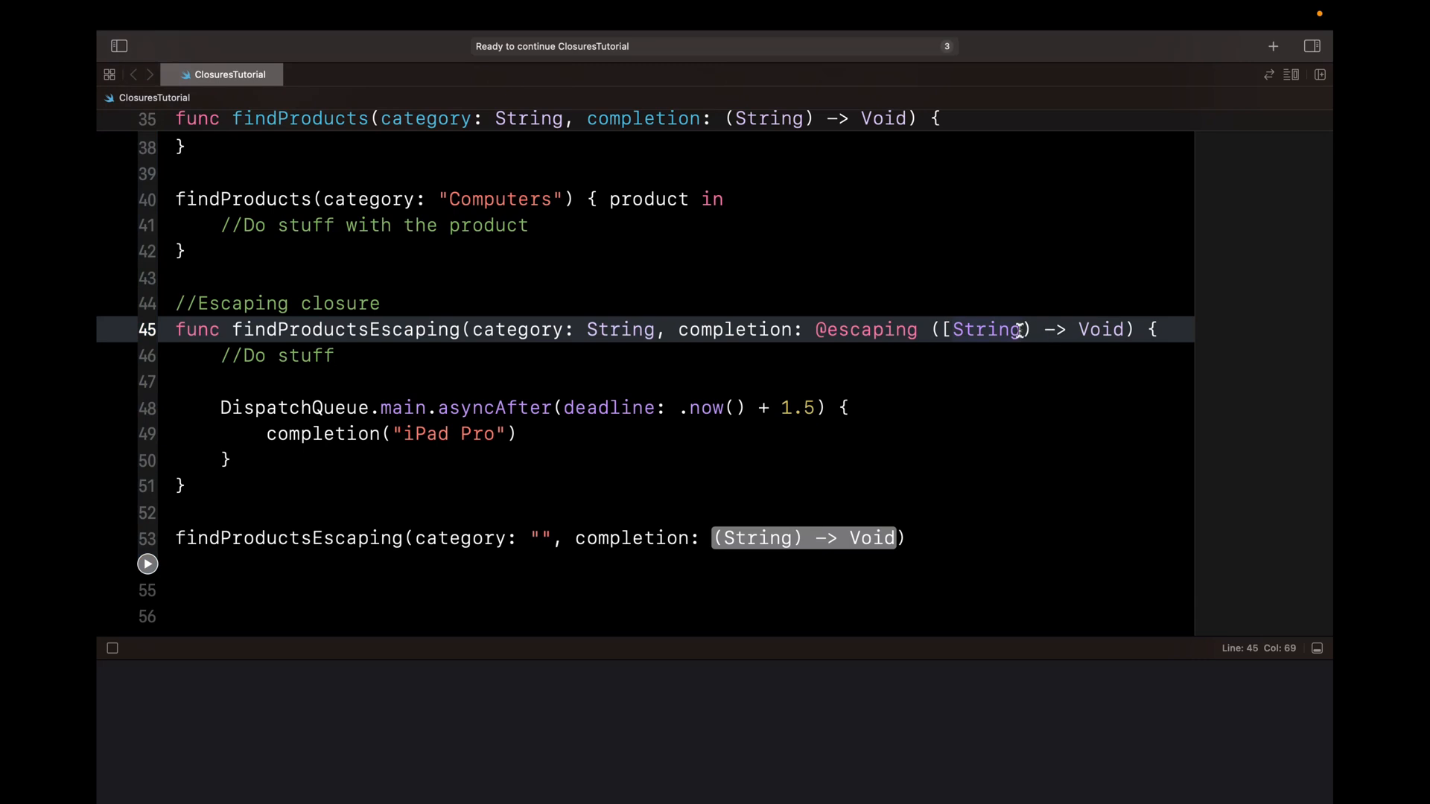
# Complete with ["iPad Pro", "Macbook Air"] and call findProductsEscaping for Computers, printing found products.
pyautogui.write('{ products')
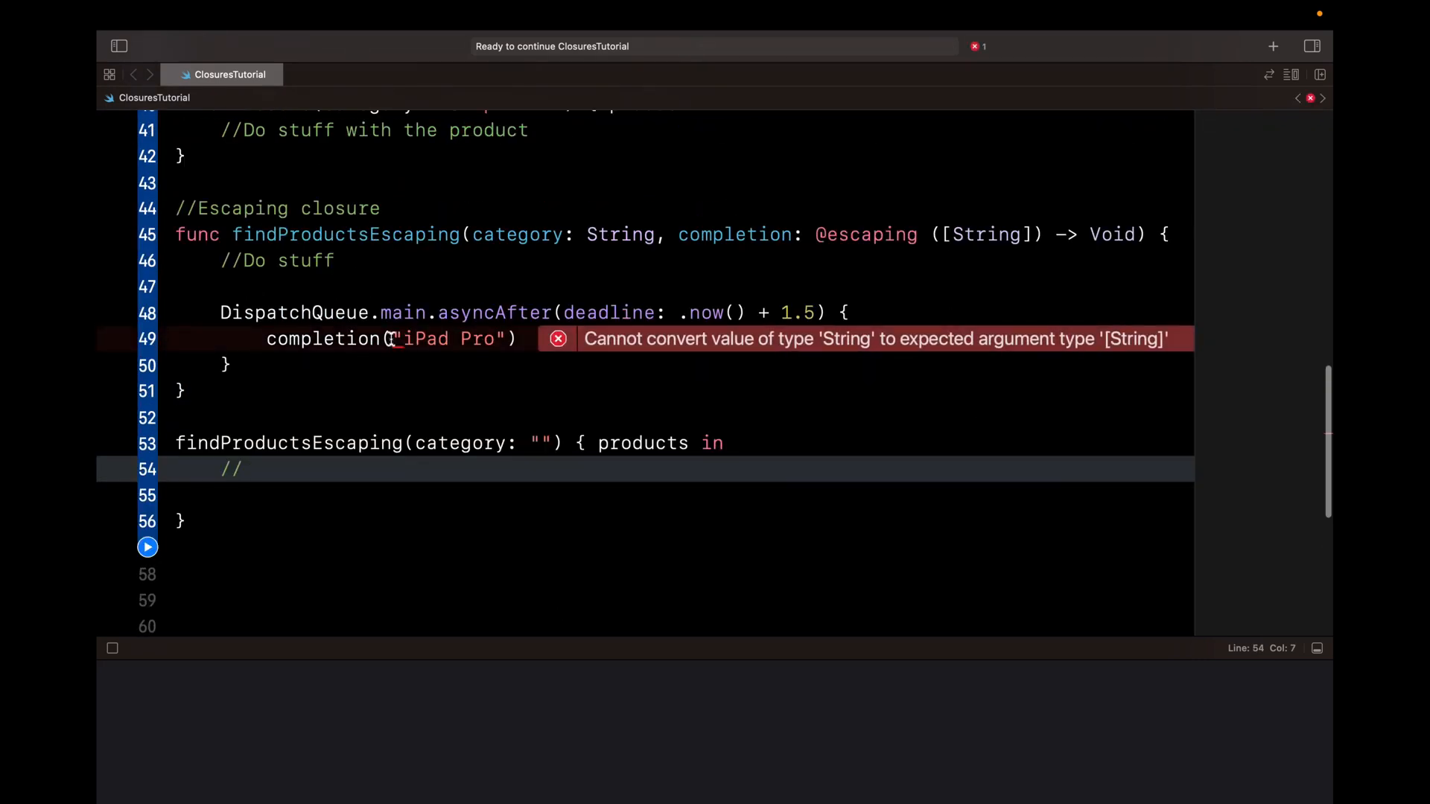
pyautogui.write('[')
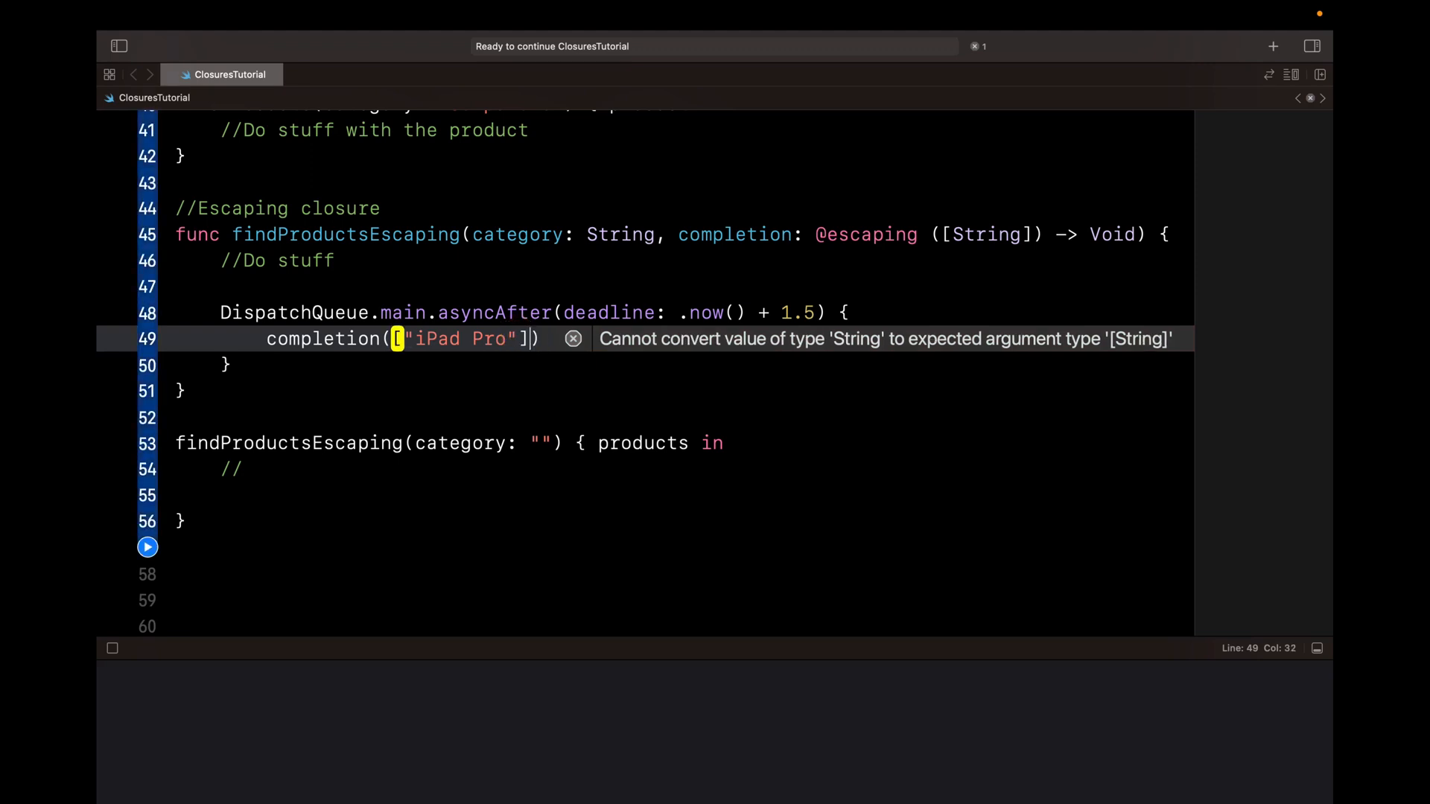
pyautogui.write(', "Mac"')
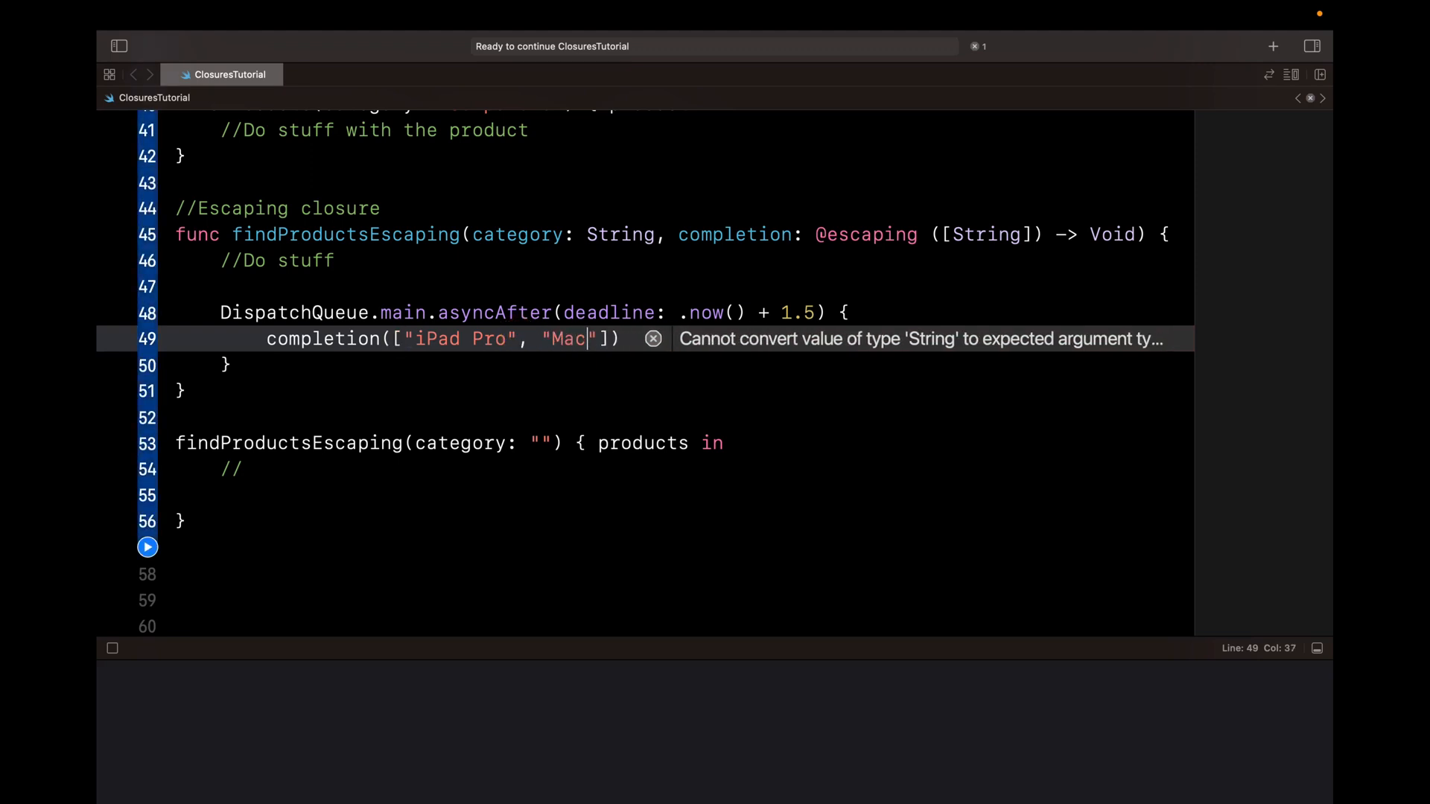
pyautogui.write('print("Found ")')
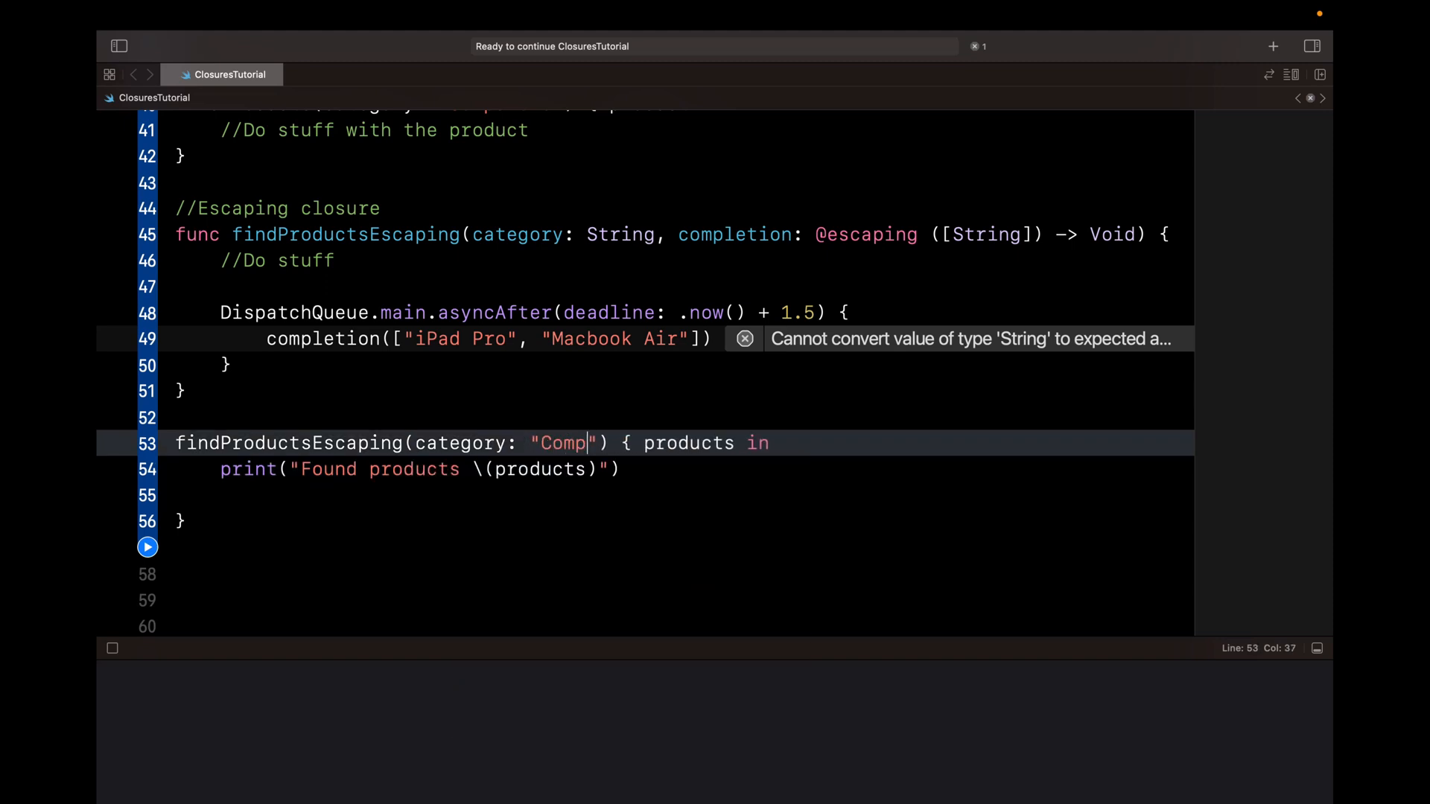
pyautogui.write('uters')
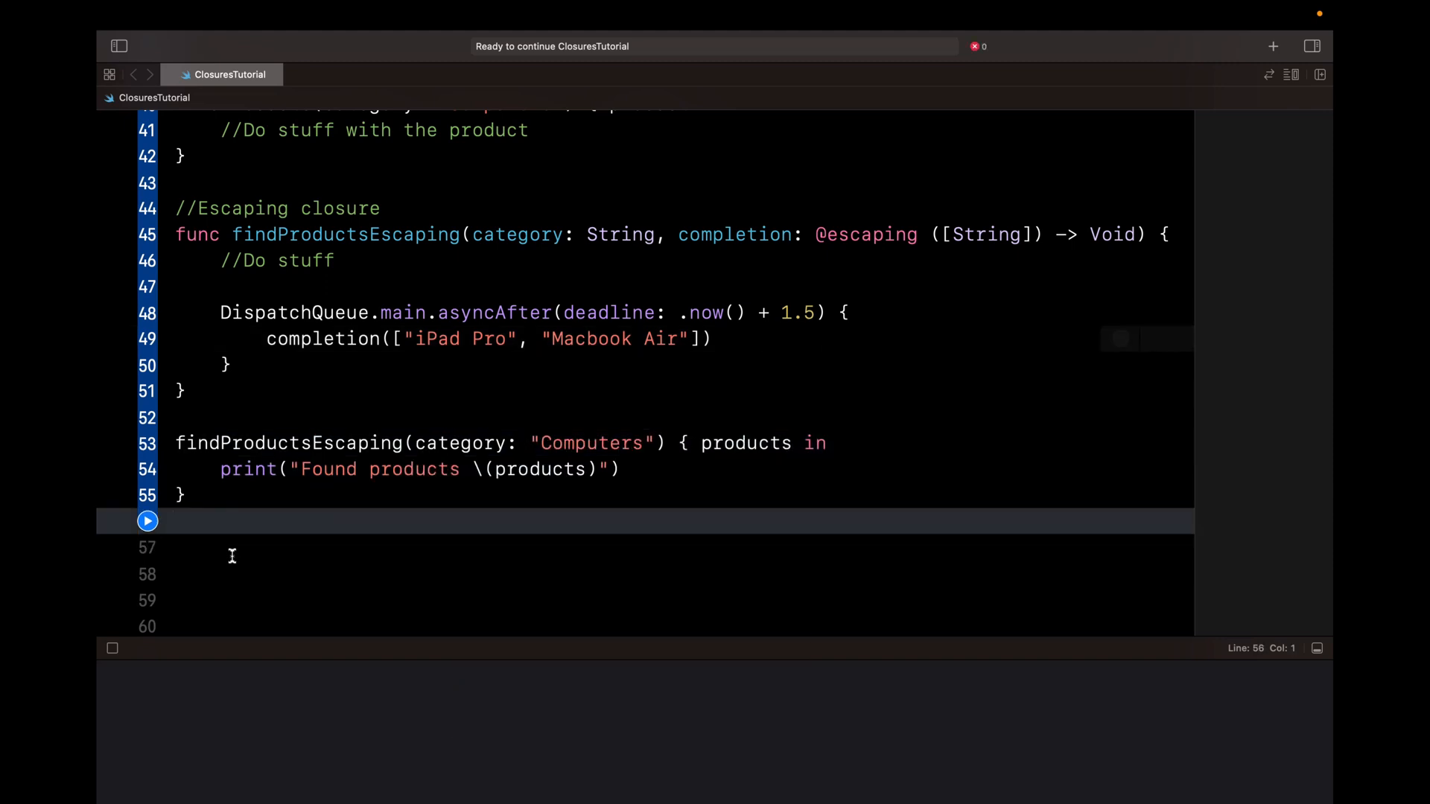
pyautogui.click(147, 521)
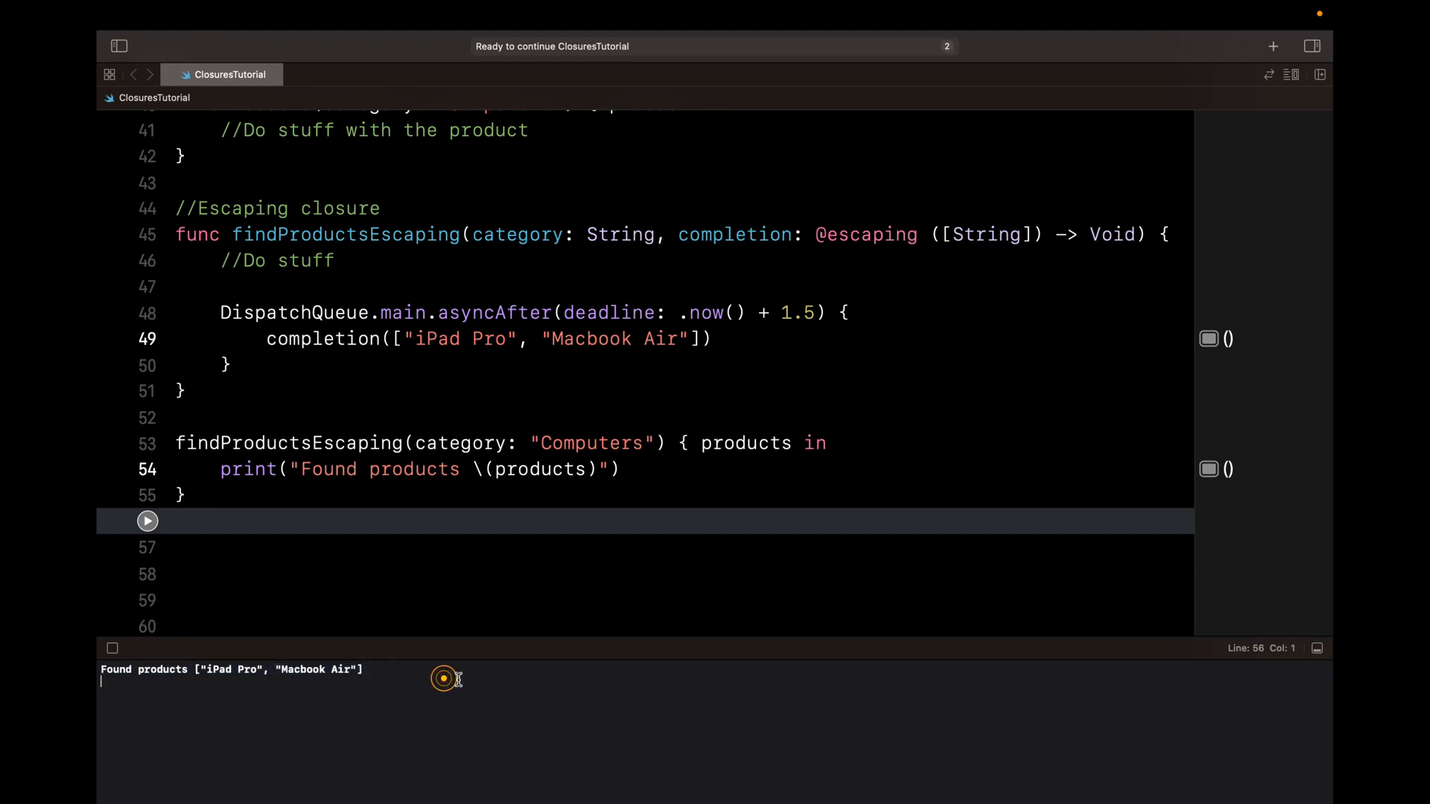
pyautogui.moveTo(322, 312); pyautogui.dragTo(818, 312)
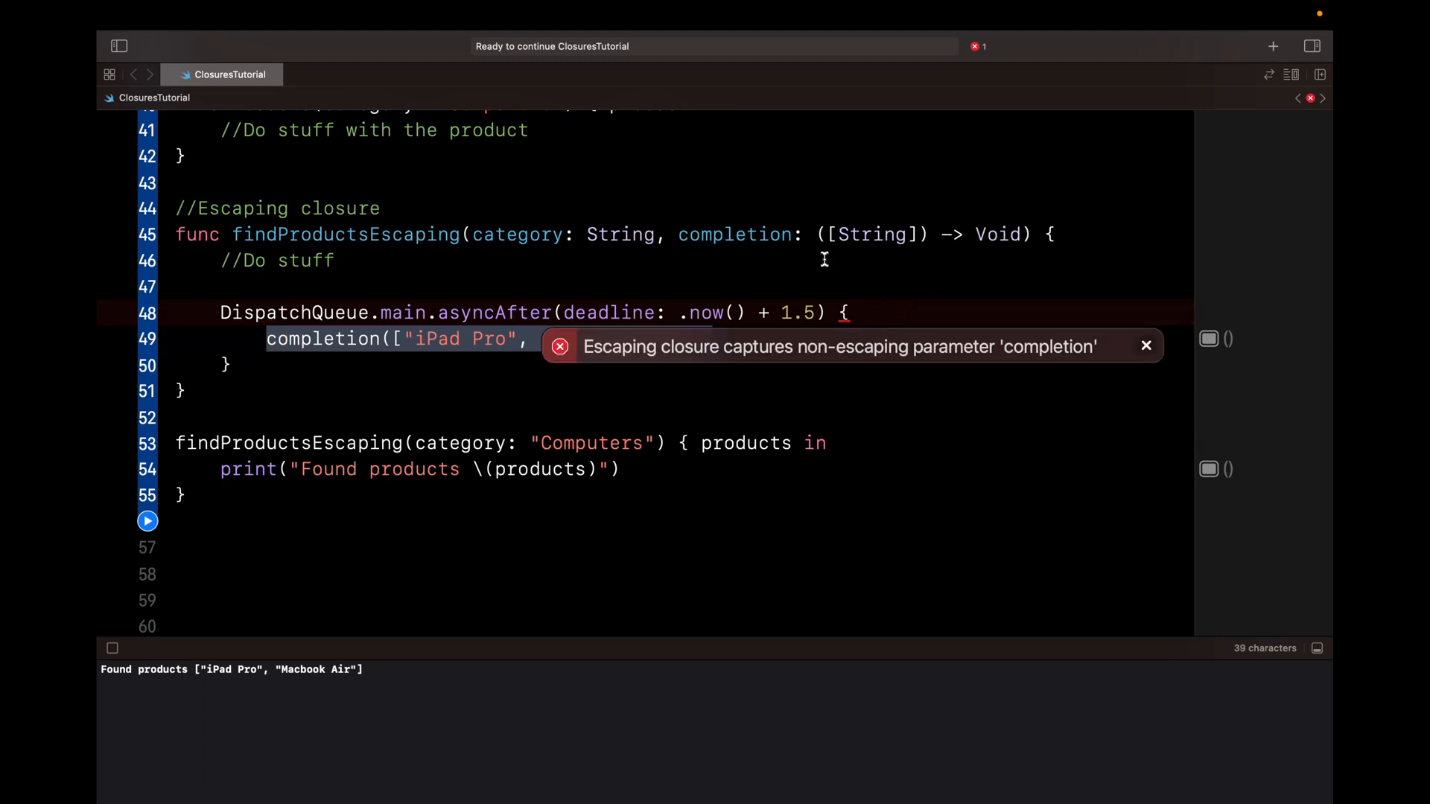
pyautogui.write('@')
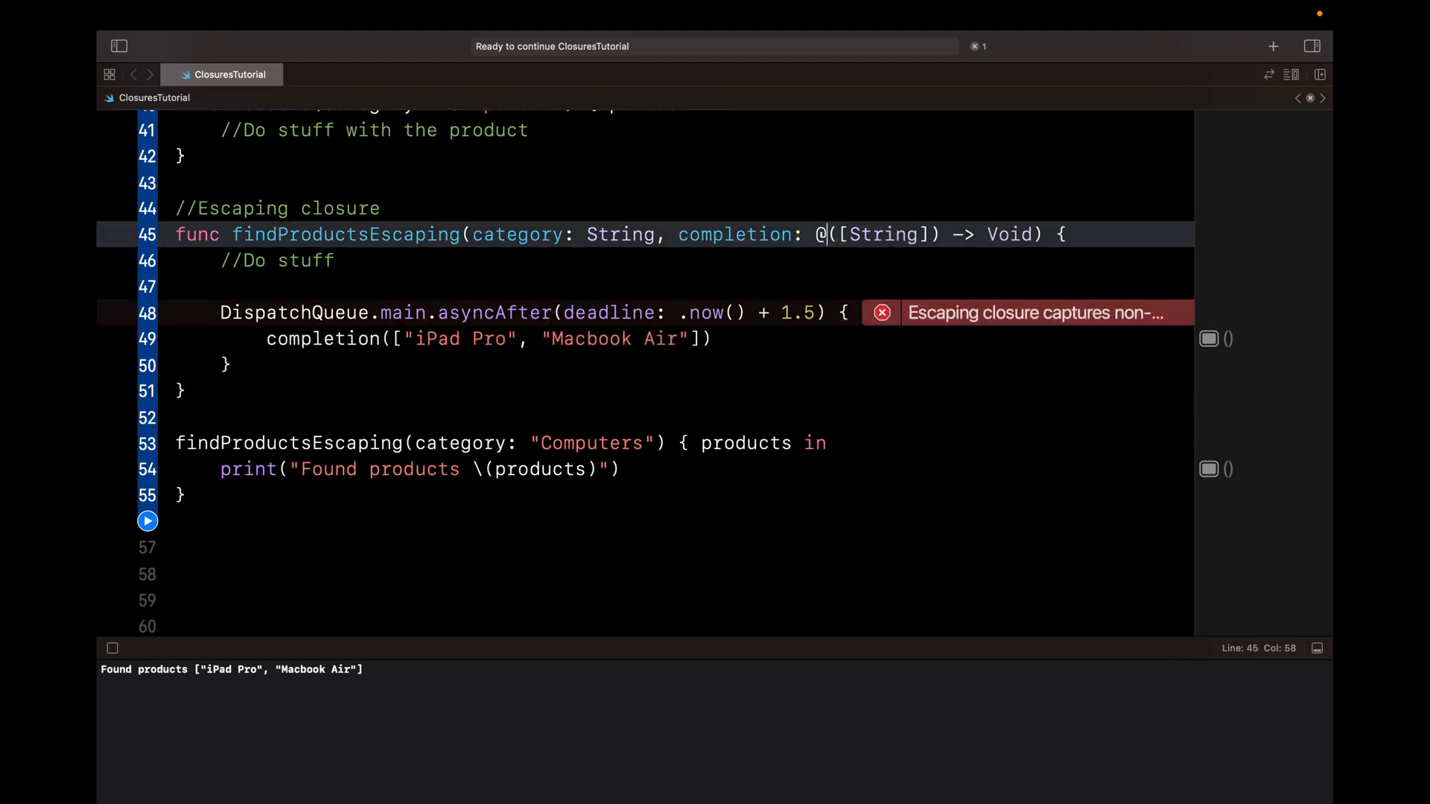
pyautogui.write('escaping')
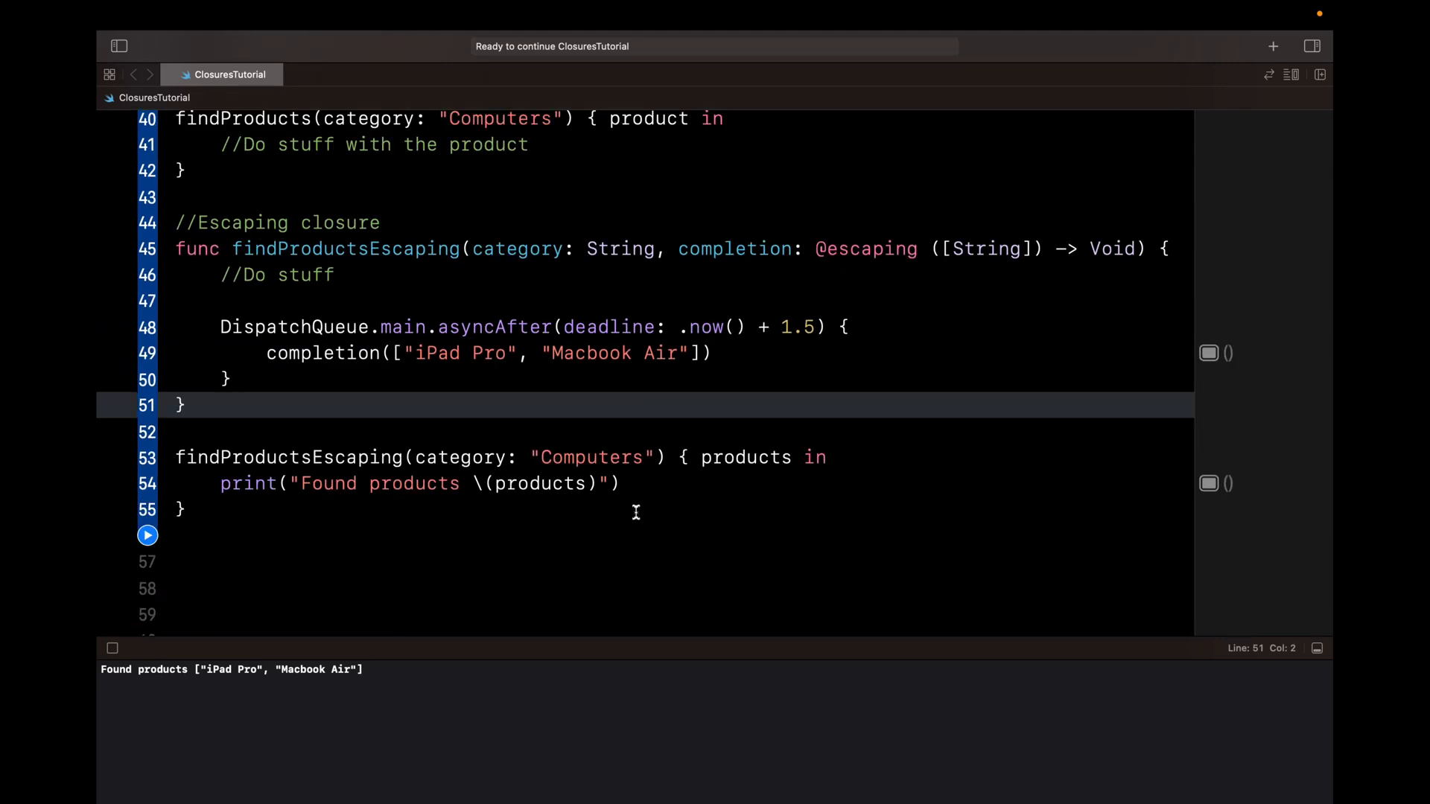
pyautogui.scroll(-3)
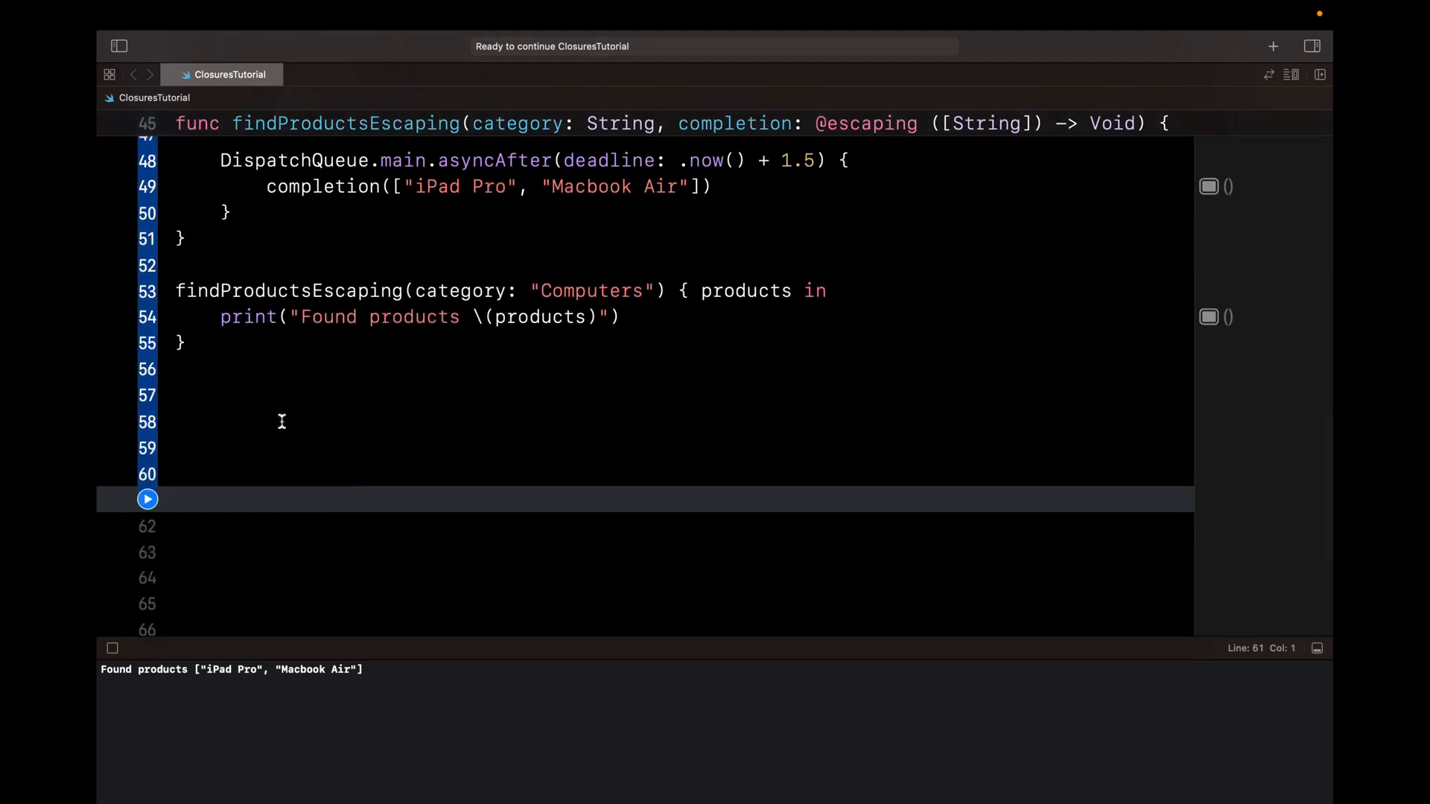
pyautogui.scroll(-3)
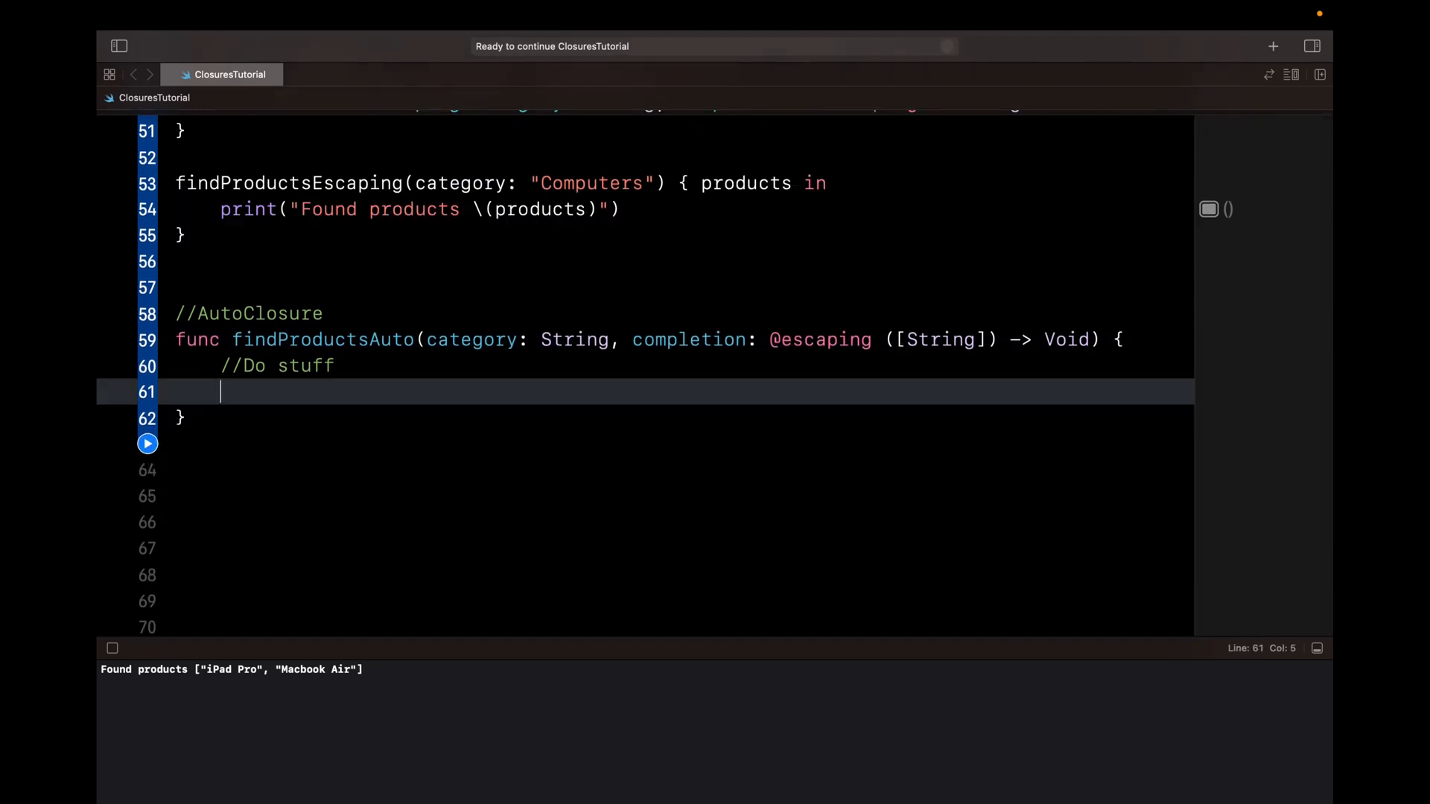
pyautogui.doubleClick(820, 340)
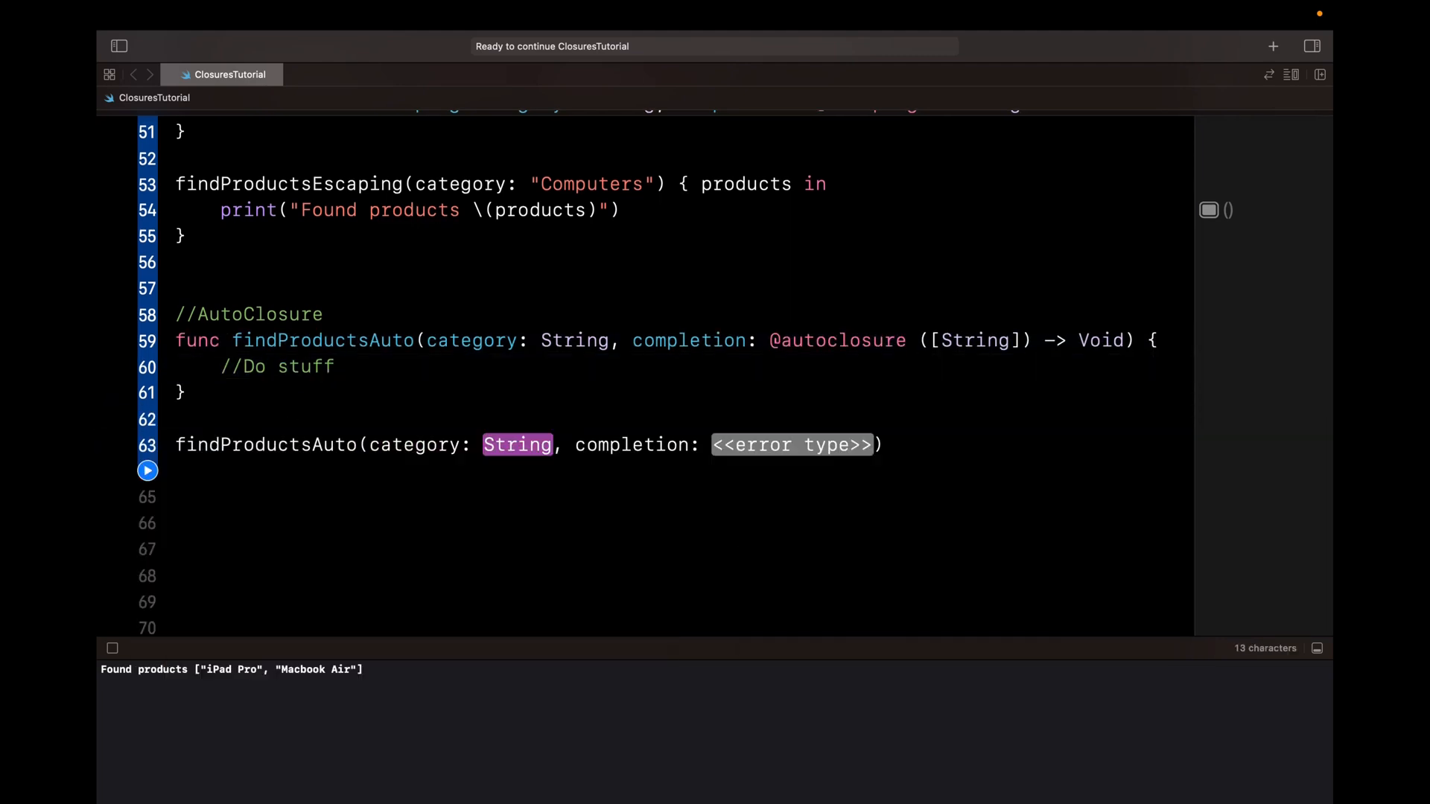
pyautogui.write('"Comp"')
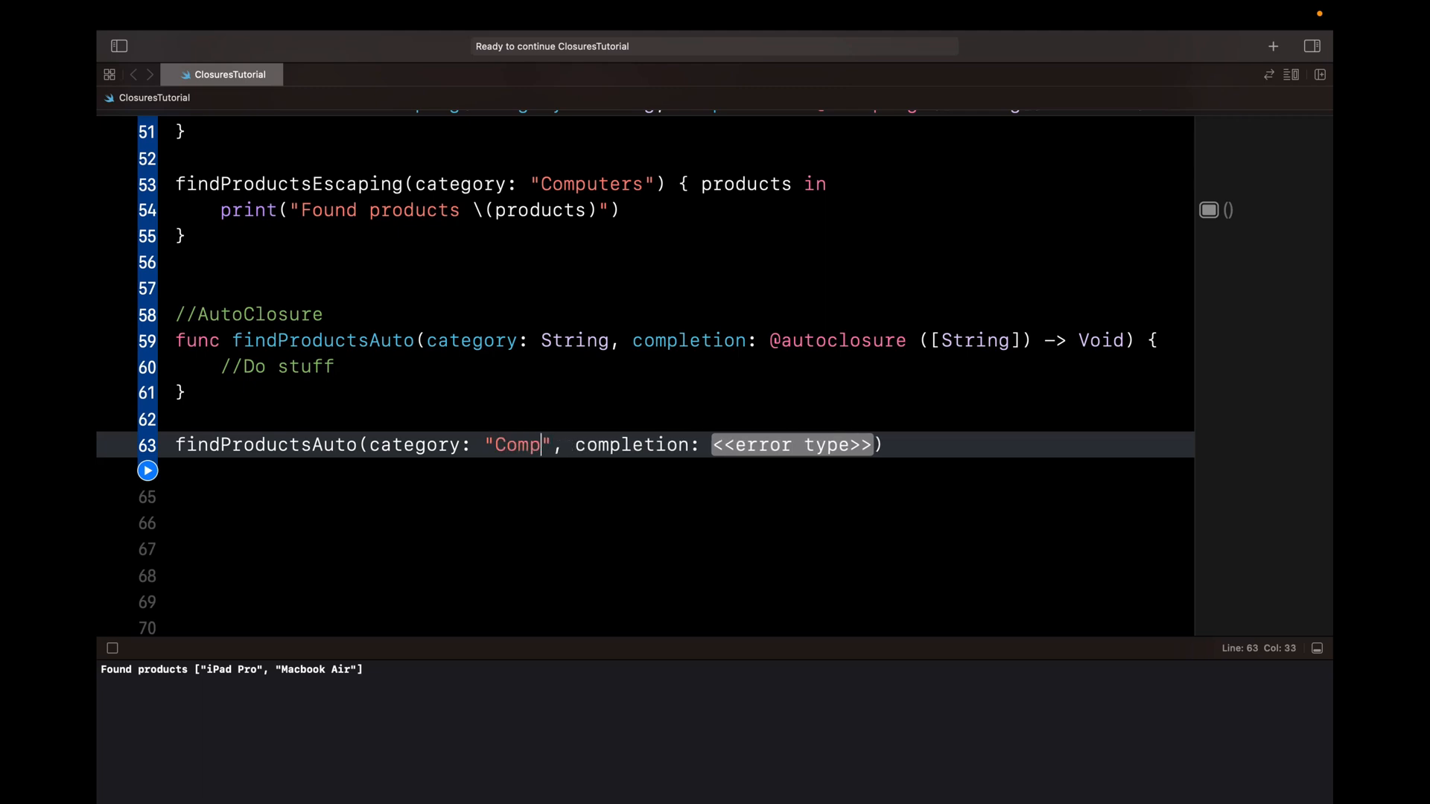
pyautogui.write('uters')
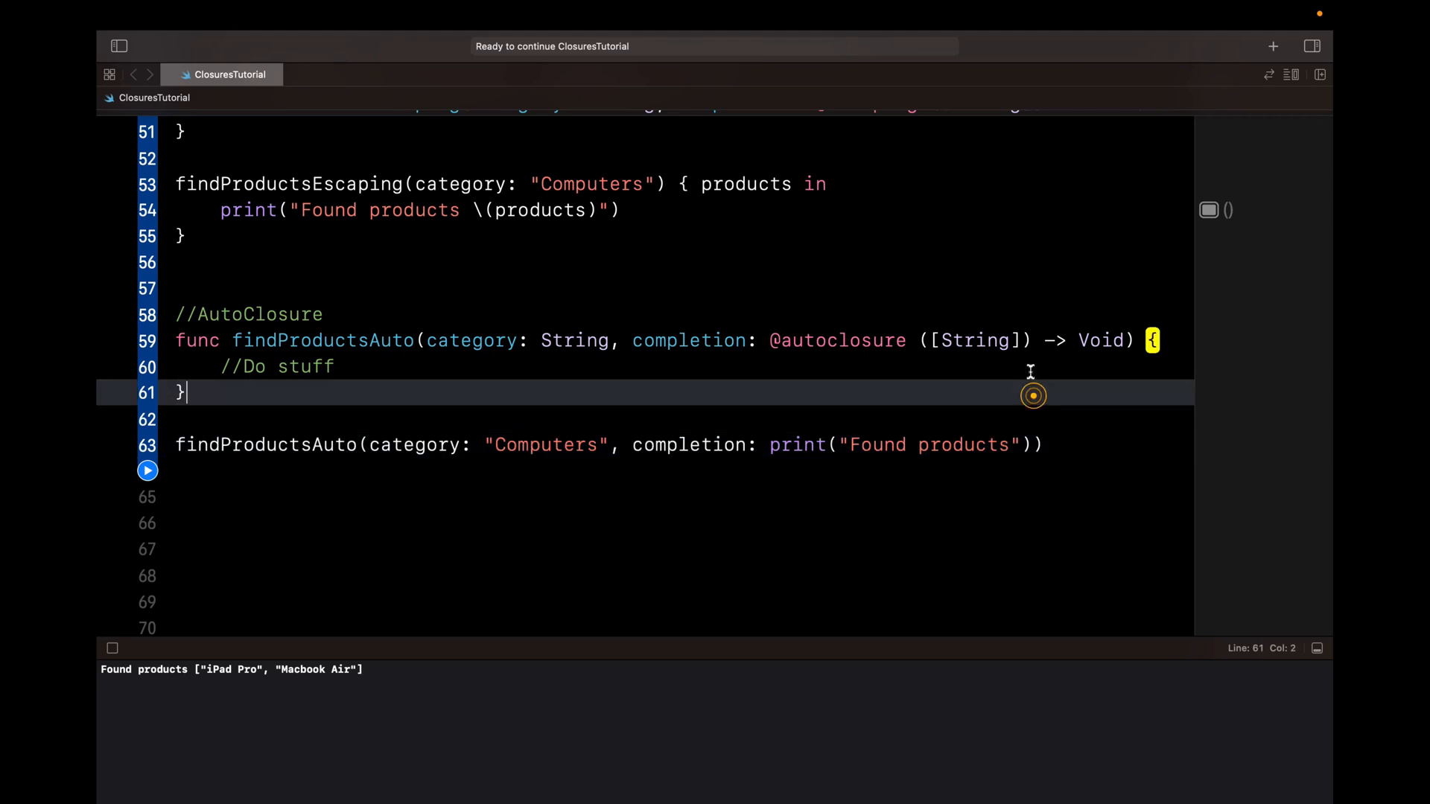
pyautogui.doubleClick(976, 341)
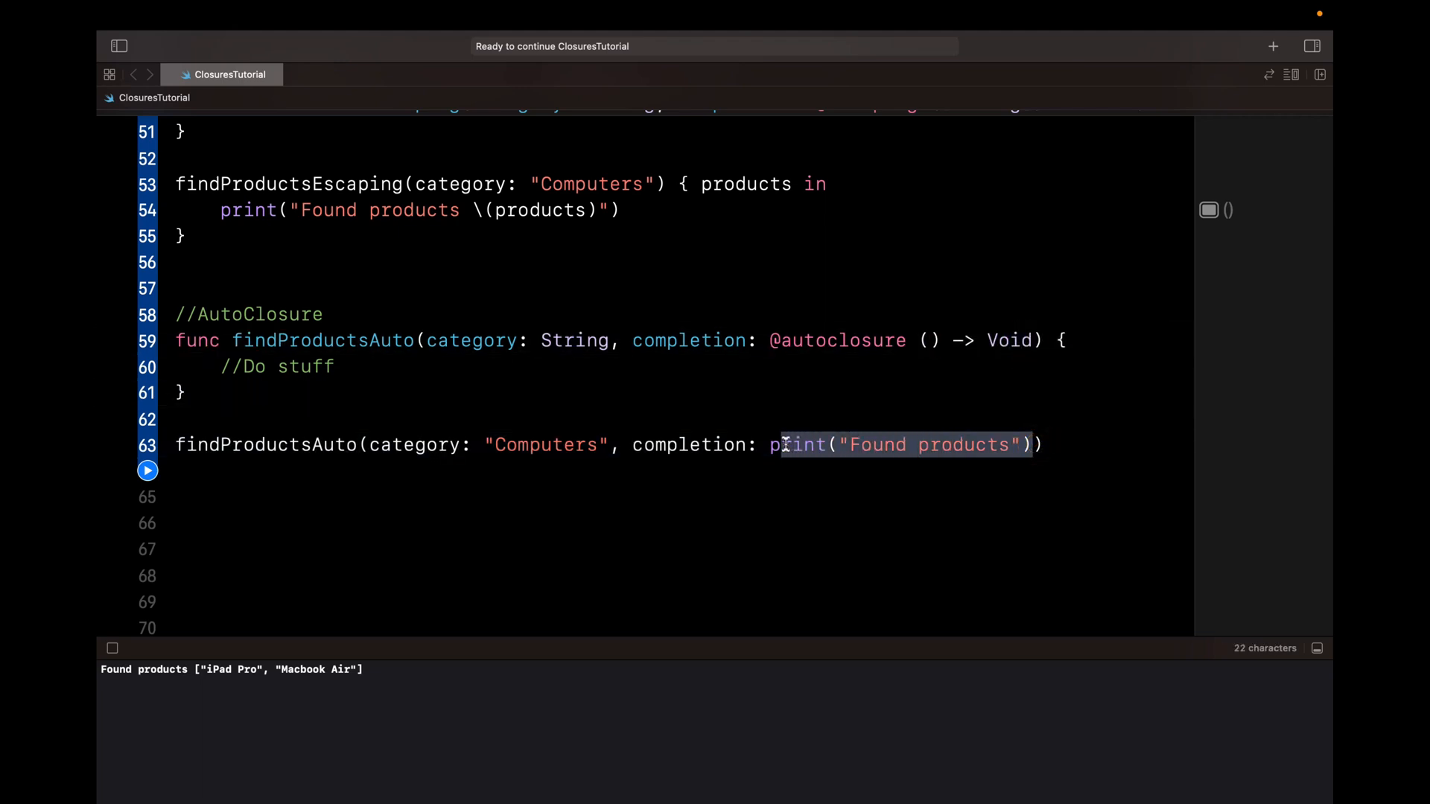
pyautogui.click(492, 470)
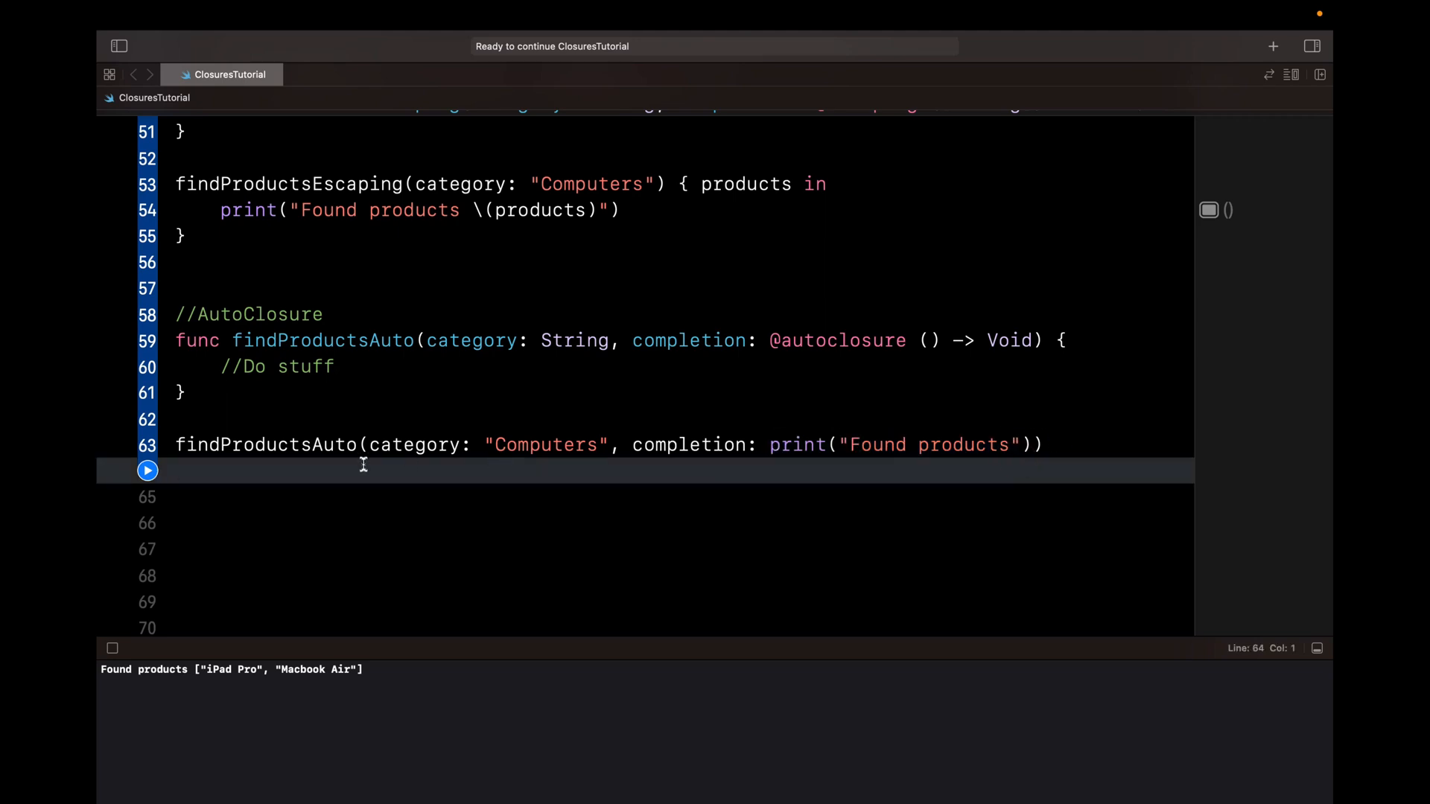
pyautogui.write('fatal')
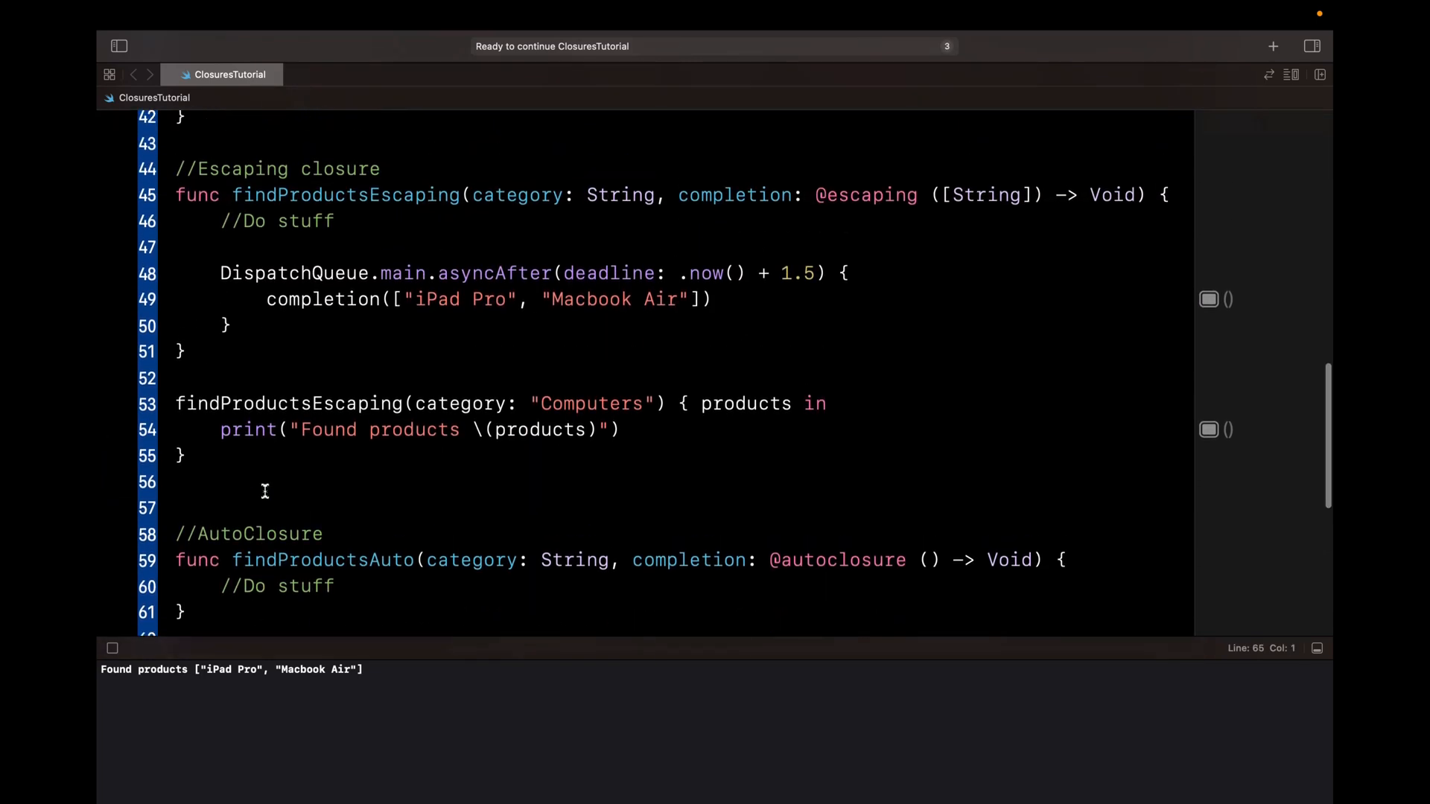
pyautogui.scroll(3)
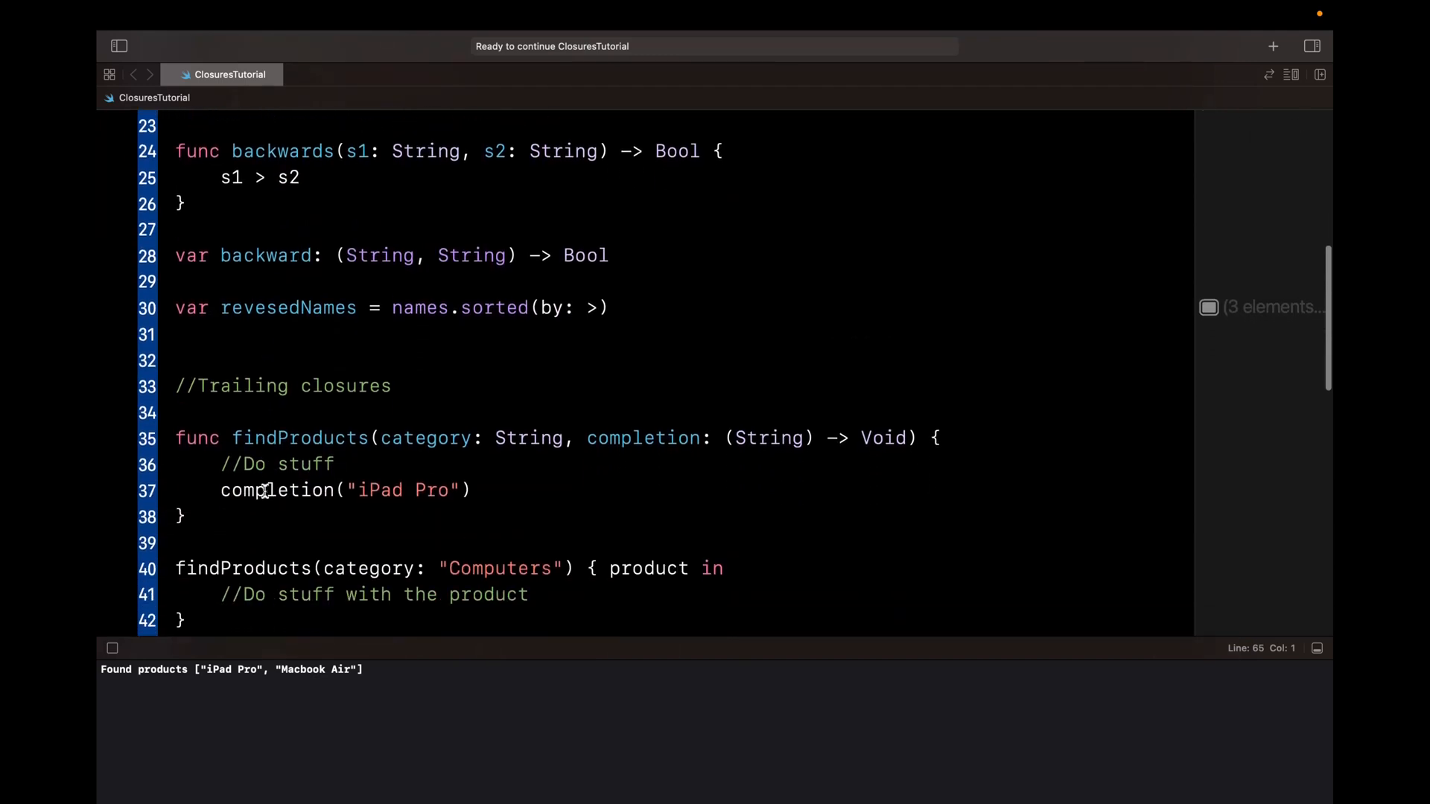
pyautogui.scroll(-3)
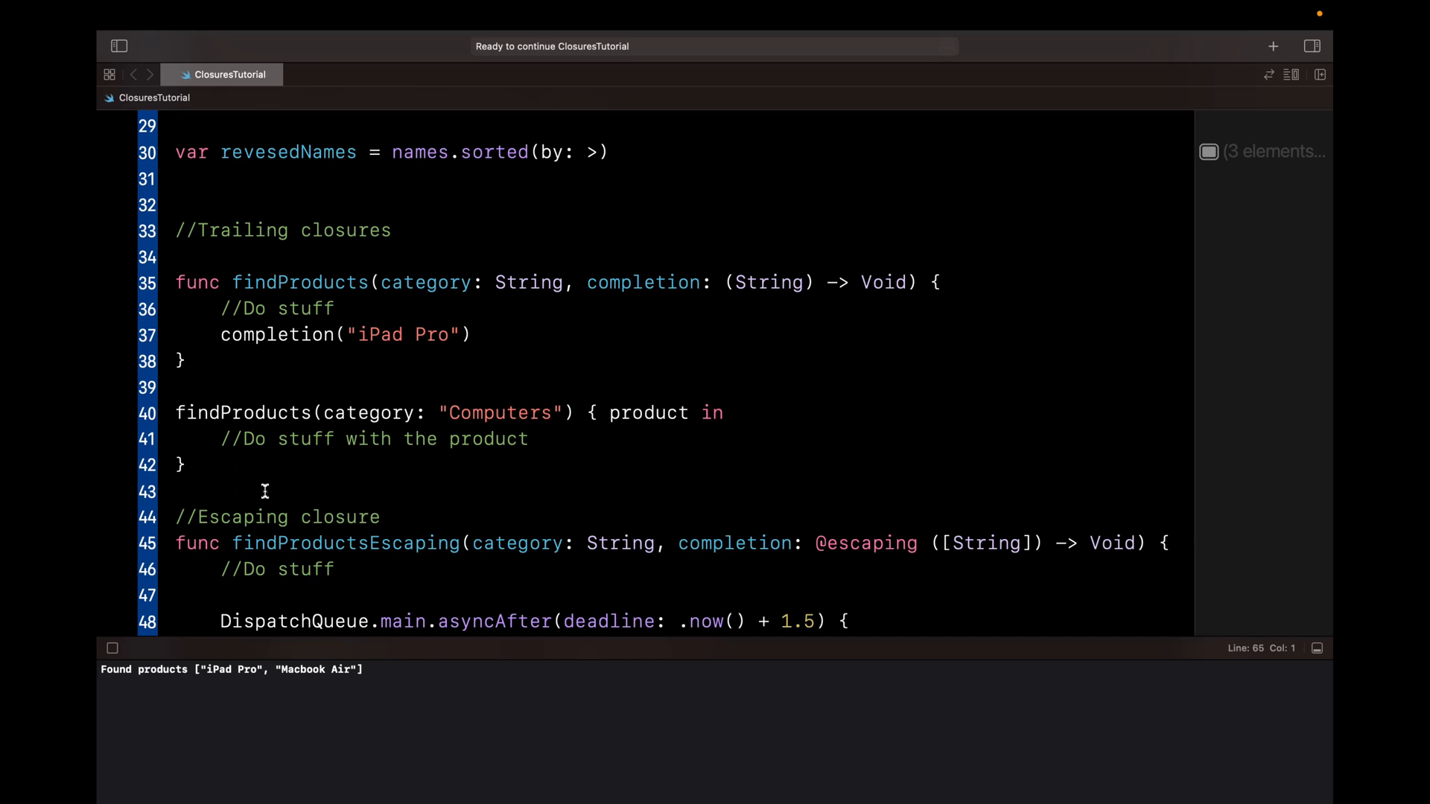
pyautogui.scroll(-3)
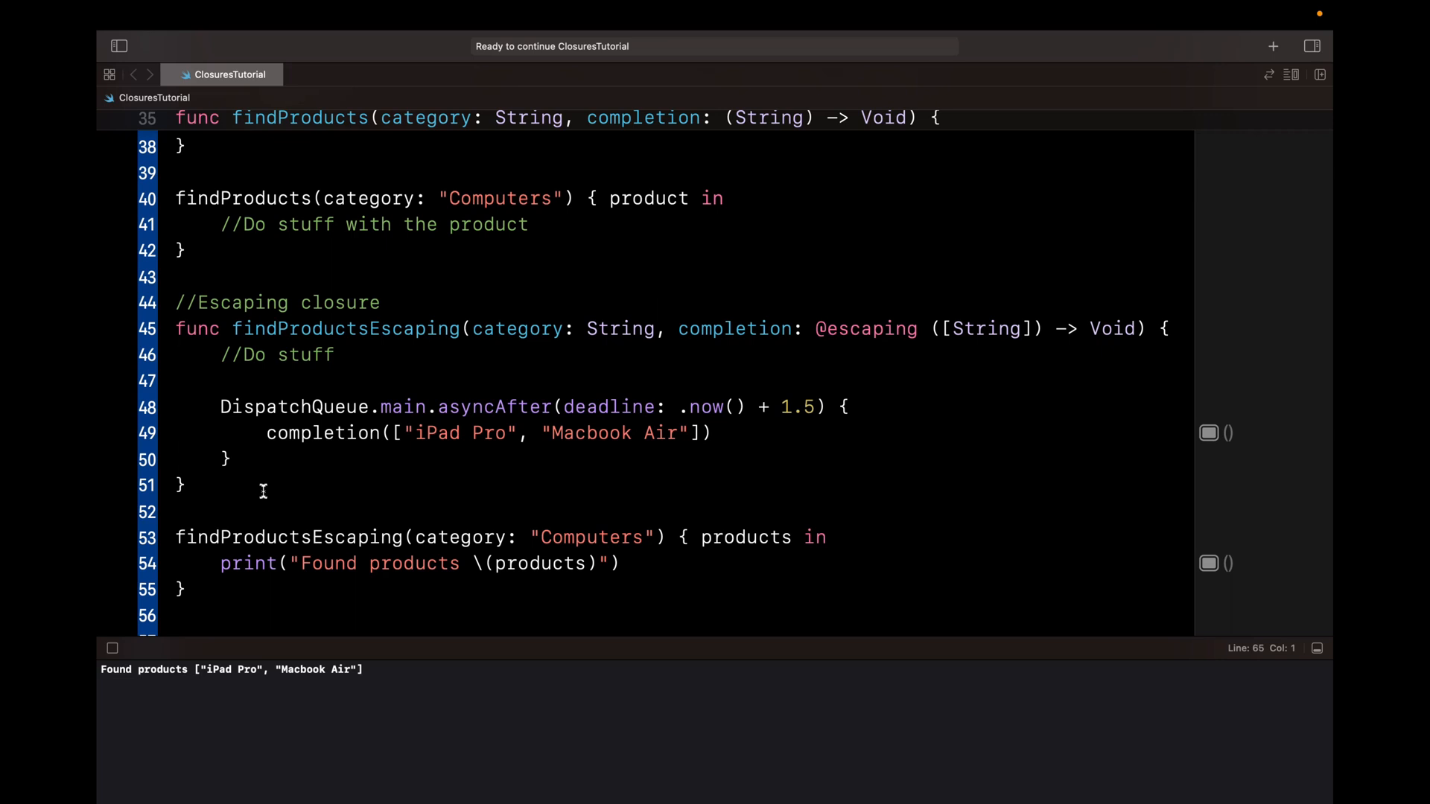
pyautogui.scroll(-3)
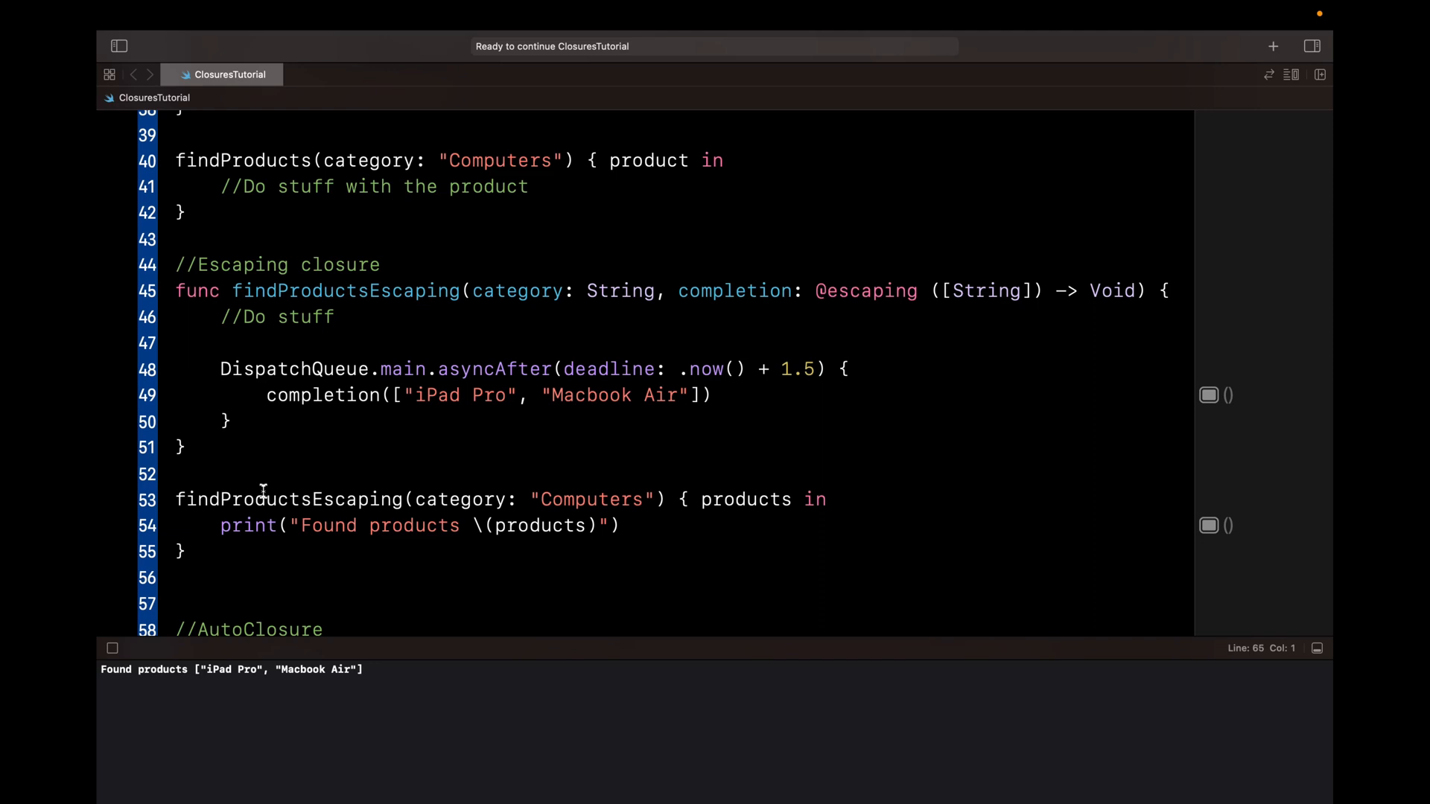
pyautogui.scroll(-3)
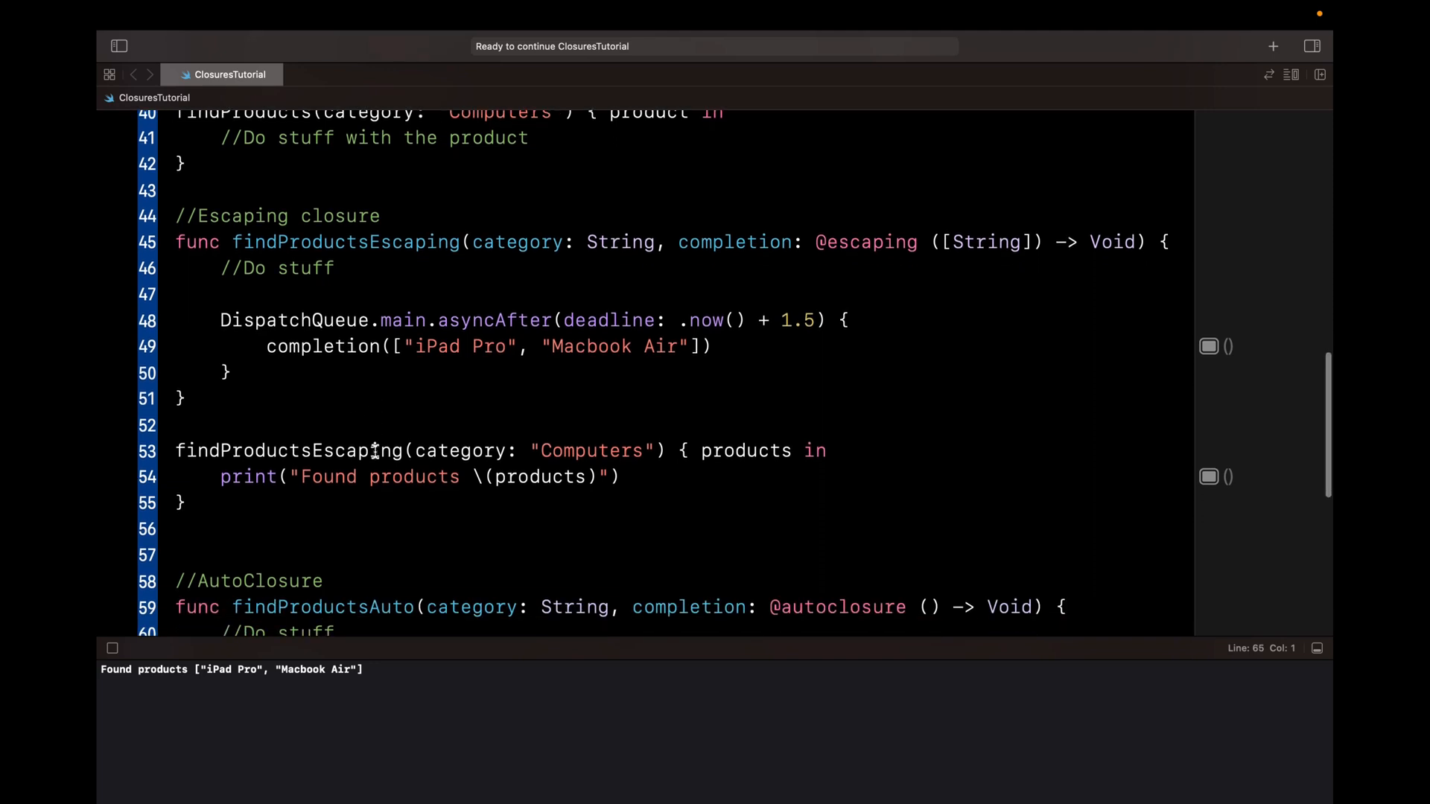